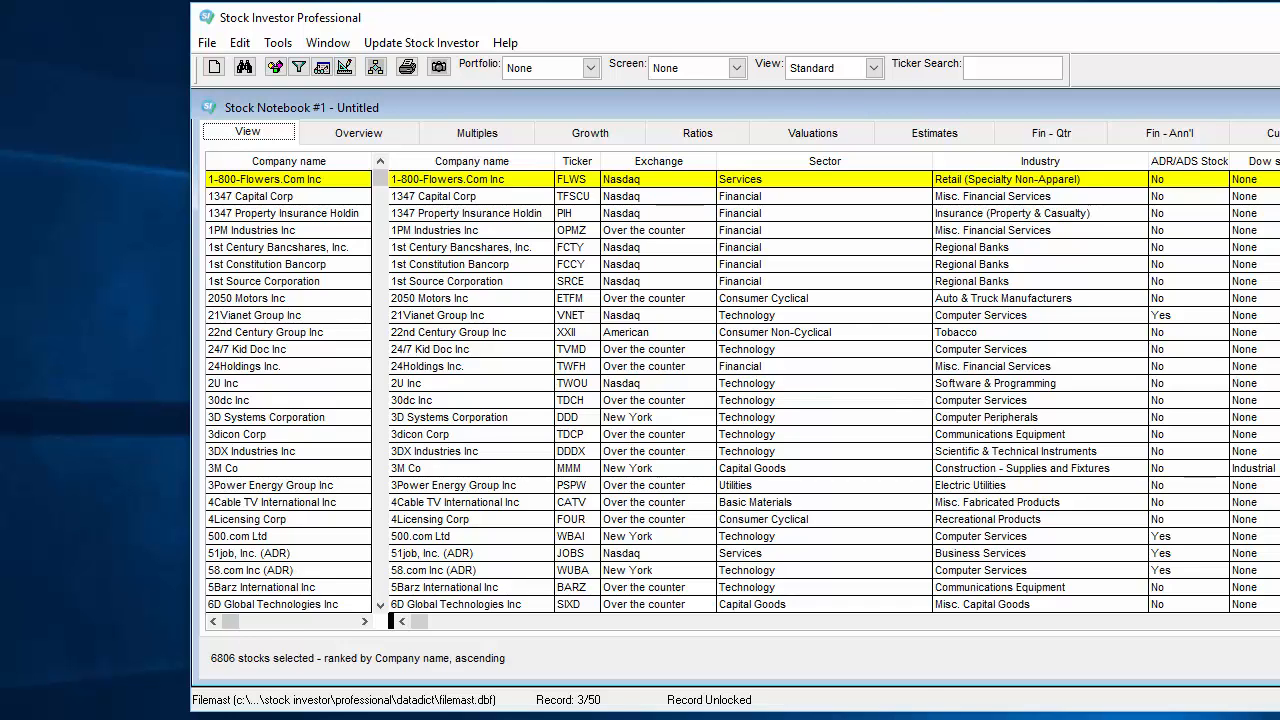
pyautogui.moveTo(875, 76)
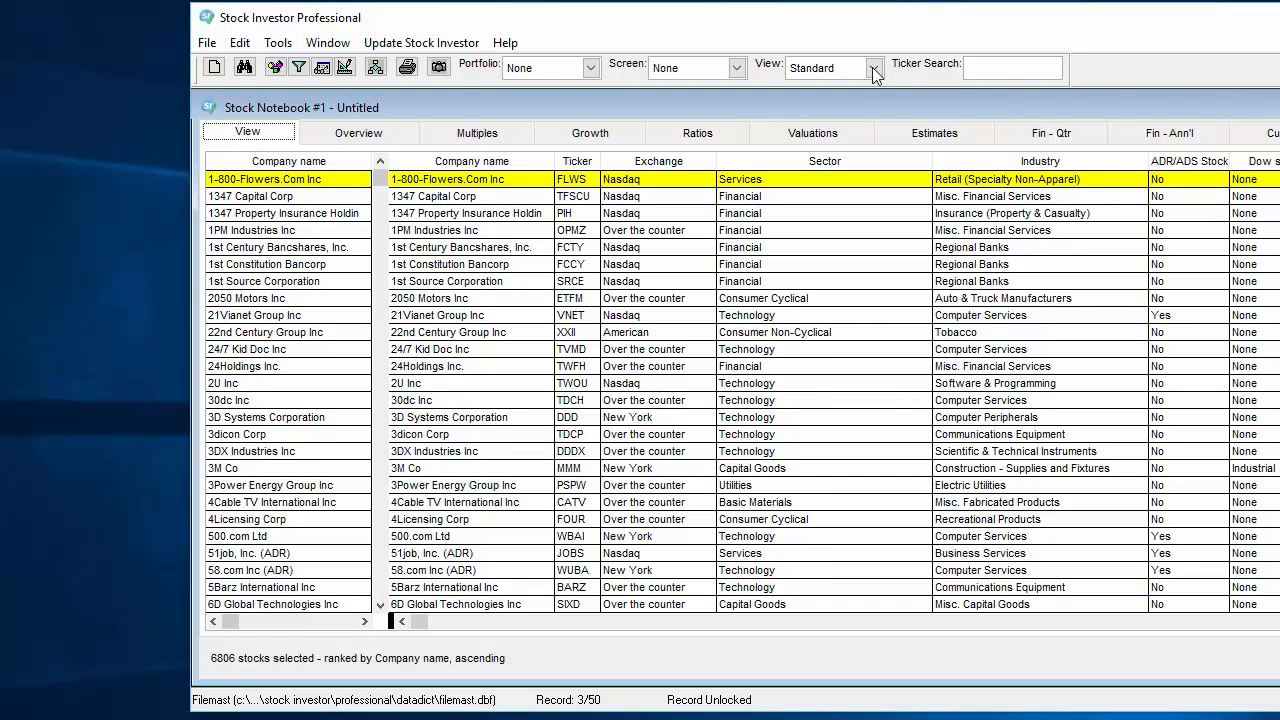
pyautogui.moveTo(322, 66)
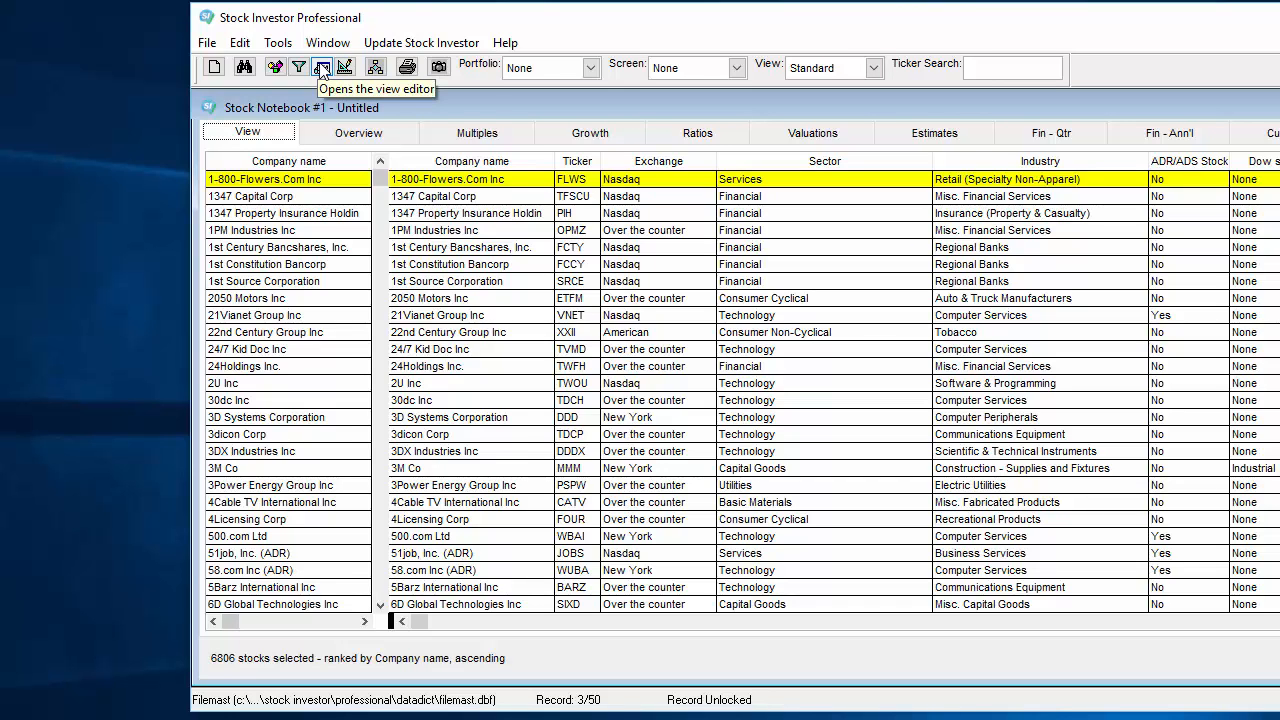
# Show the Tools menu listing the Portfolio, Screen and View editors.
pyautogui.click(278, 42)
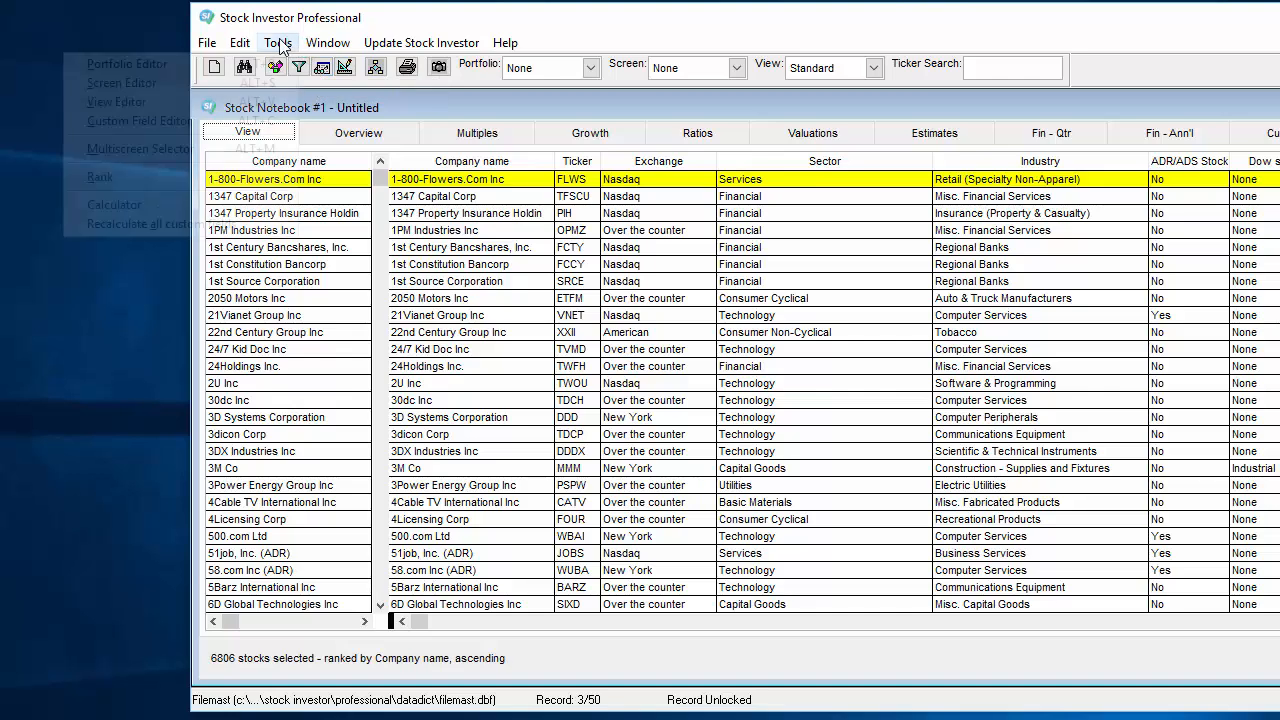
pyautogui.click(277, 42)
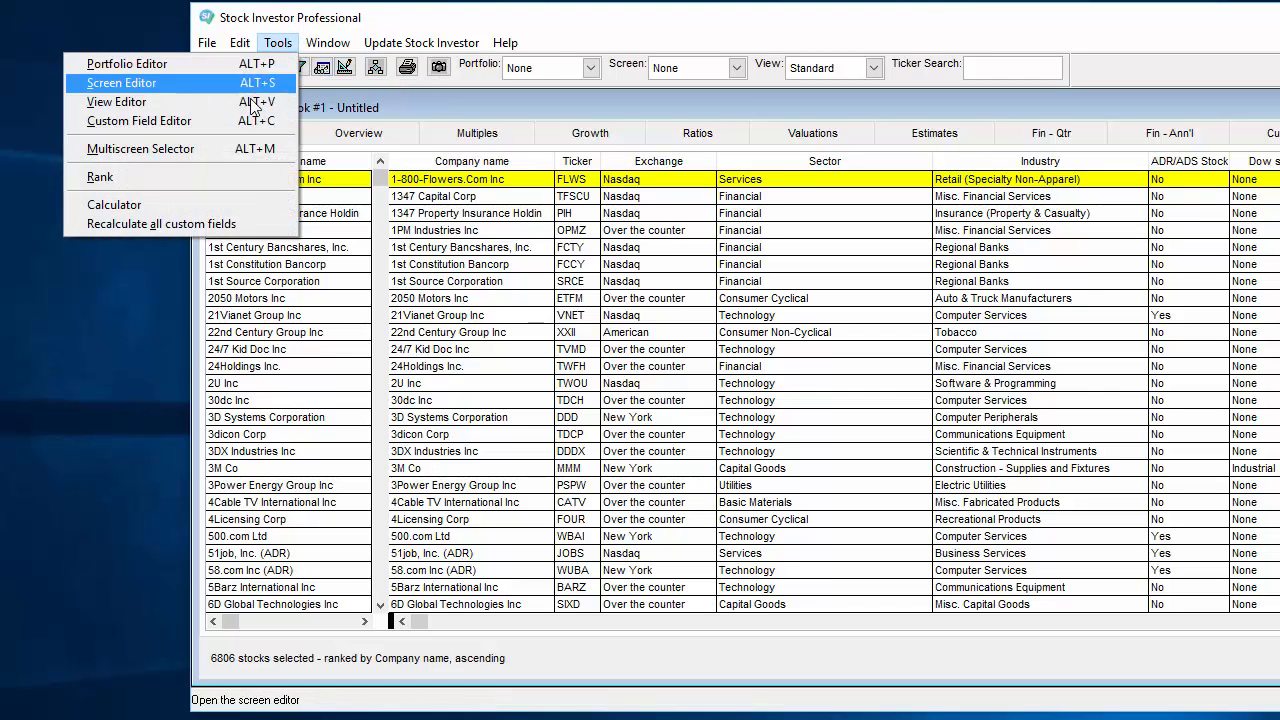
# Launch the View Editor with a blank Untitled view.
pyautogui.click(116, 101)
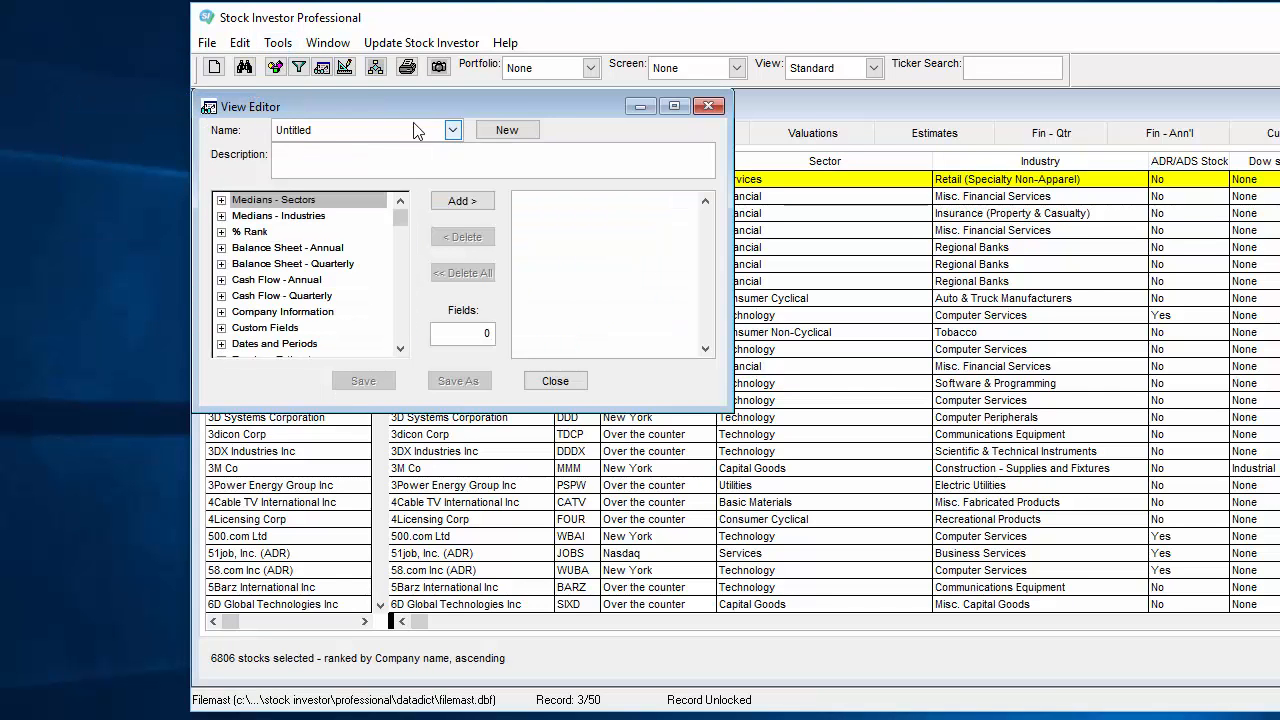
pyautogui.moveTo(571, 117)
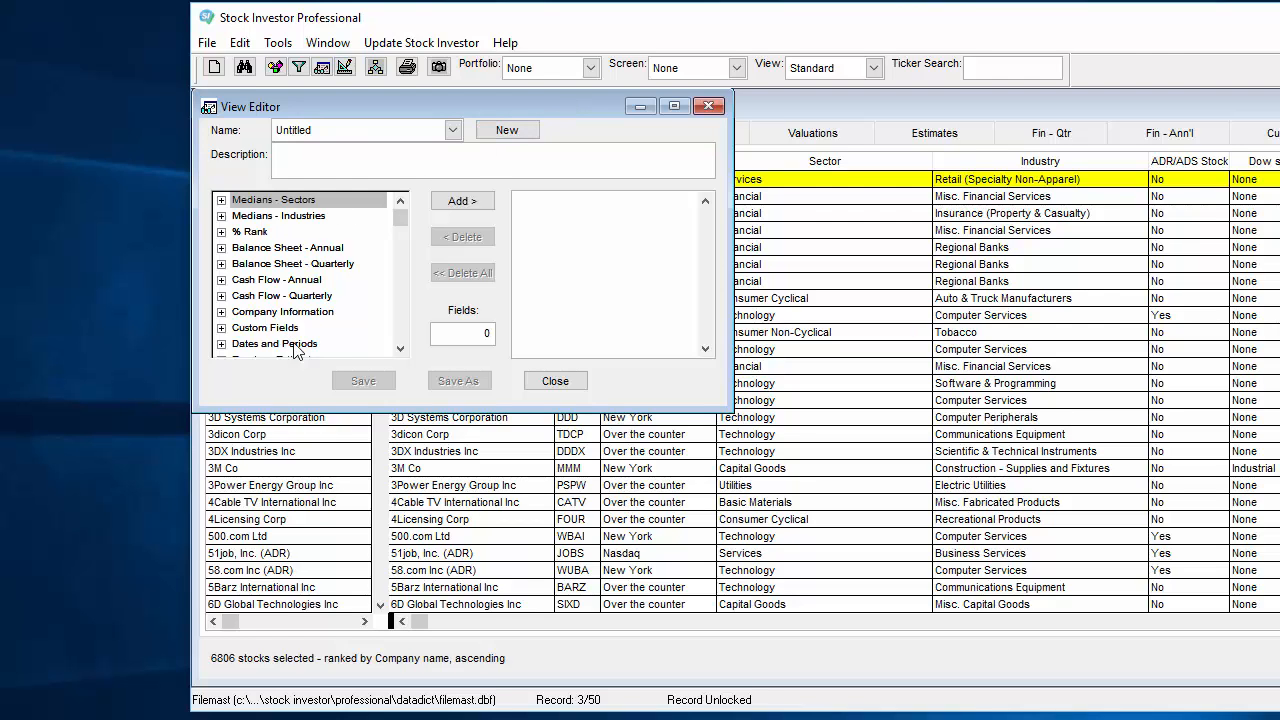
pyautogui.moveTo(352, 296)
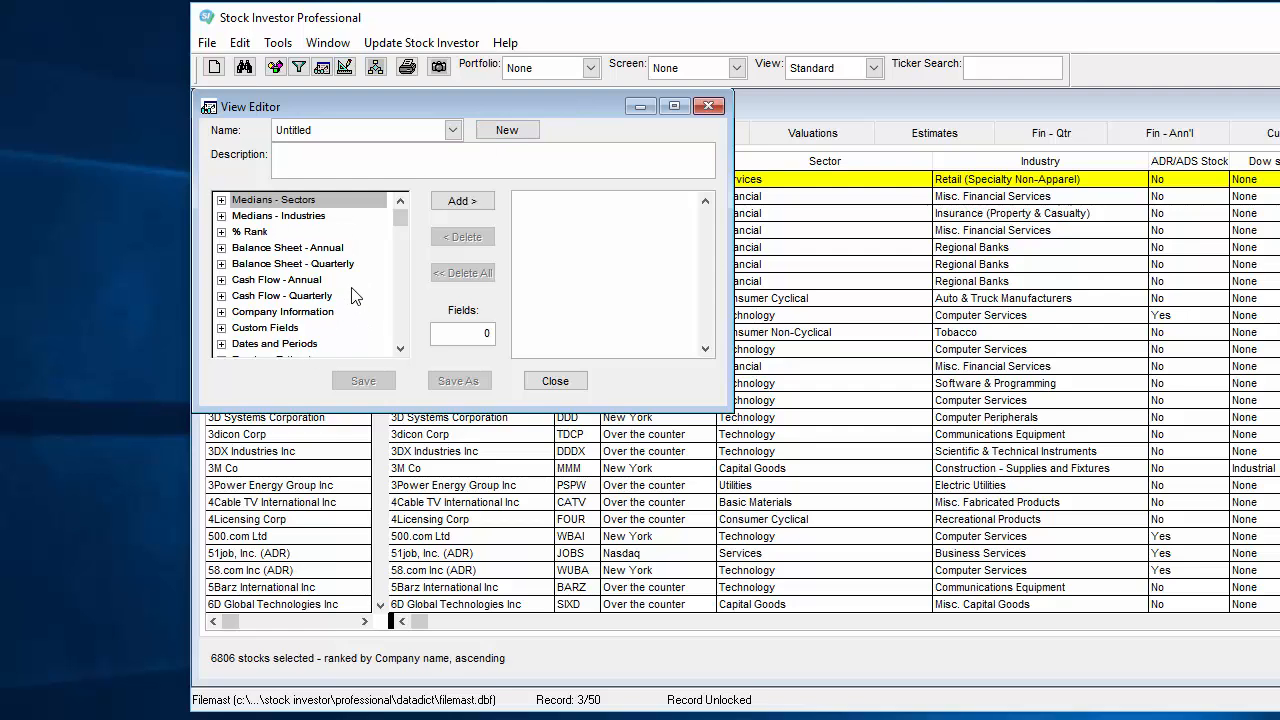
pyautogui.moveTo(537, 306)
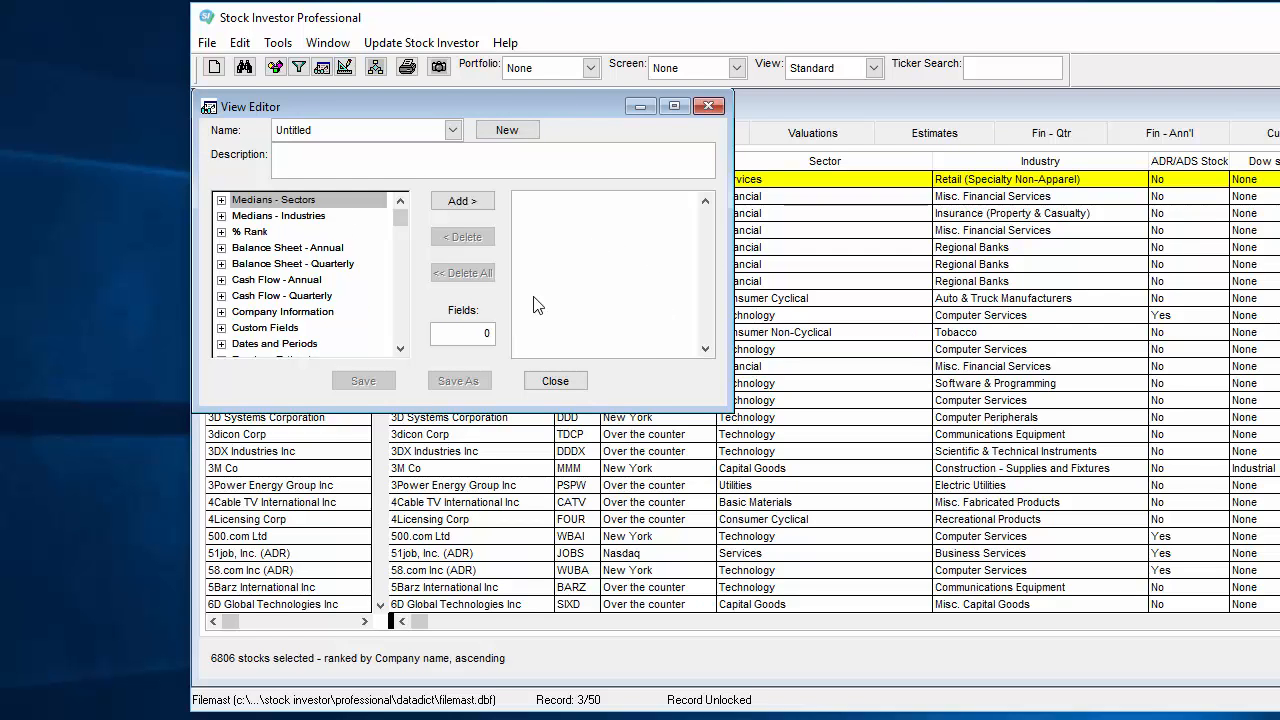
pyautogui.moveTo(673, 281)
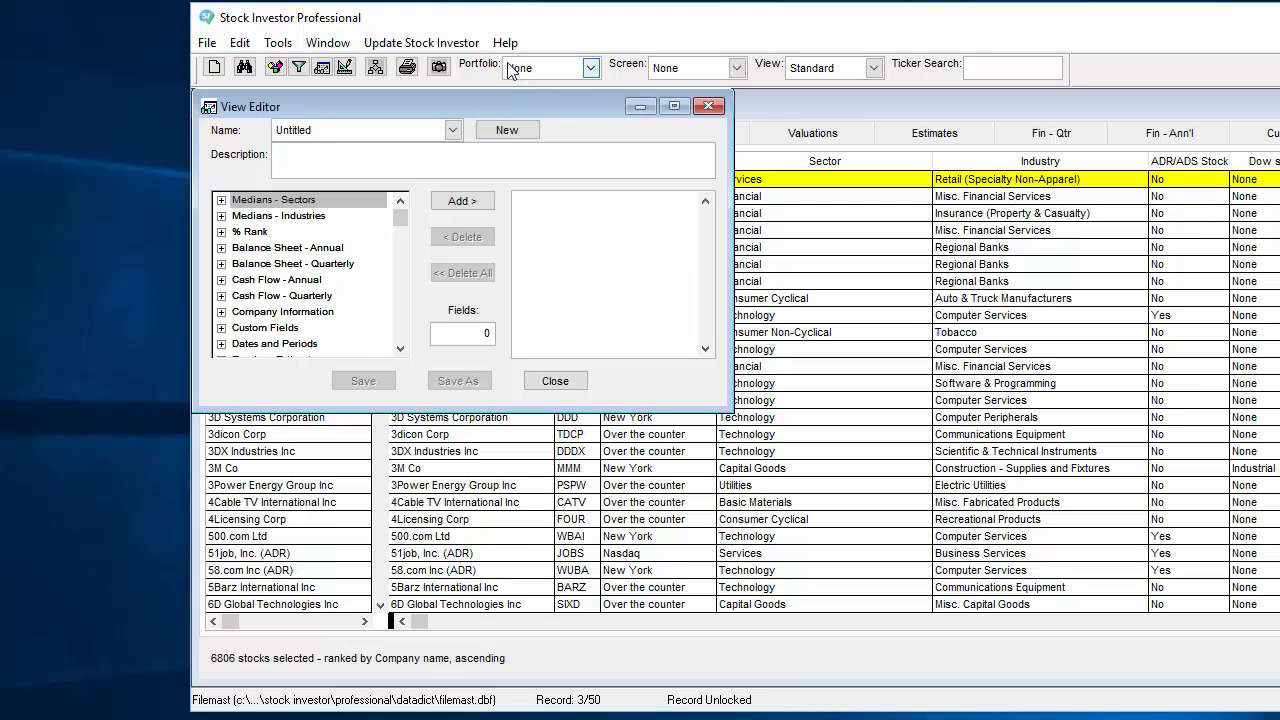
pyautogui.click(421, 42)
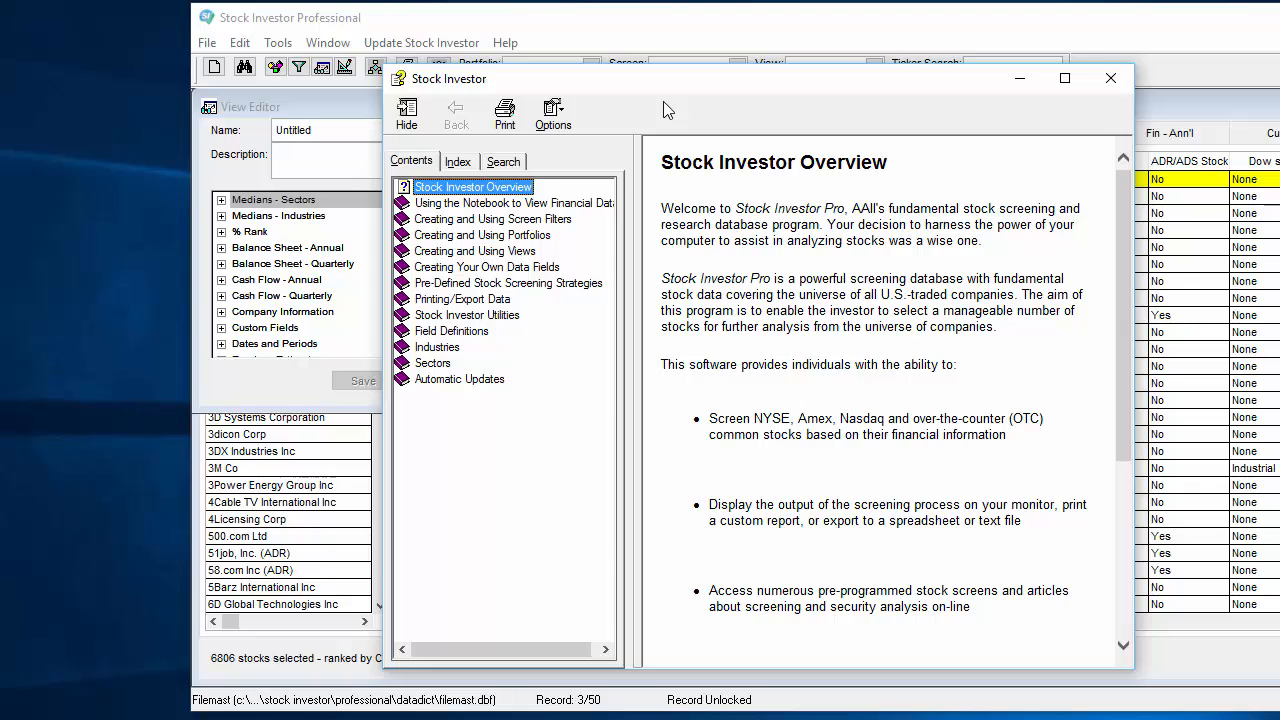
pyautogui.moveTo(615, 147)
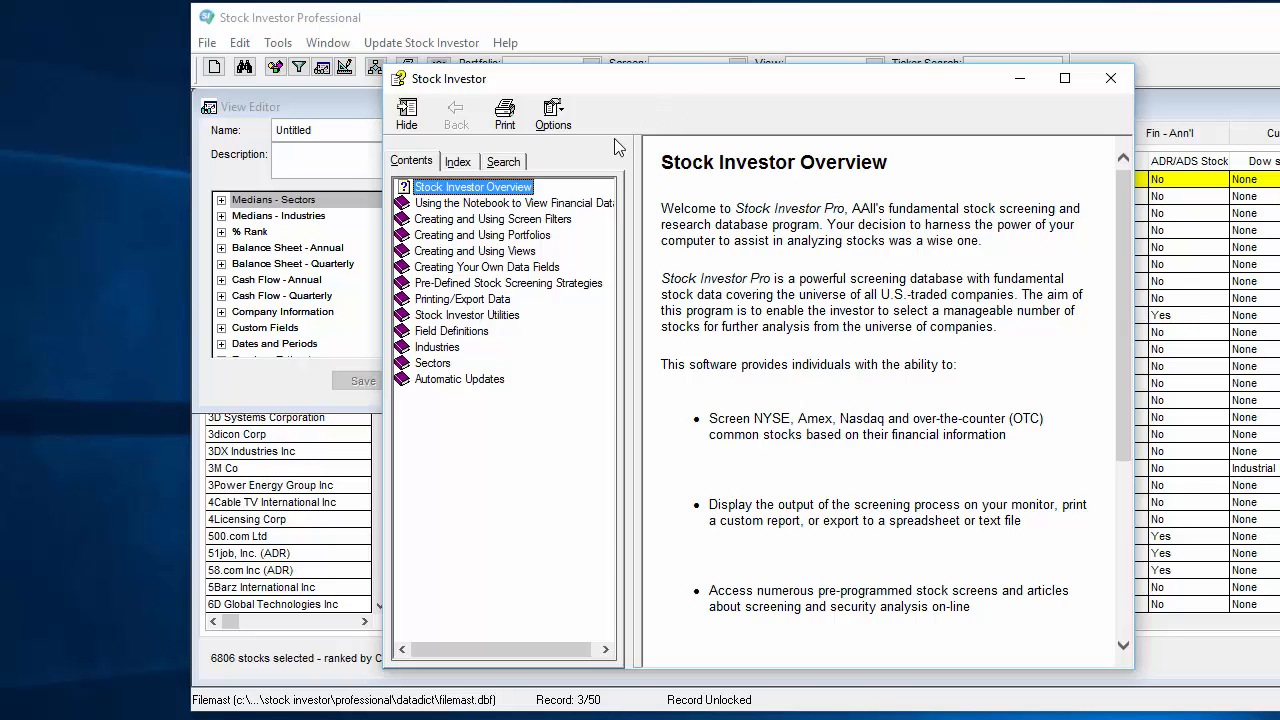
pyautogui.moveTo(485, 334)
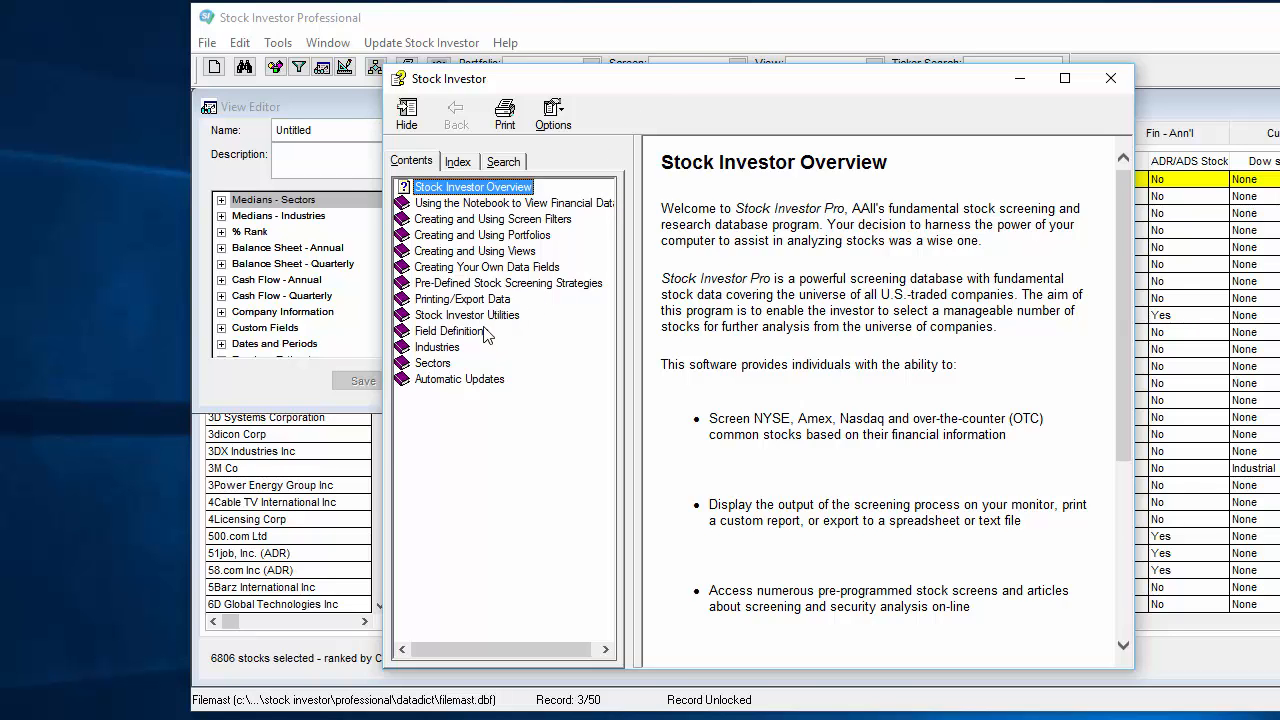
pyautogui.click(451, 331)
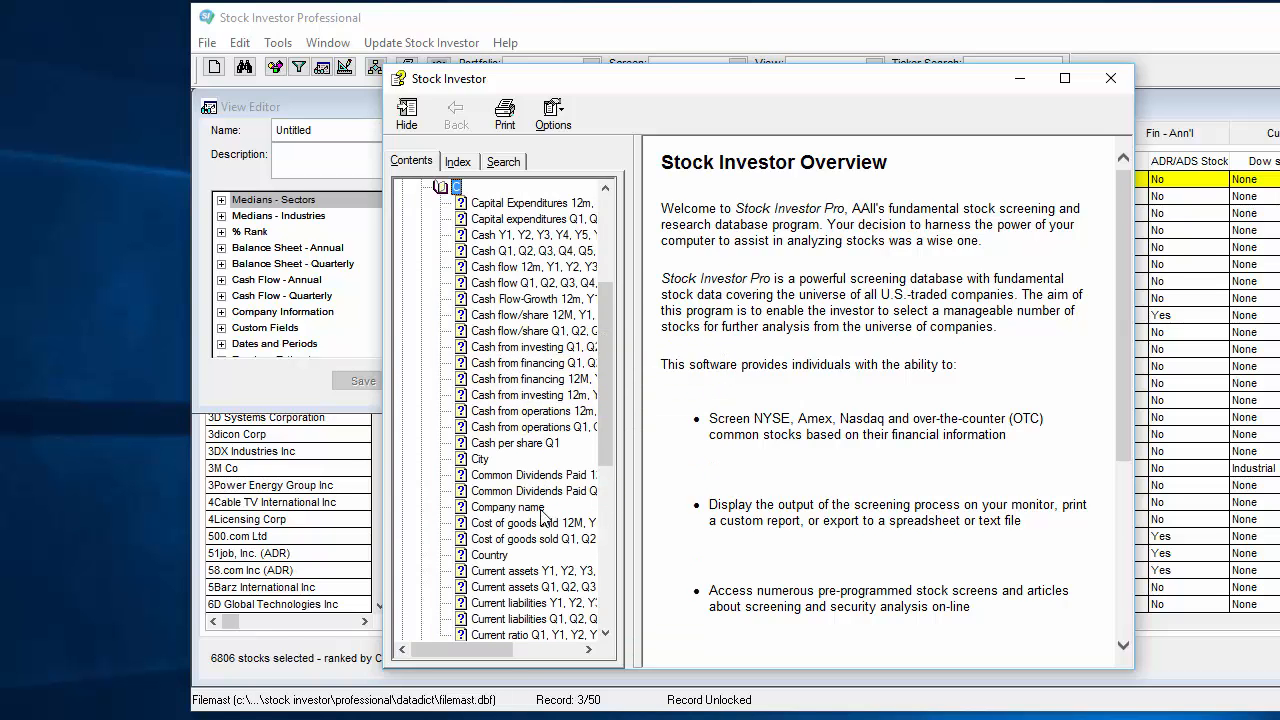
pyautogui.click(508, 507)
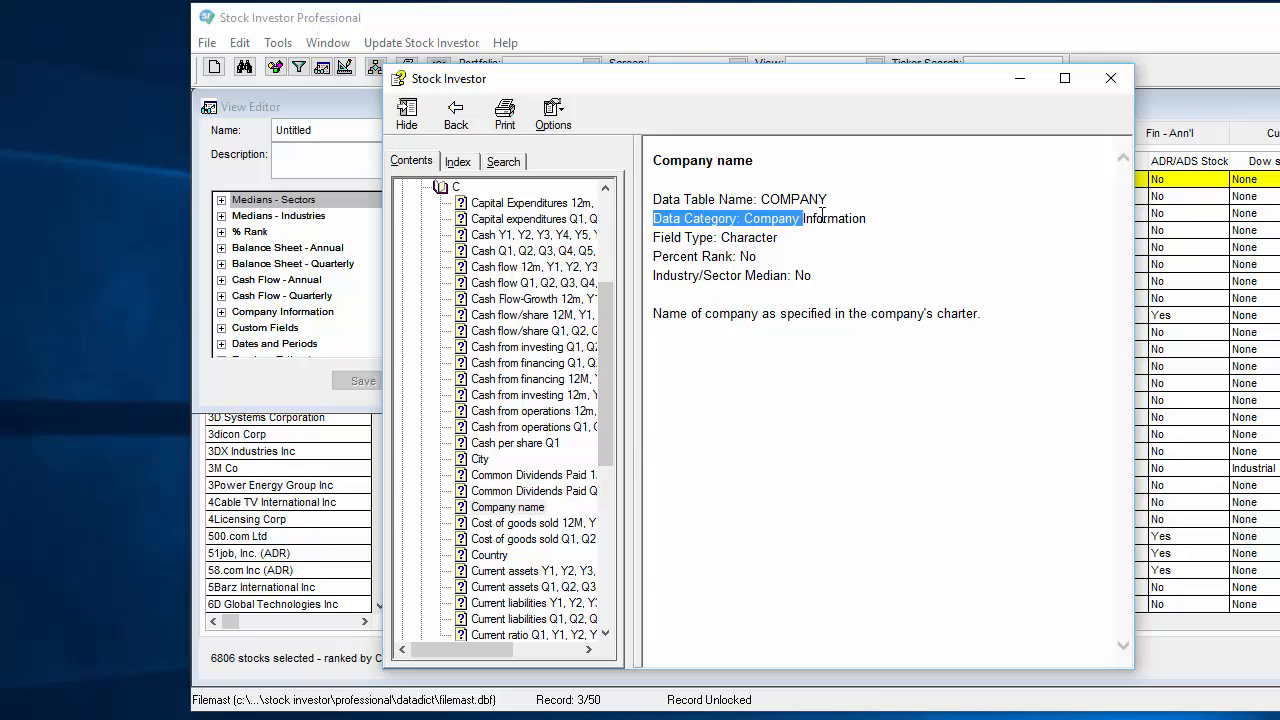
pyautogui.moveTo(820, 218); pyautogui.dragTo(900, 218)
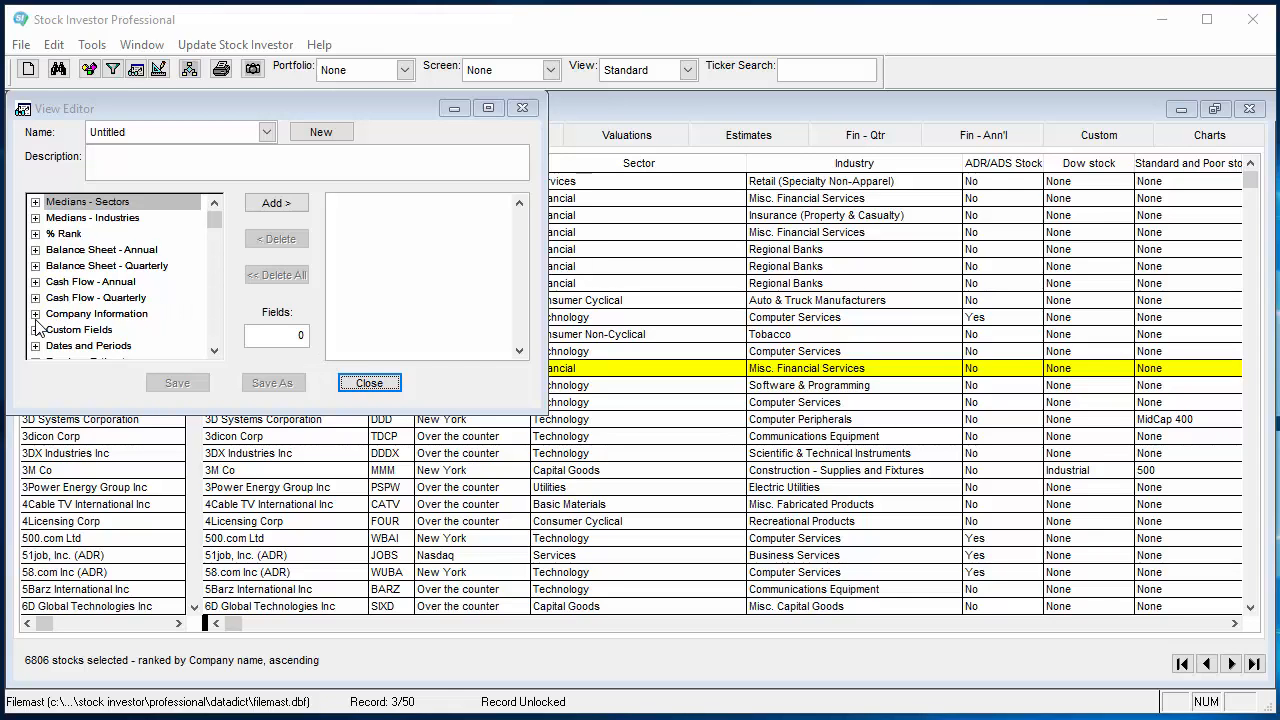
# Expand Company Information and select the Company name field.
pyautogui.click(35, 313)
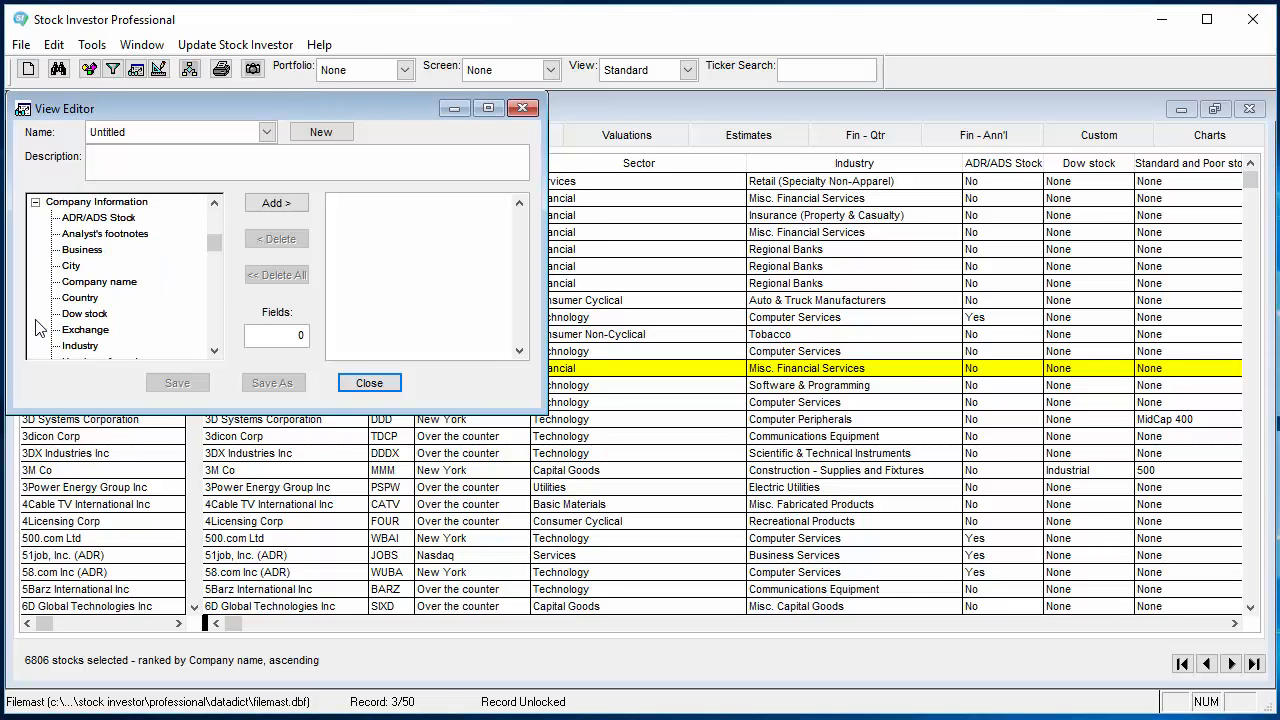
pyautogui.moveTo(168, 318)
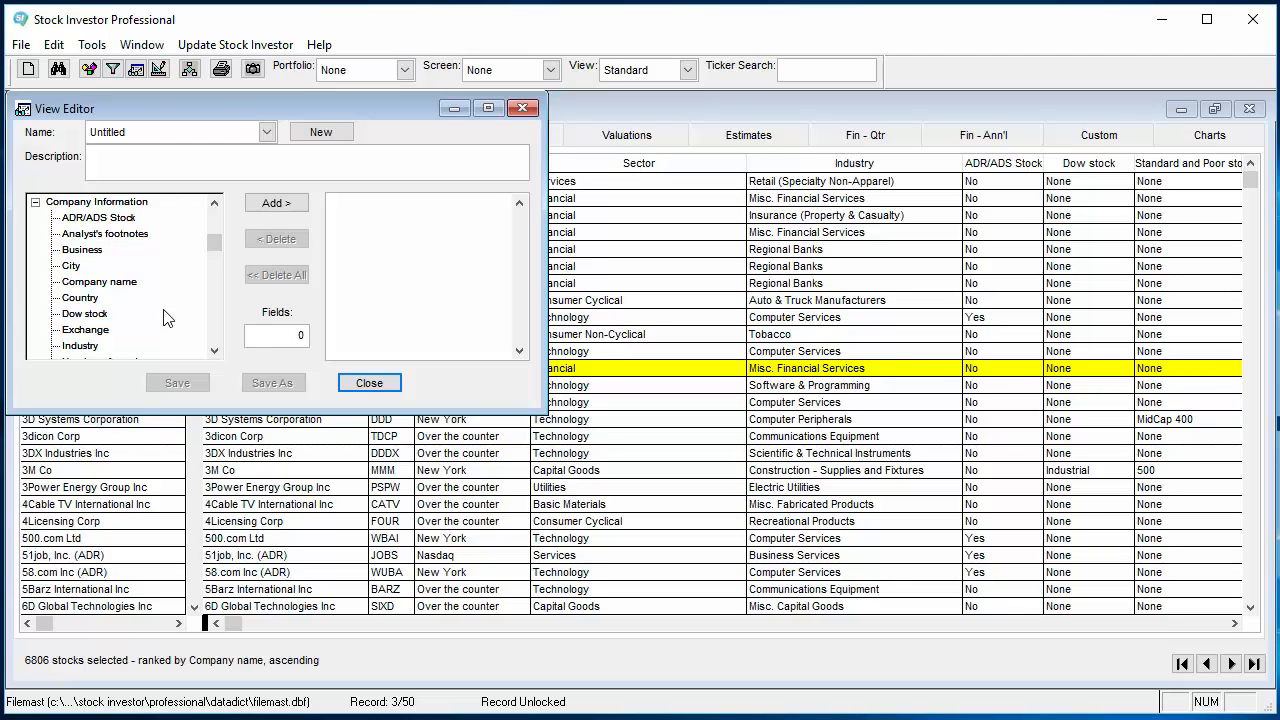
pyautogui.click(98, 281)
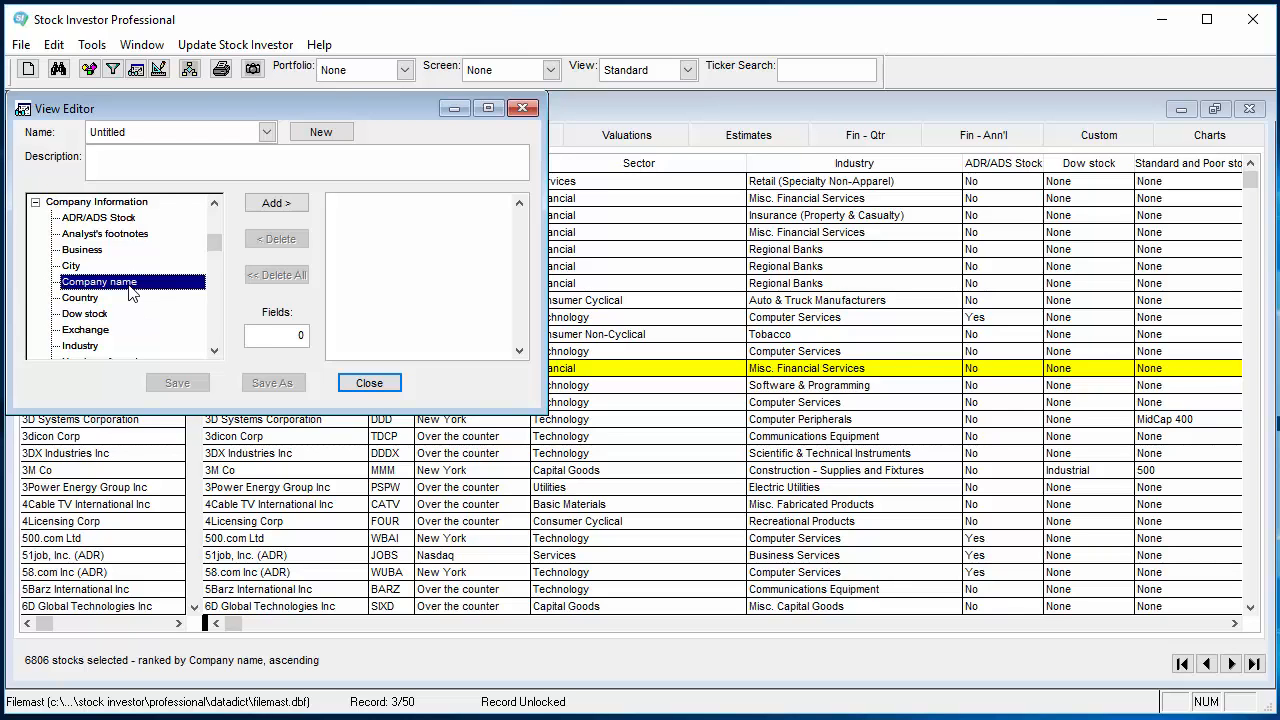
pyautogui.moveTo(155, 290)
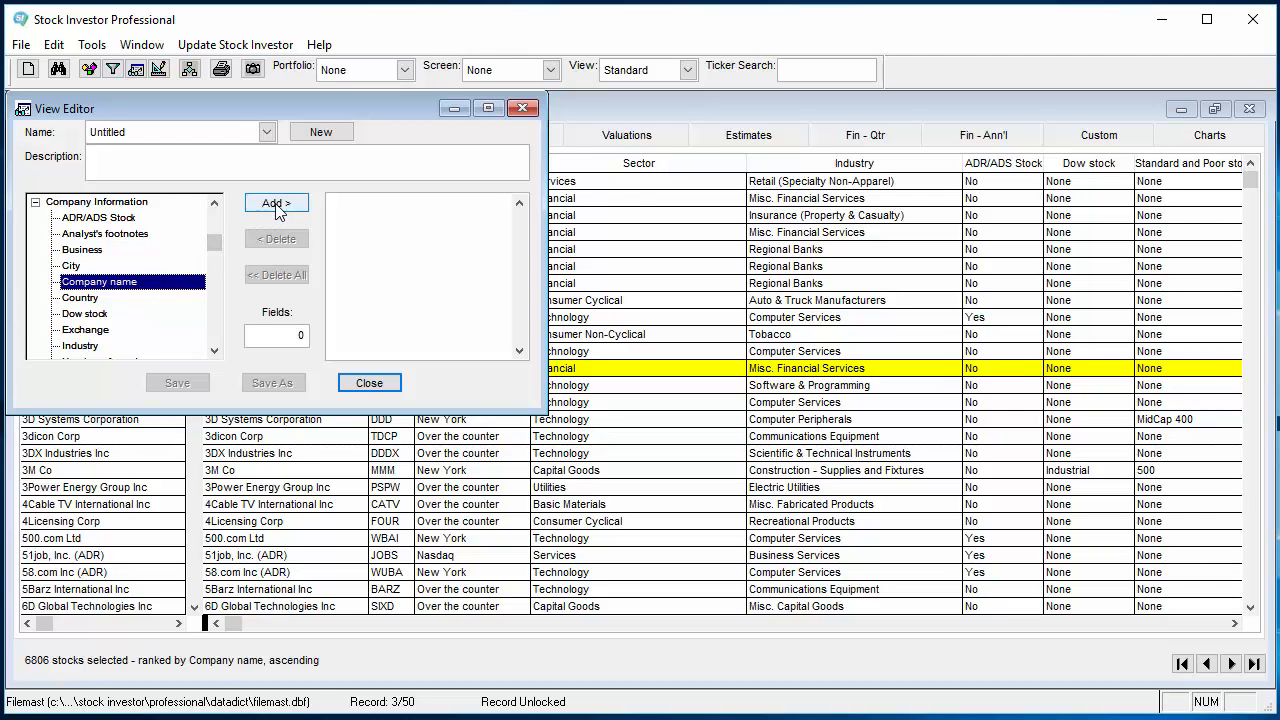
# Add Company name to the view, bringing the field count to 1.
pyautogui.click(276, 202)
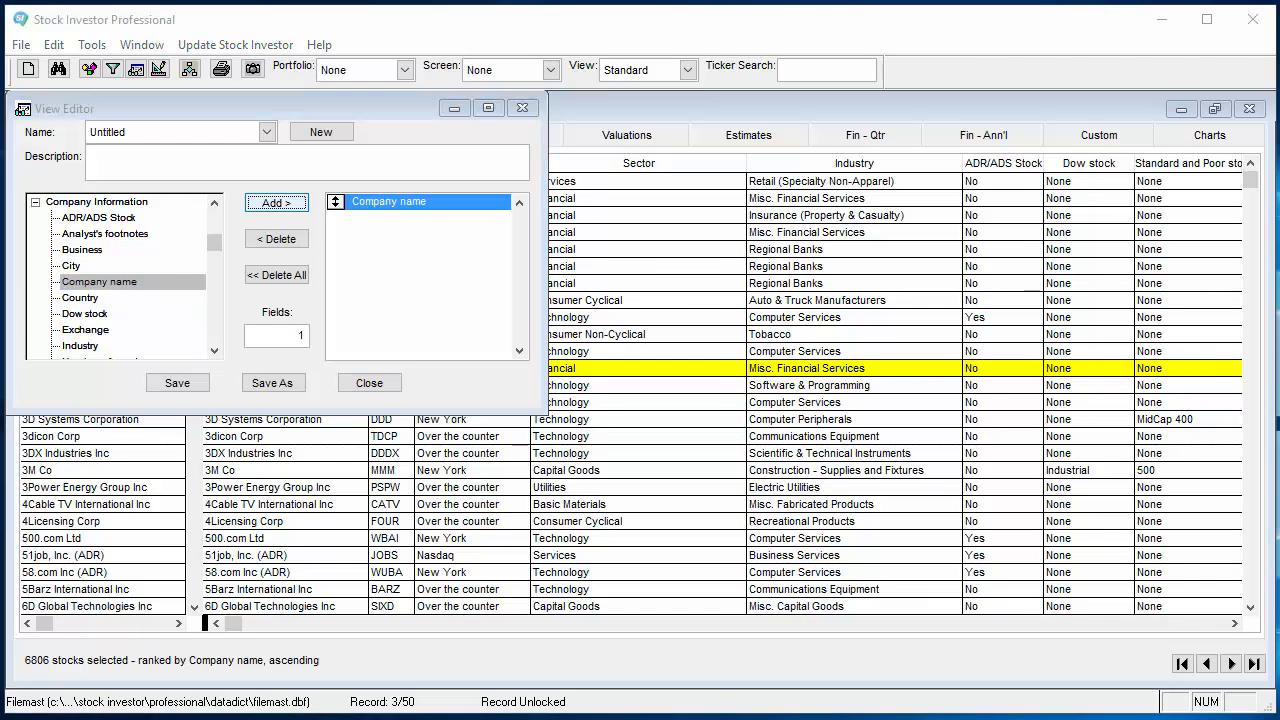
pyautogui.moveTo(471, 294)
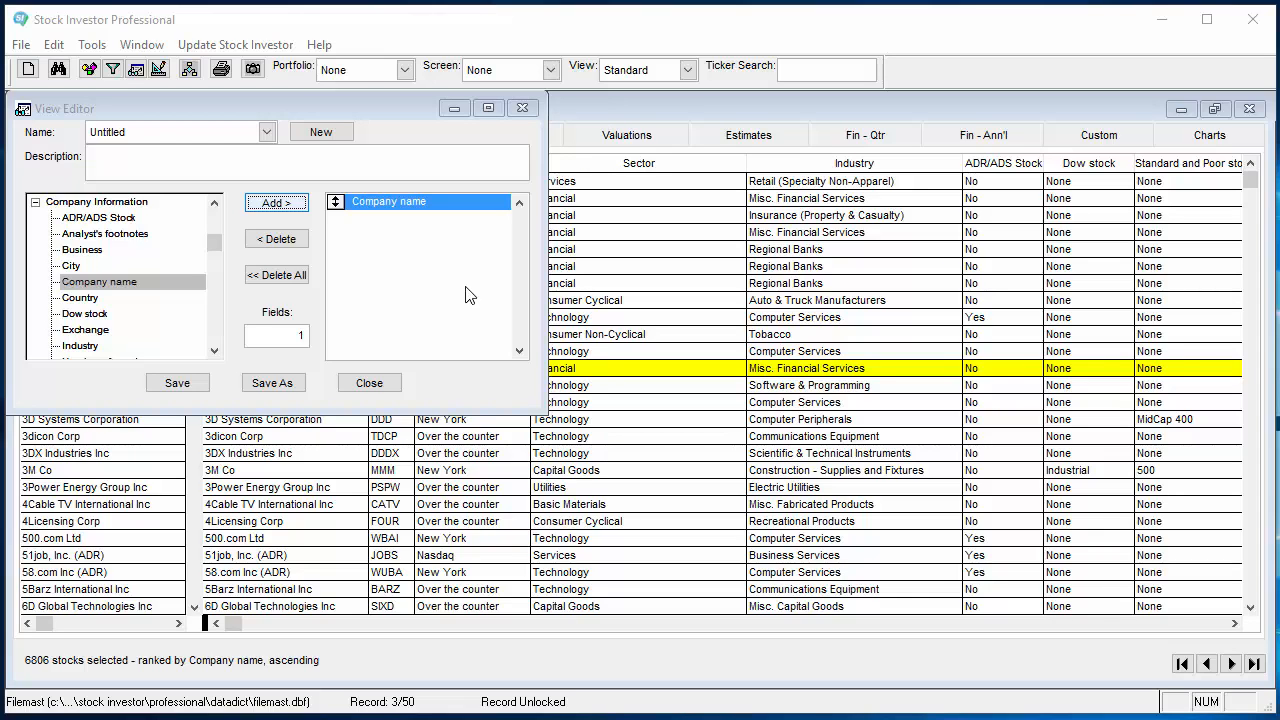
pyautogui.moveTo(408, 313)
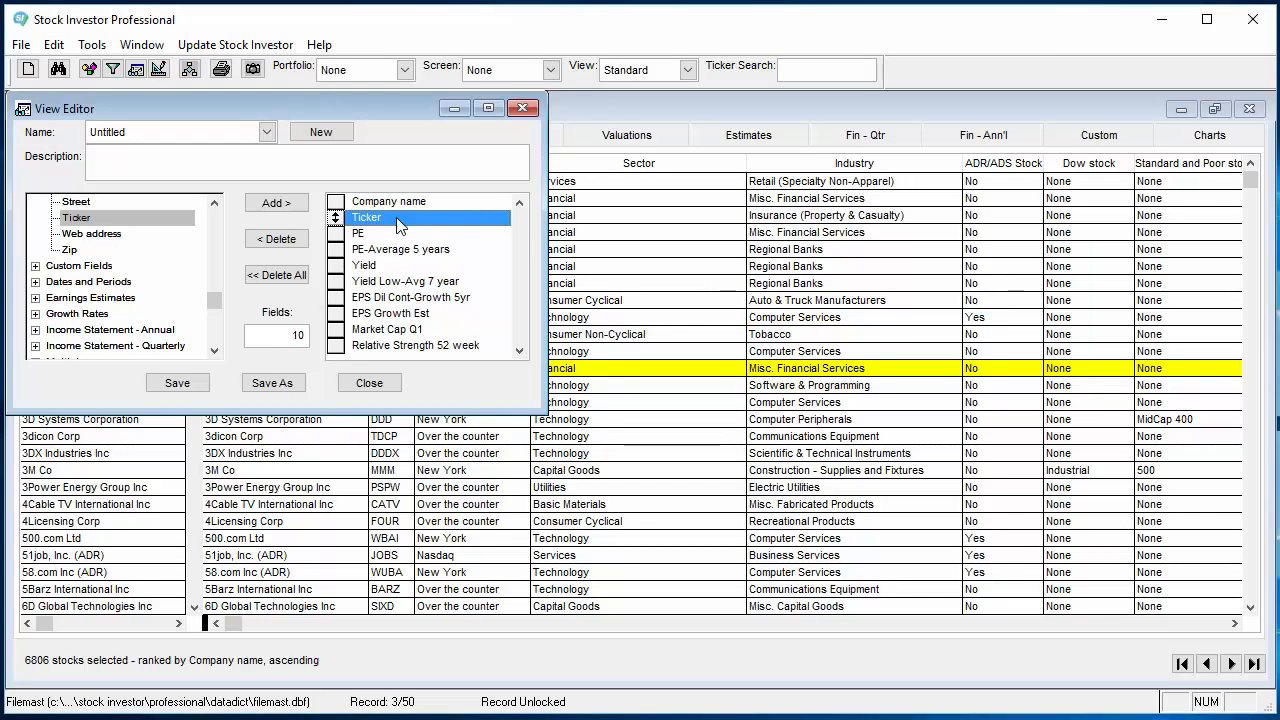
# Add PE, PE-Average 5yr, Yield, Yield Low-Avg 7yr, EPS growth fields; move Market Cap Q1 third.
pyautogui.click(358, 233)
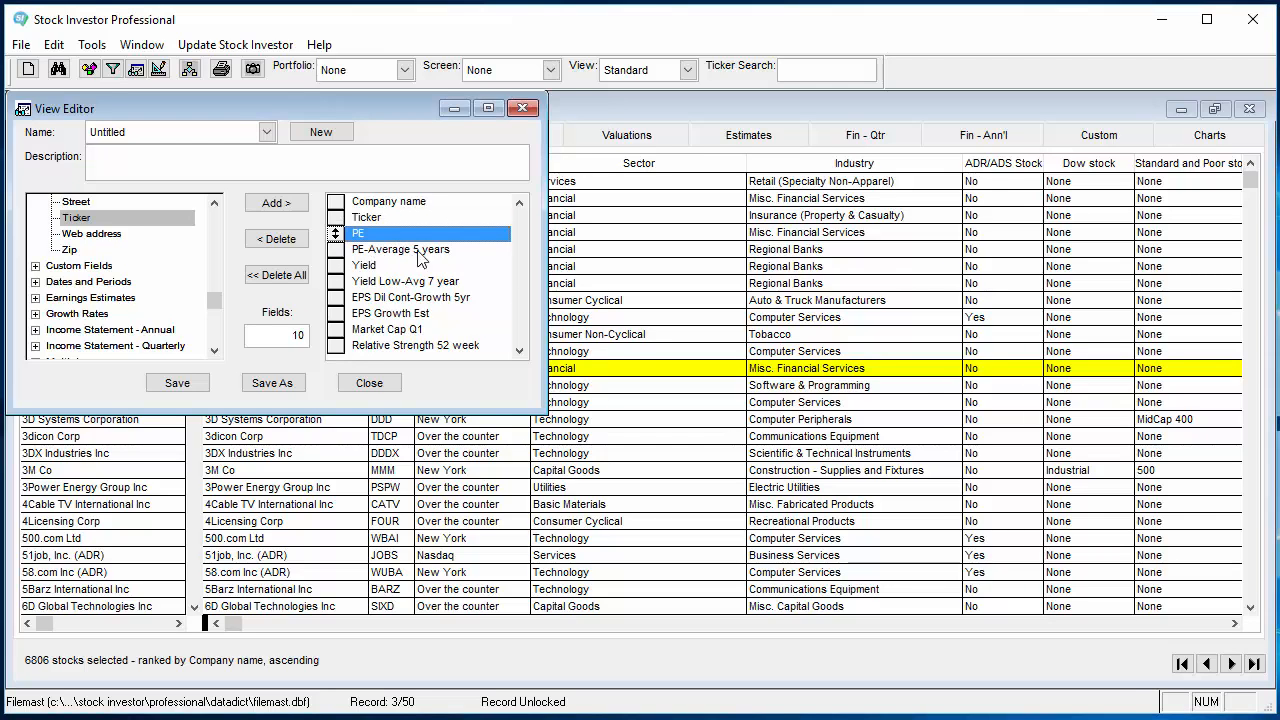
pyautogui.click(401, 249)
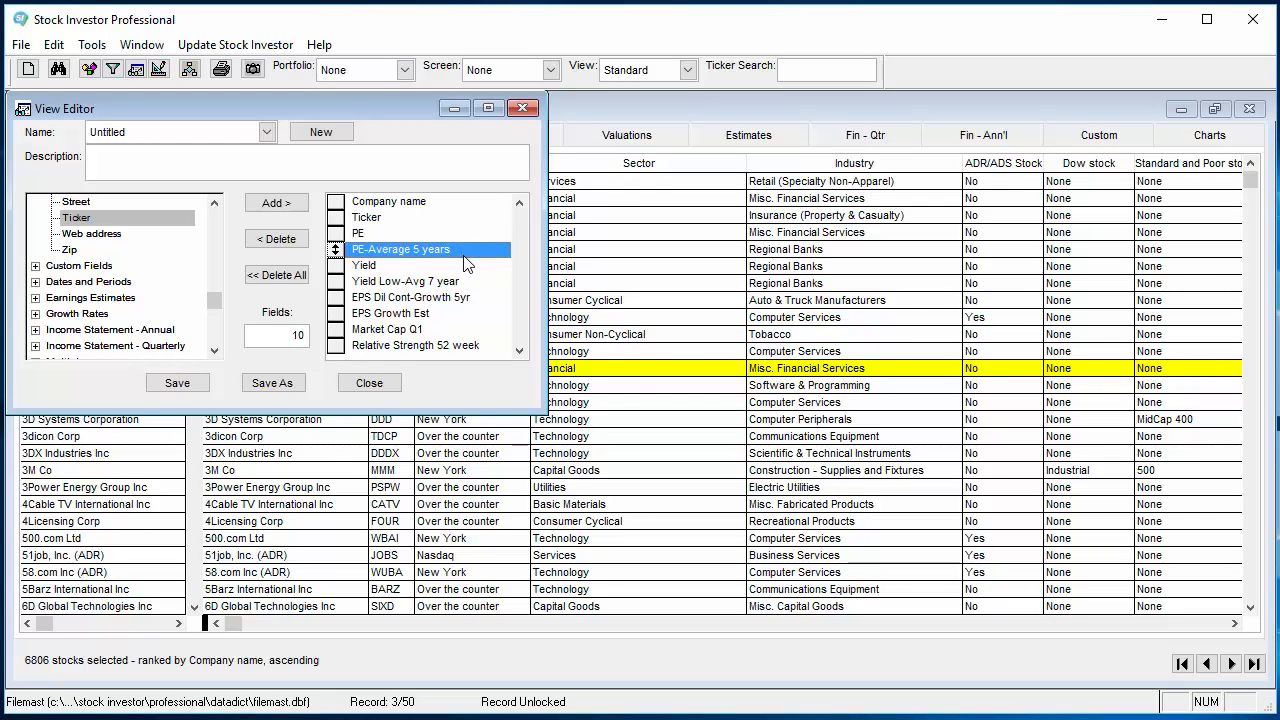
pyautogui.click(365, 265)
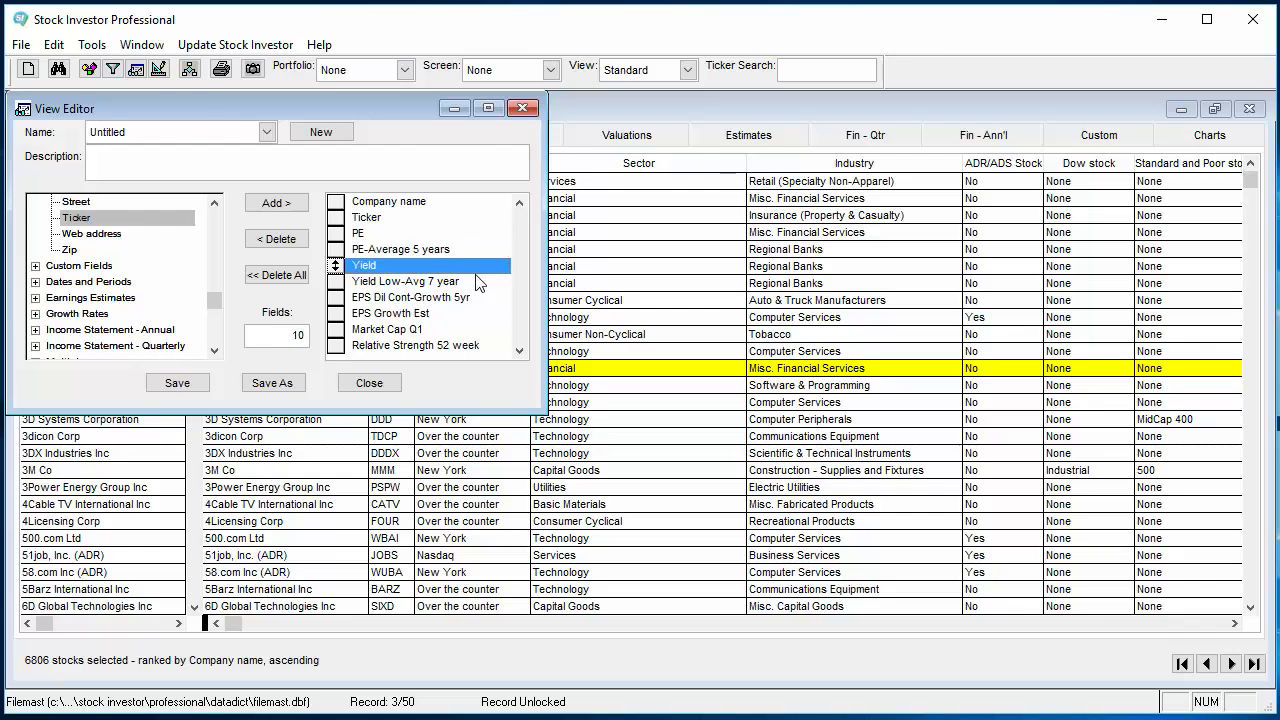
pyautogui.click(406, 281)
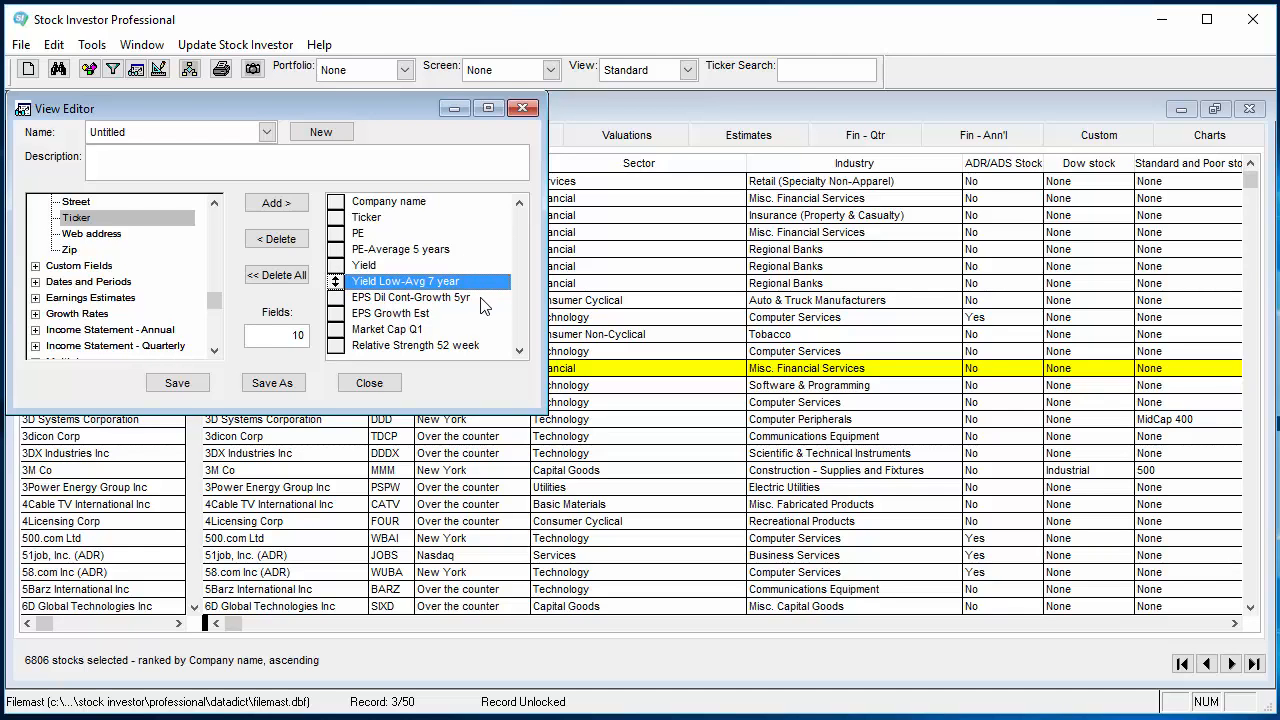
pyautogui.click(410, 297)
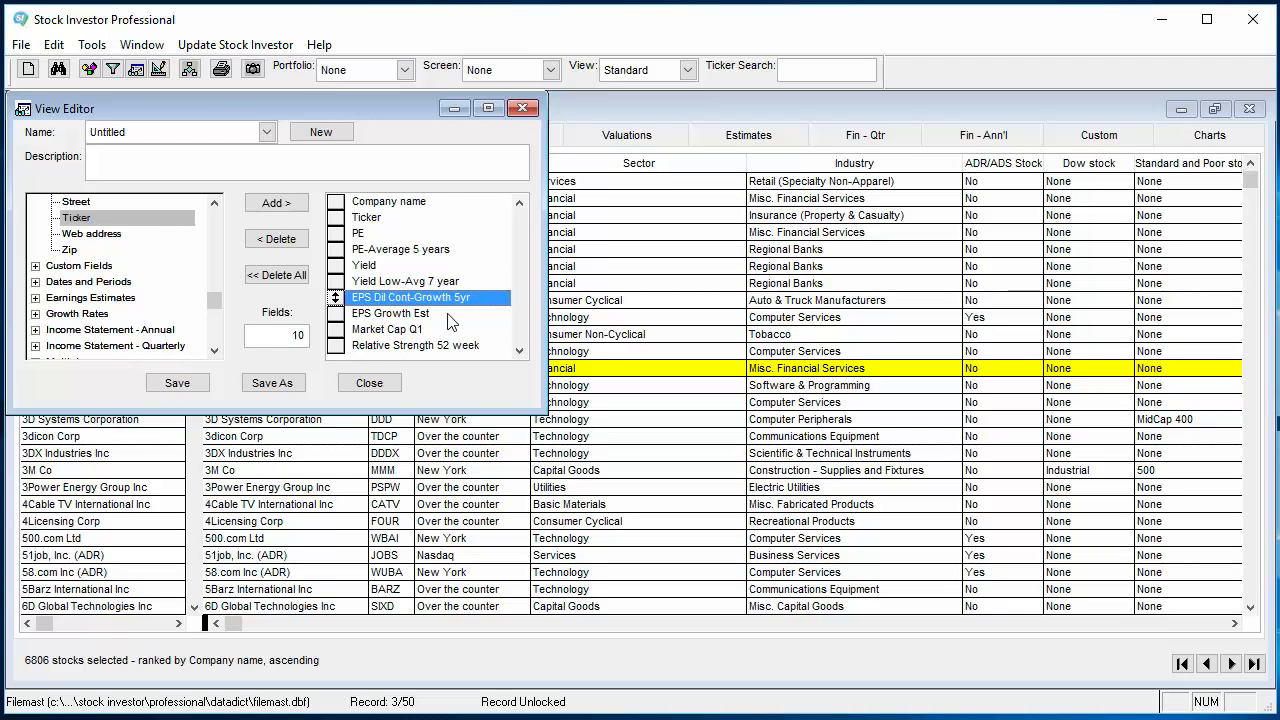
pyautogui.click(390, 313)
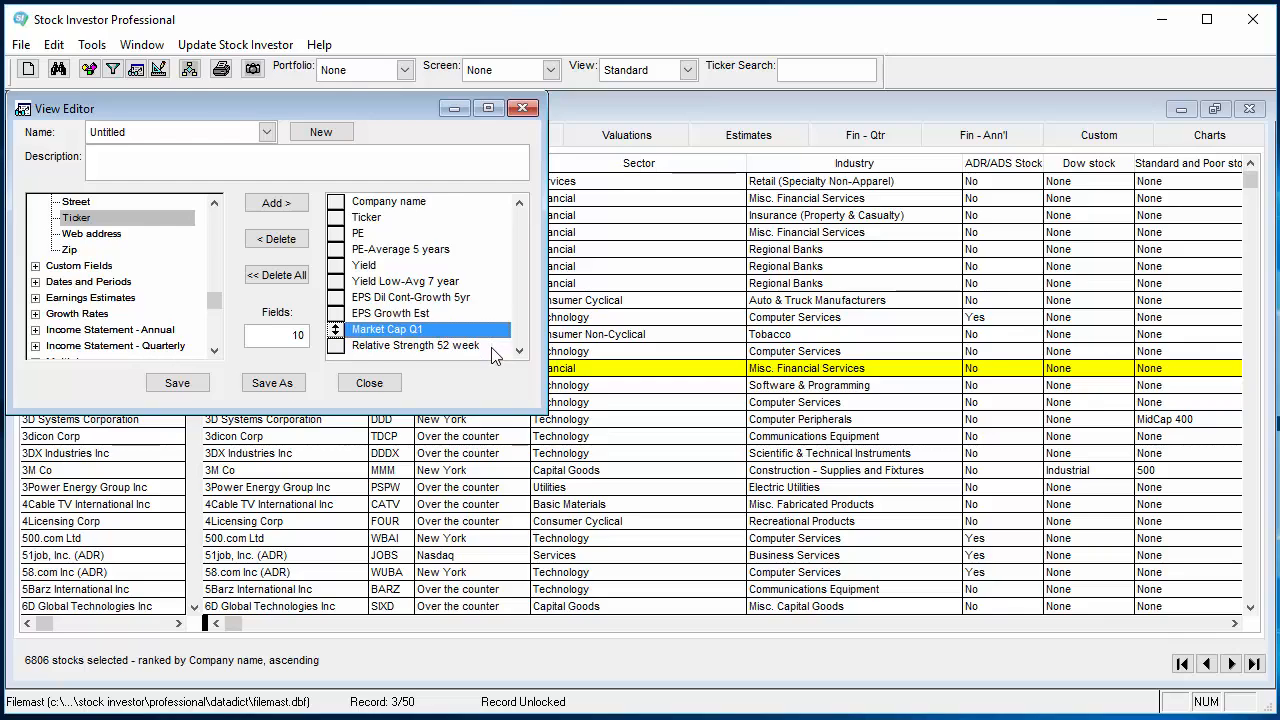
pyautogui.click(415, 345)
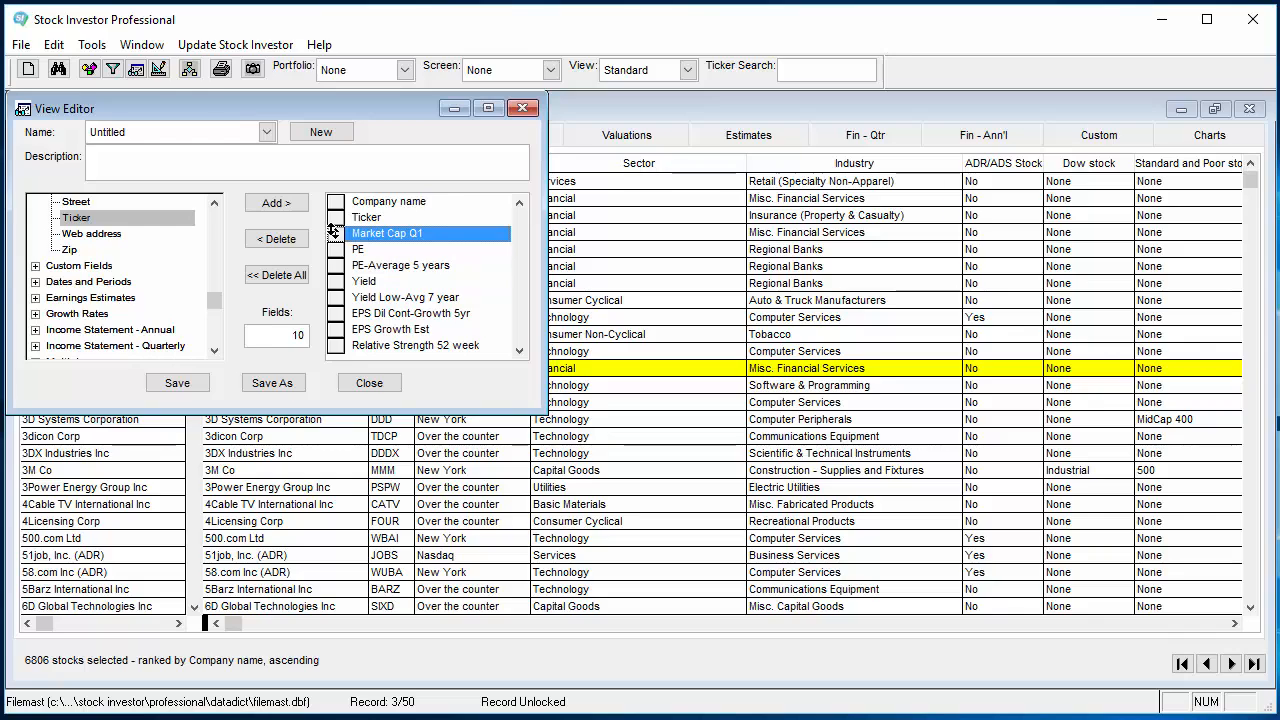
pyautogui.moveTo(453, 293)
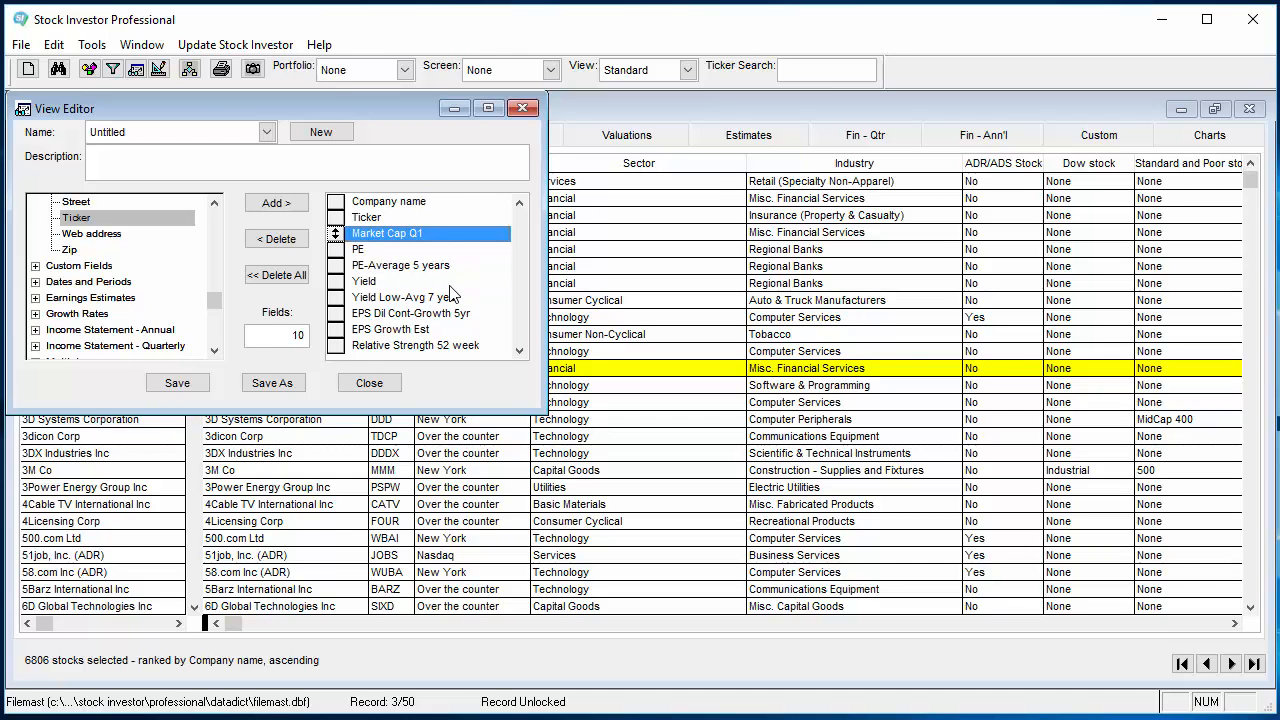
pyautogui.moveTo(335, 375)
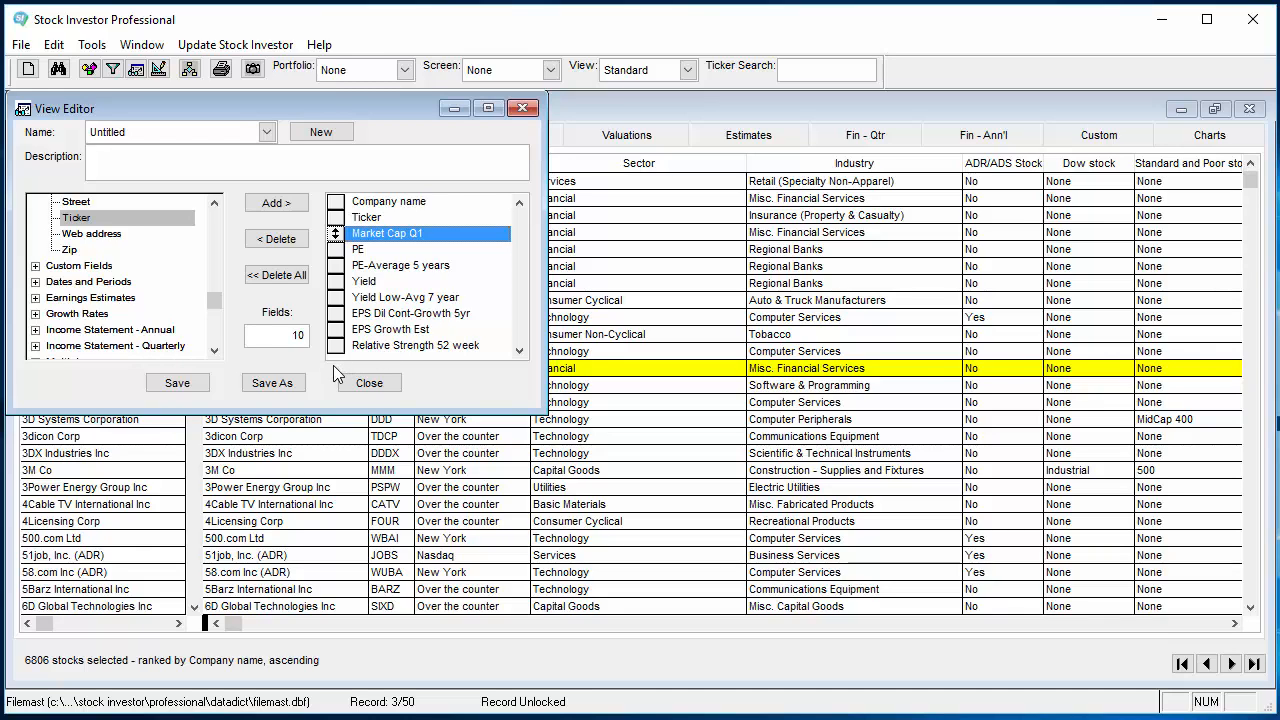
# Save the ten-field view as '_Fundamental Data'.
pyautogui.click(273, 382)
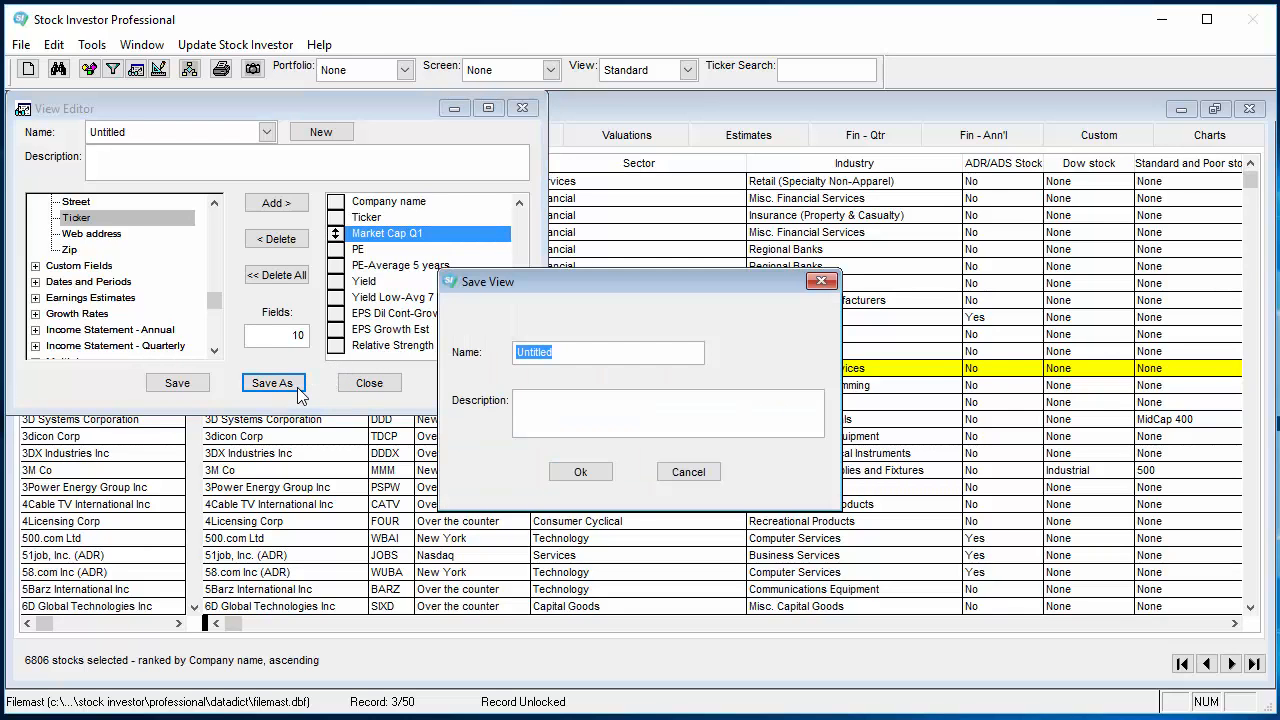
pyautogui.write('_Fund')
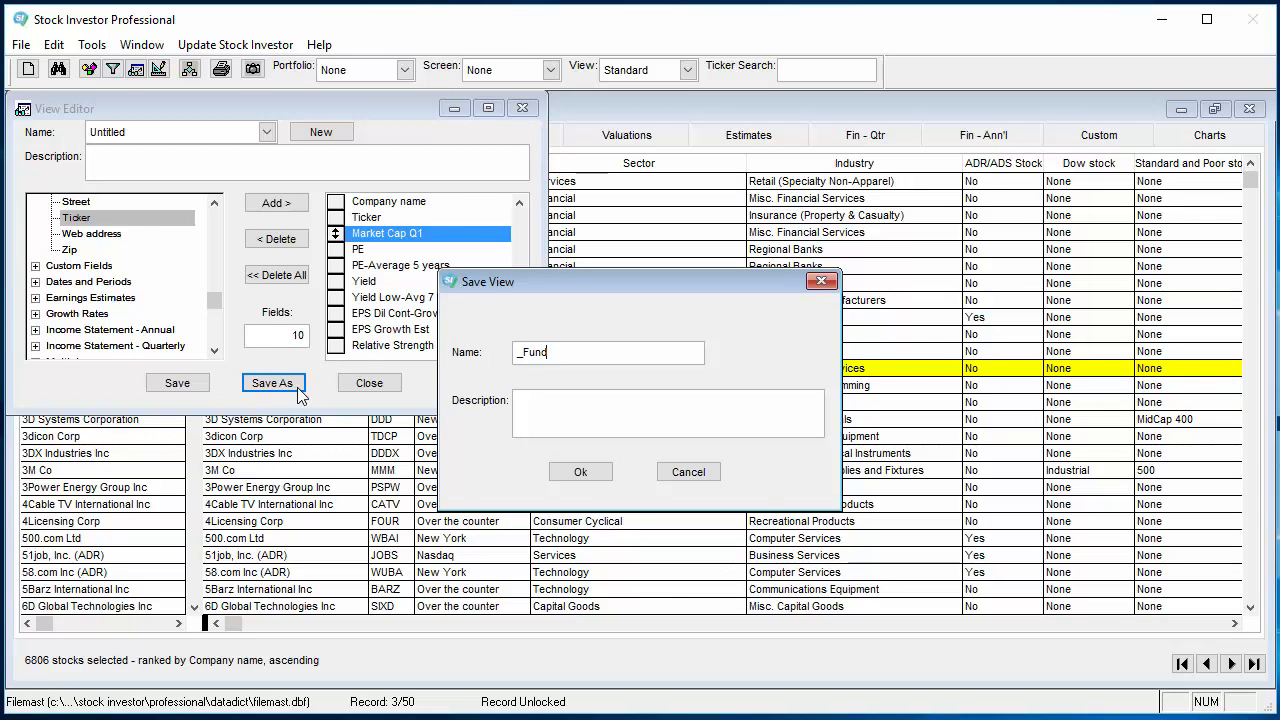
pyautogui.write('amental')
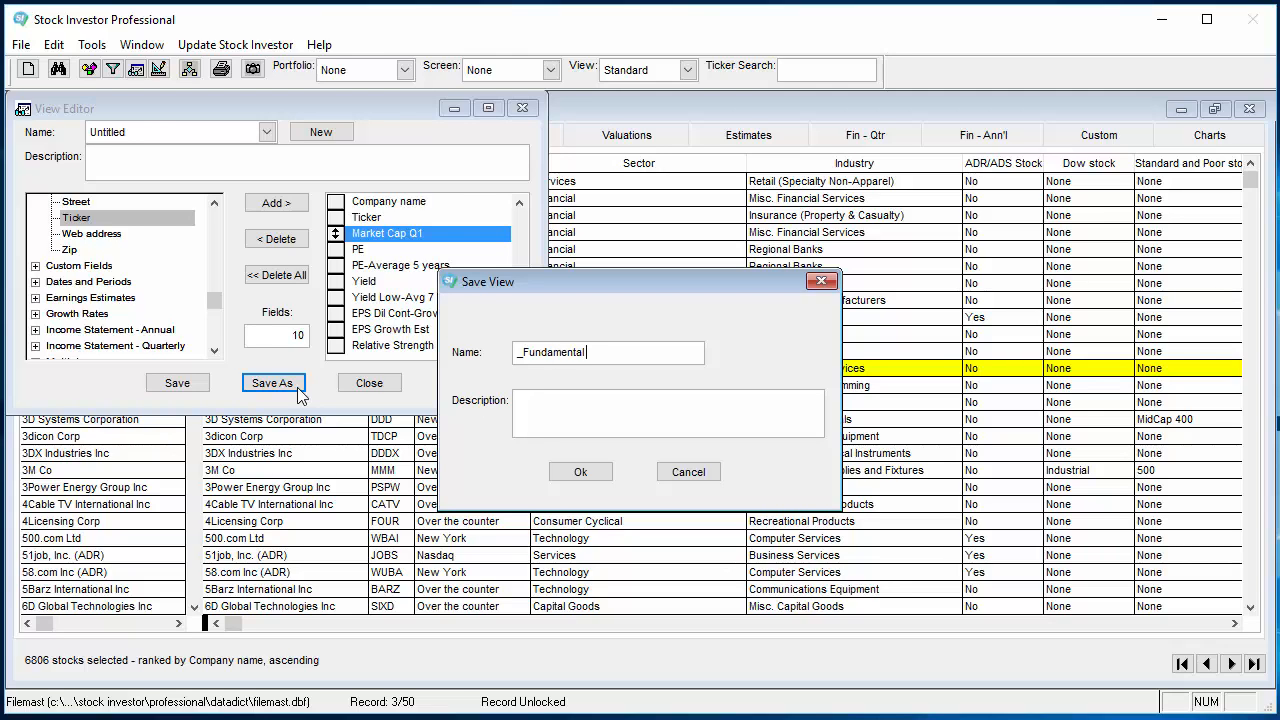
pyautogui.write('Data')
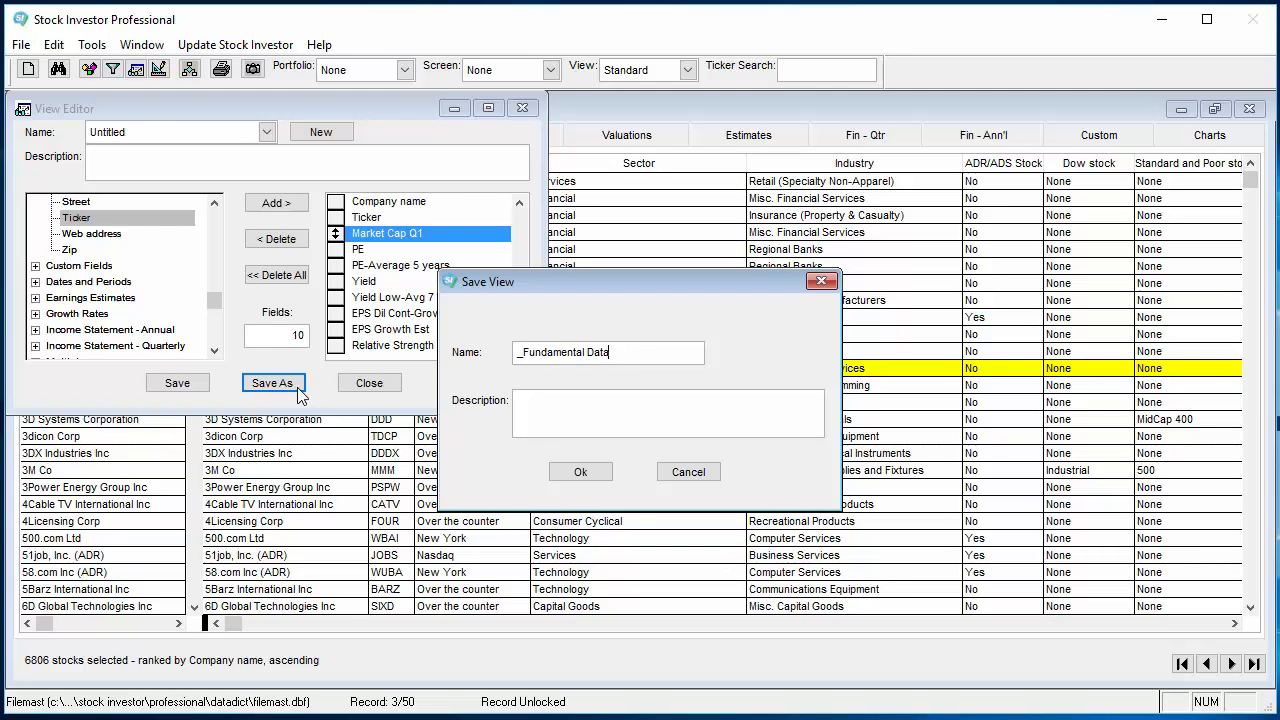
pyautogui.moveTo(405, 463)
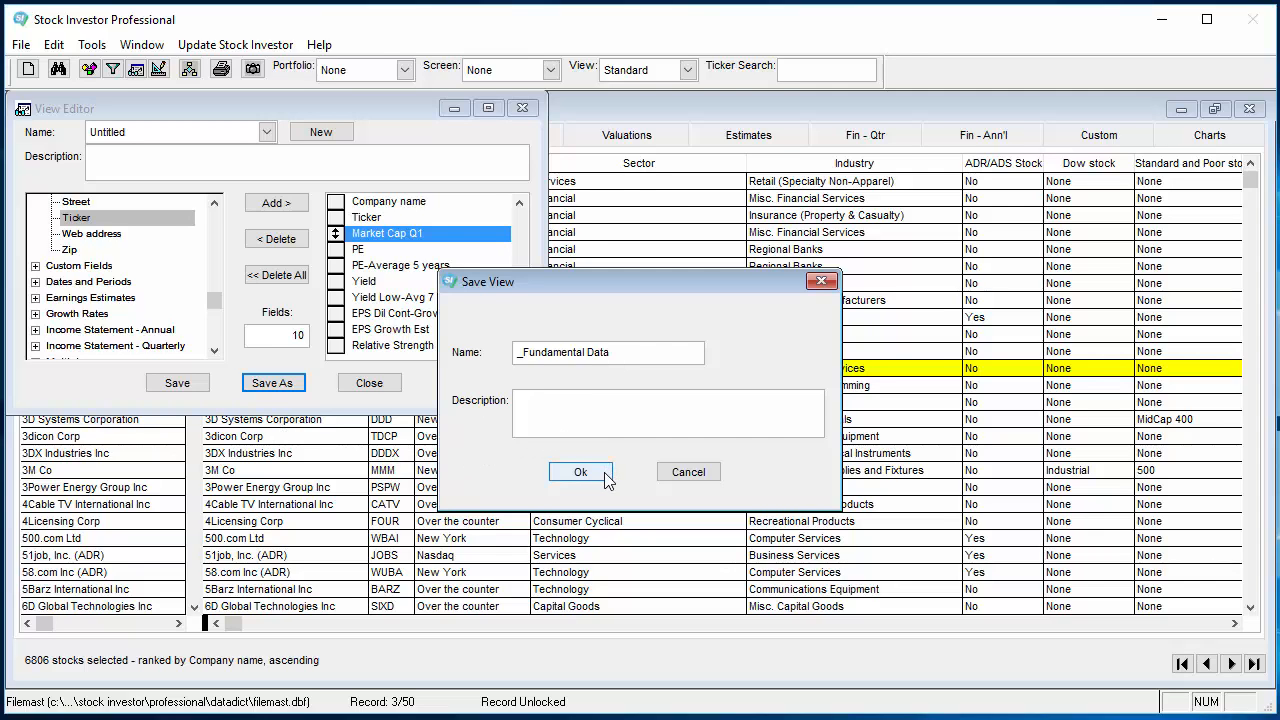
pyautogui.click(580, 471)
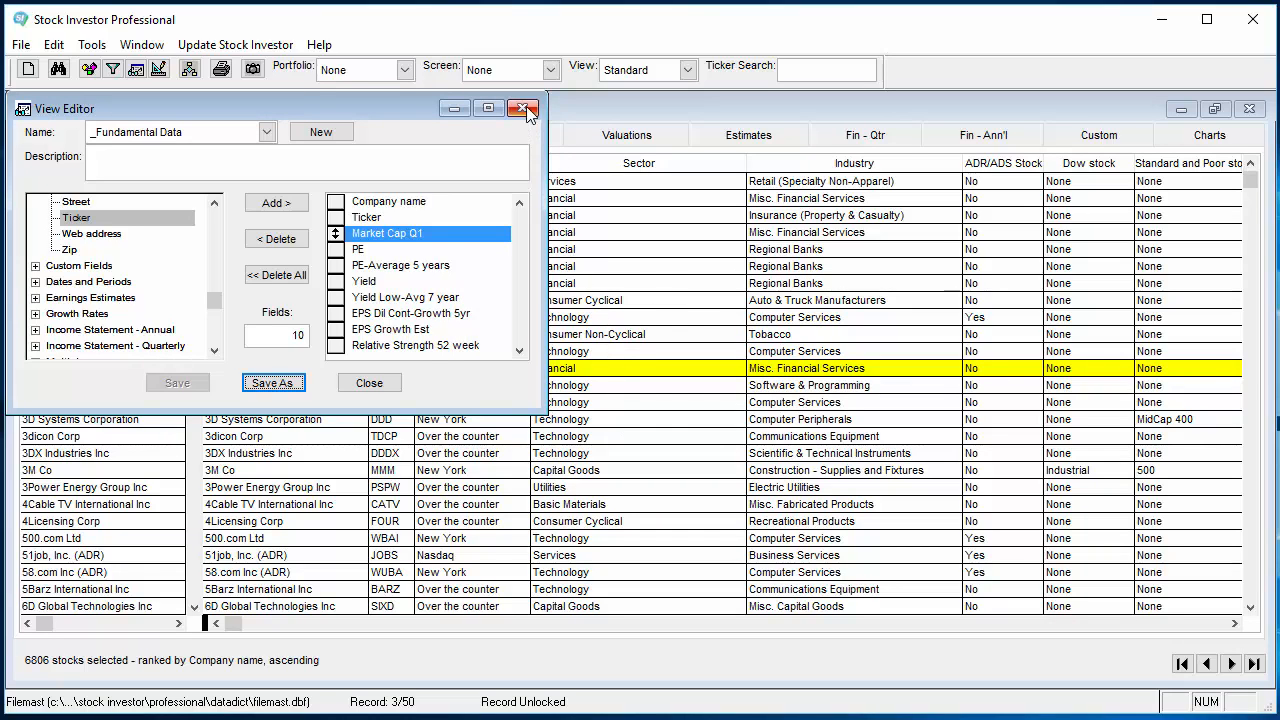
pyautogui.moveTo(523, 109)
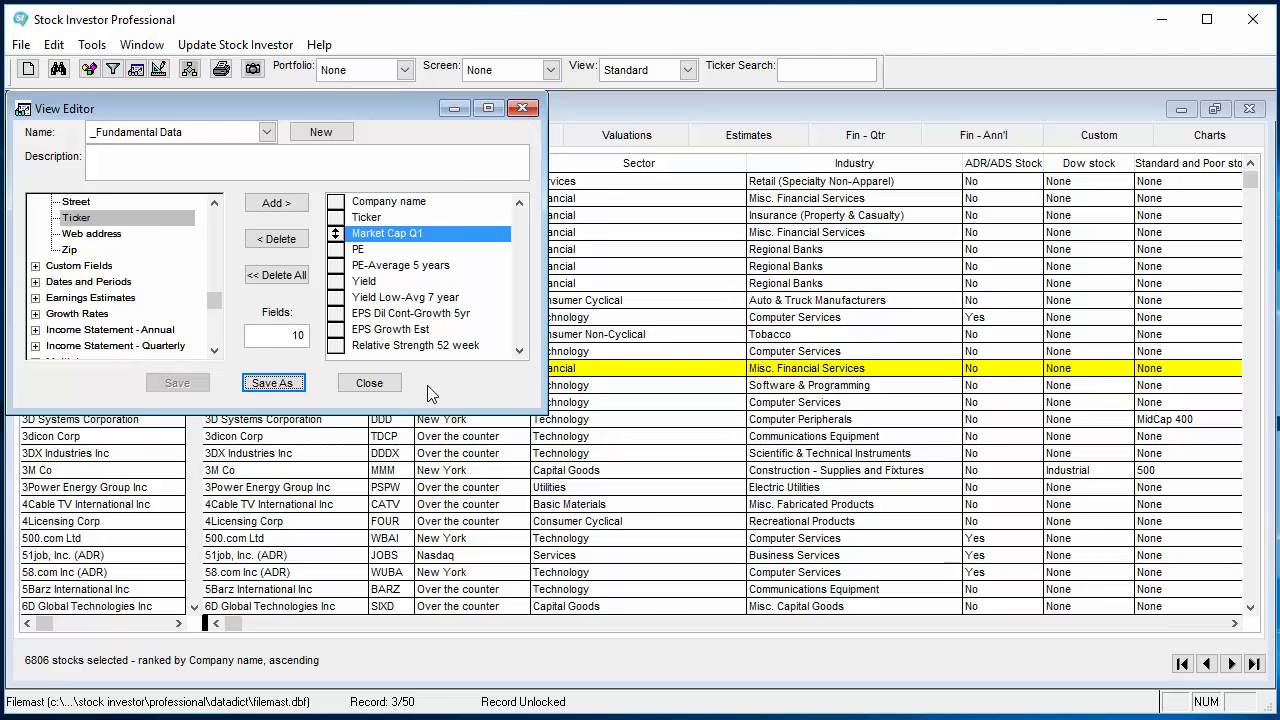
# Close the View Editor to return to the stock notebook.
pyautogui.click(369, 382)
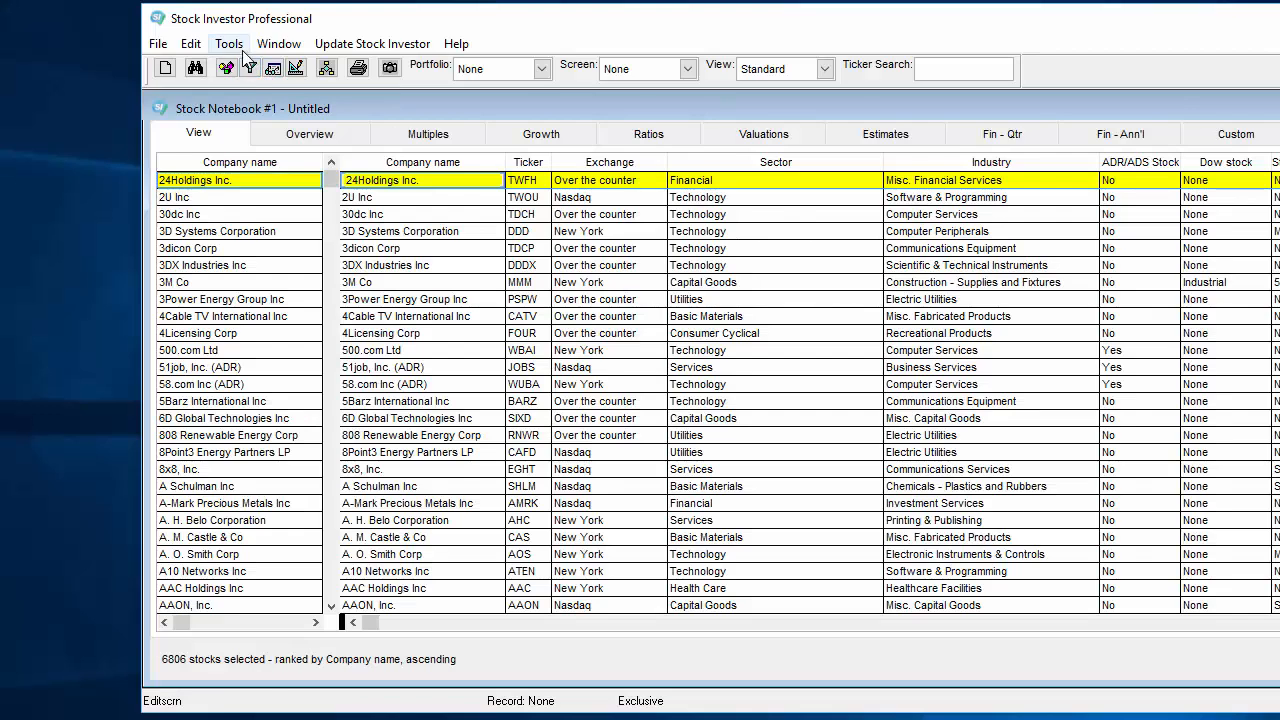
# Open the Screen Editor and expand its Name list of saved screens.
pyautogui.click(228, 43)
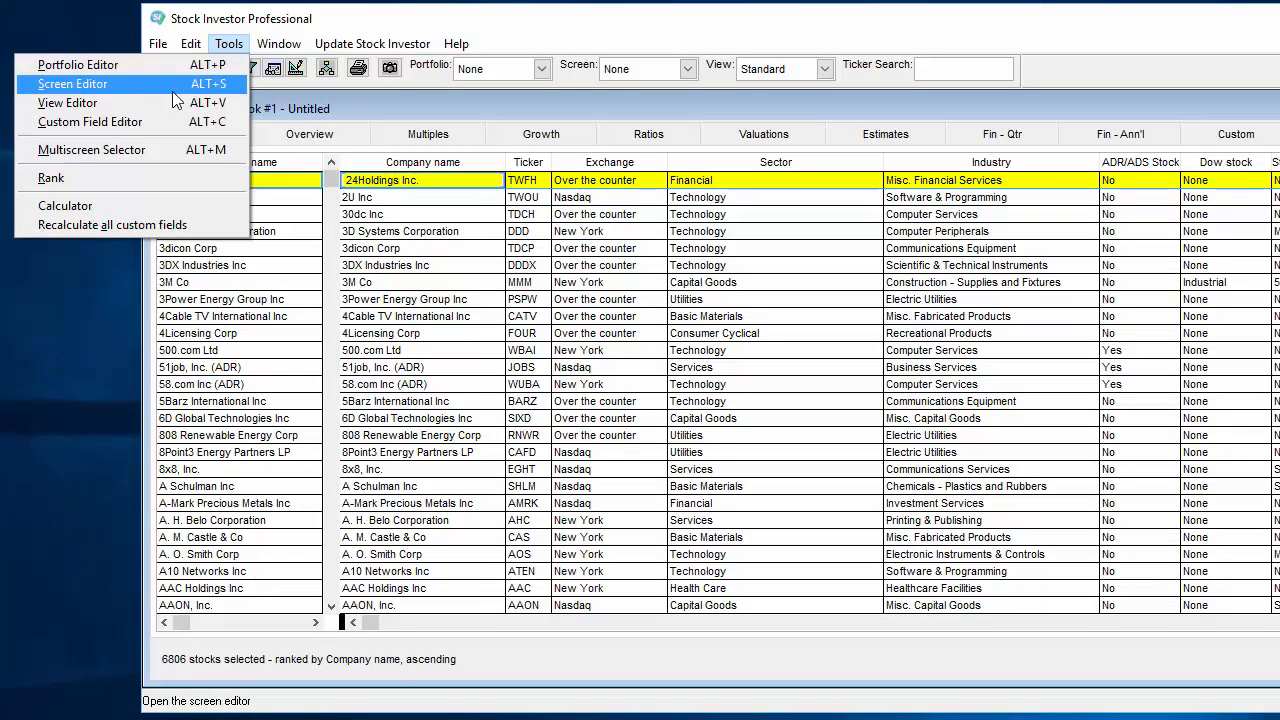
pyautogui.click(72, 84)
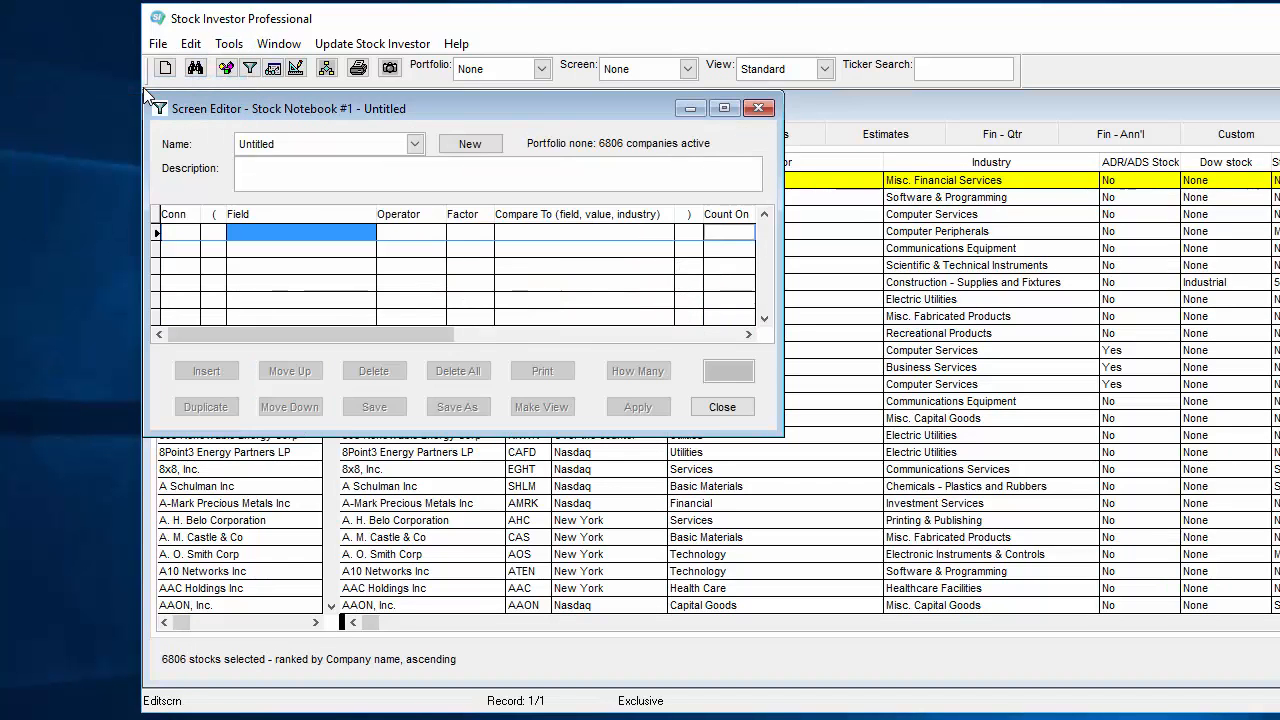
pyautogui.moveTo(557, 120)
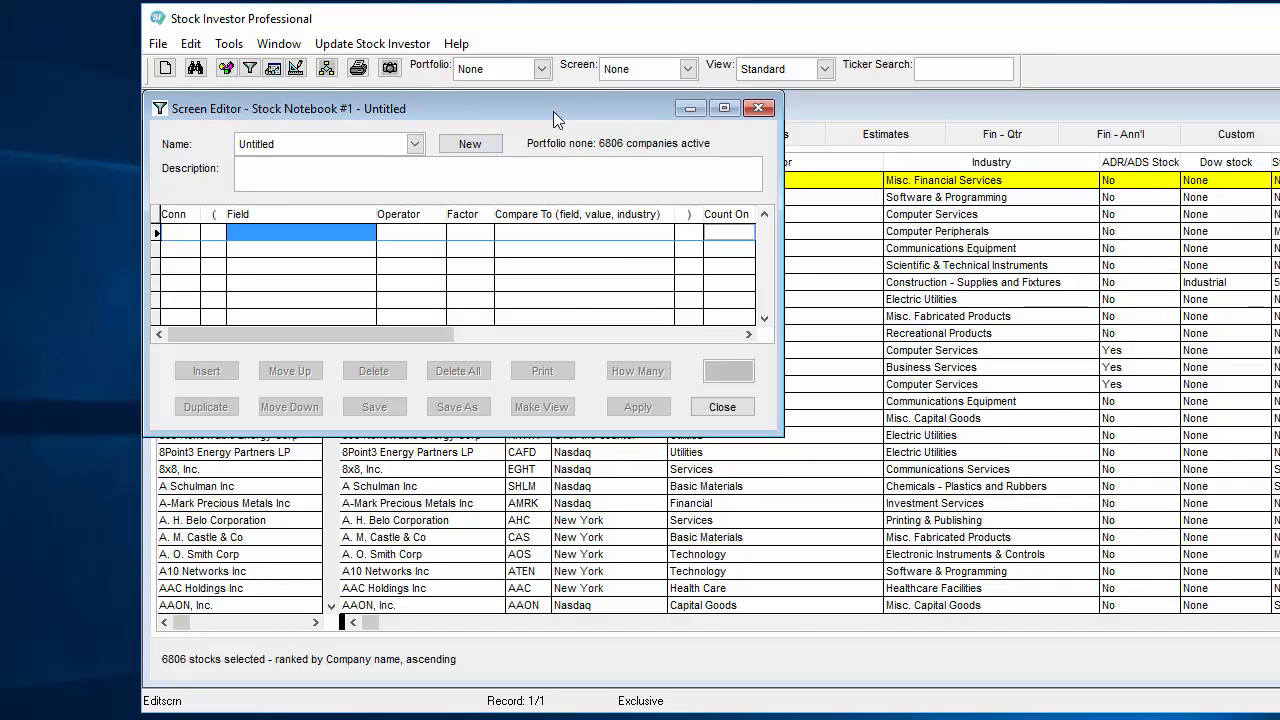
pyautogui.click(414, 144)
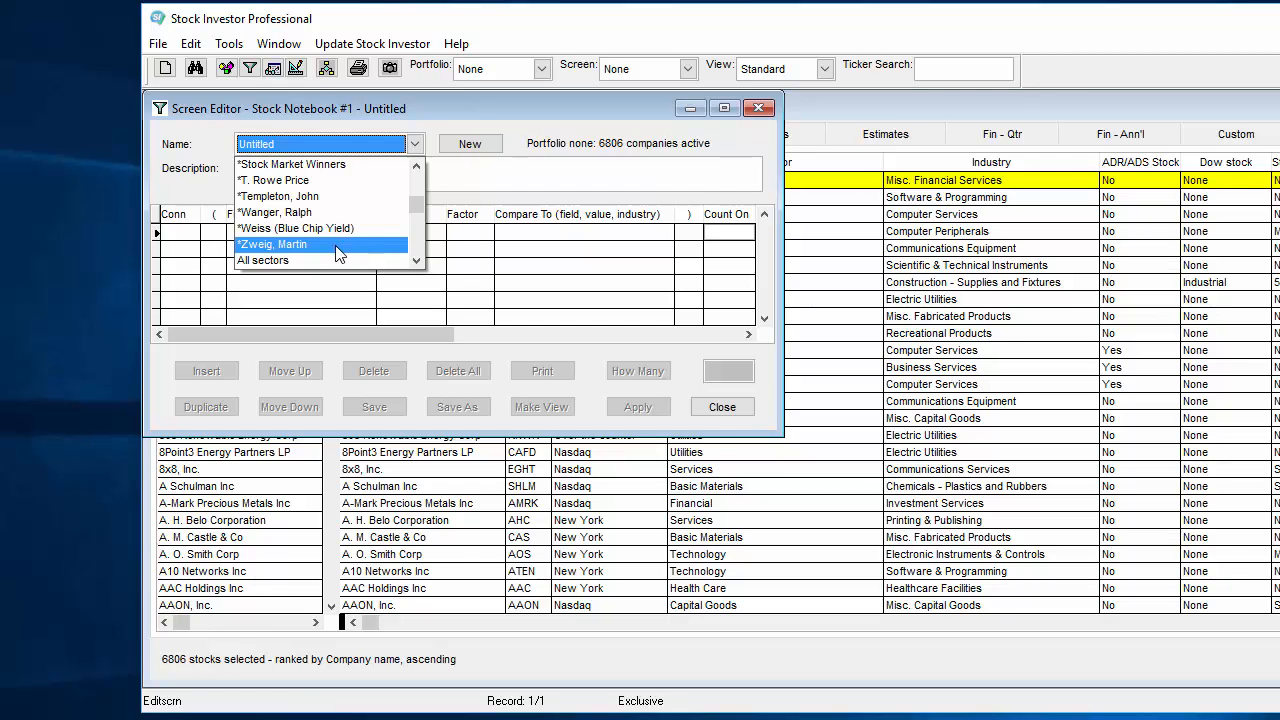
# Load the *Zweig, Martin screen, choose Make View, and begin naming it '_Zwe'.
pyautogui.click(272, 244)
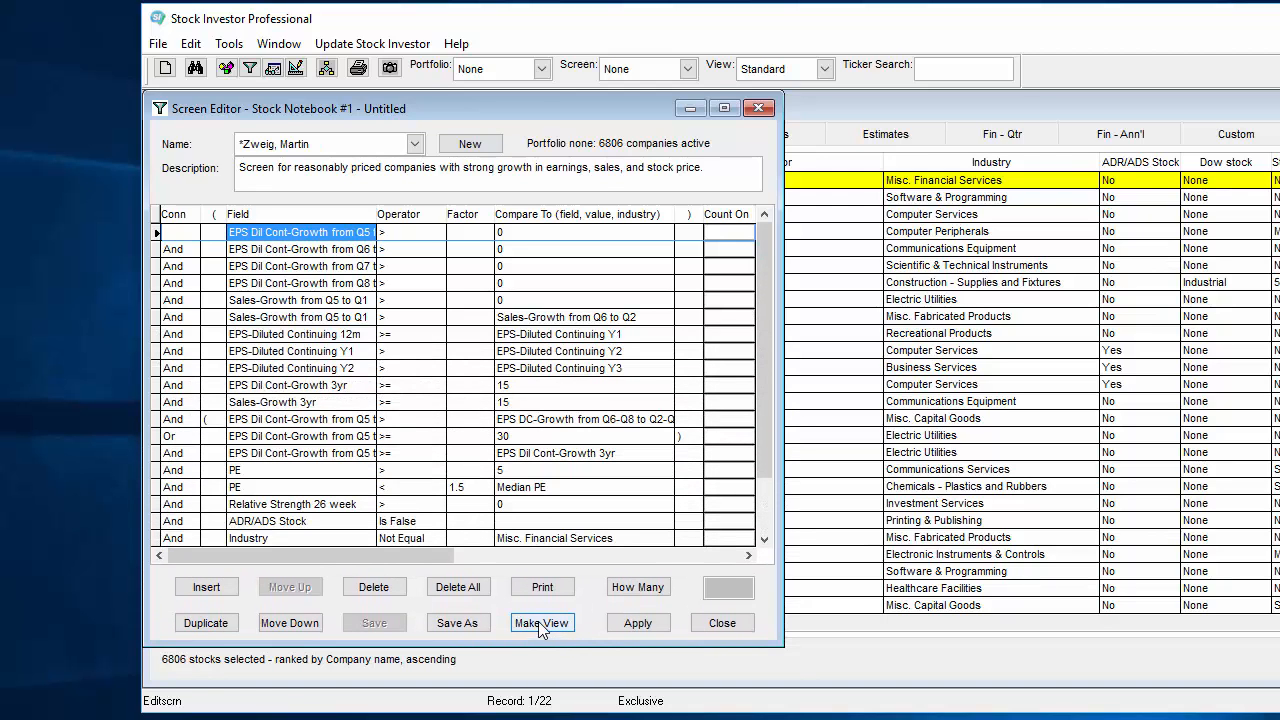
pyautogui.click(542, 622)
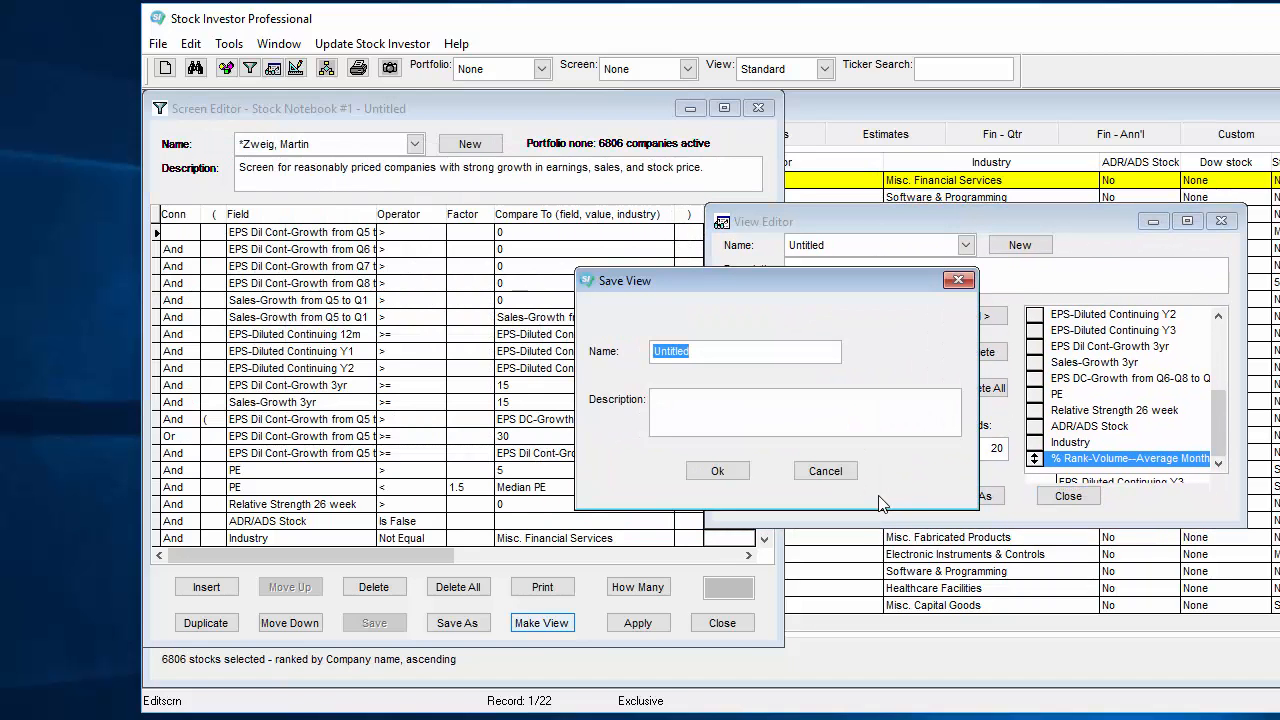
pyautogui.write('_Zwe')
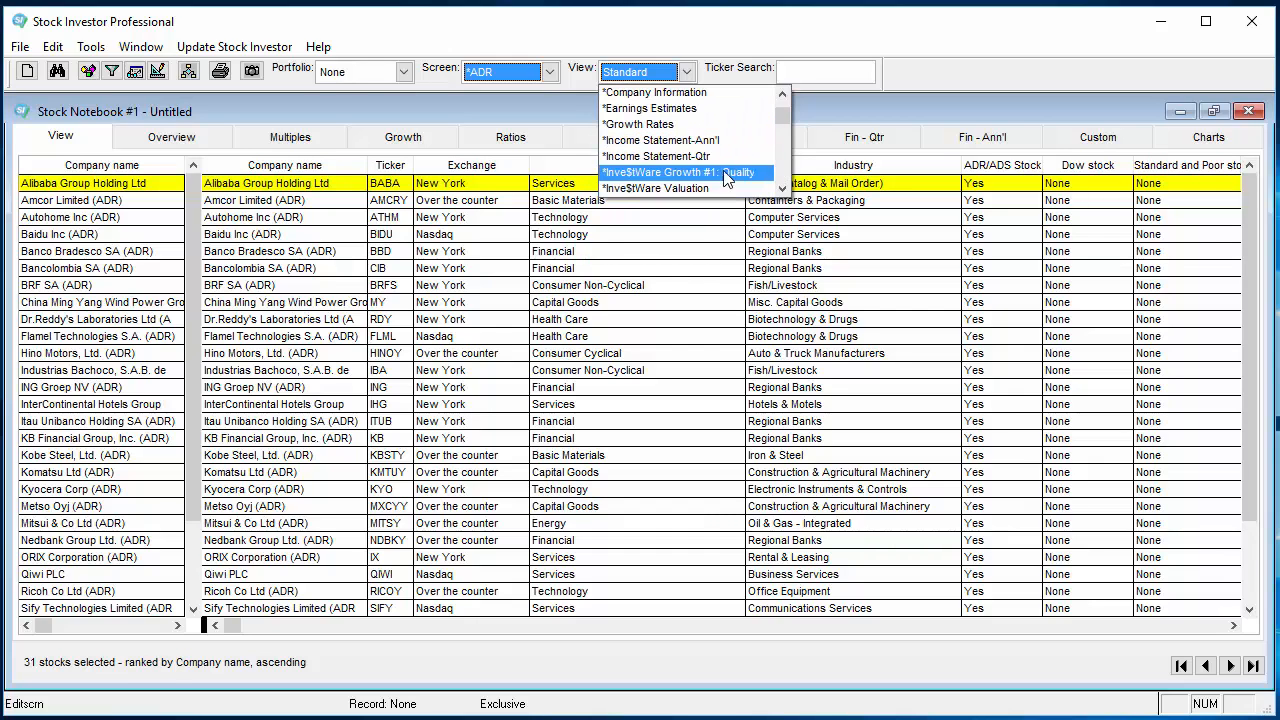
# Switch the 31 ADR-screened stocks to the _Fundamental Data view.
pyautogui.scroll(-3)
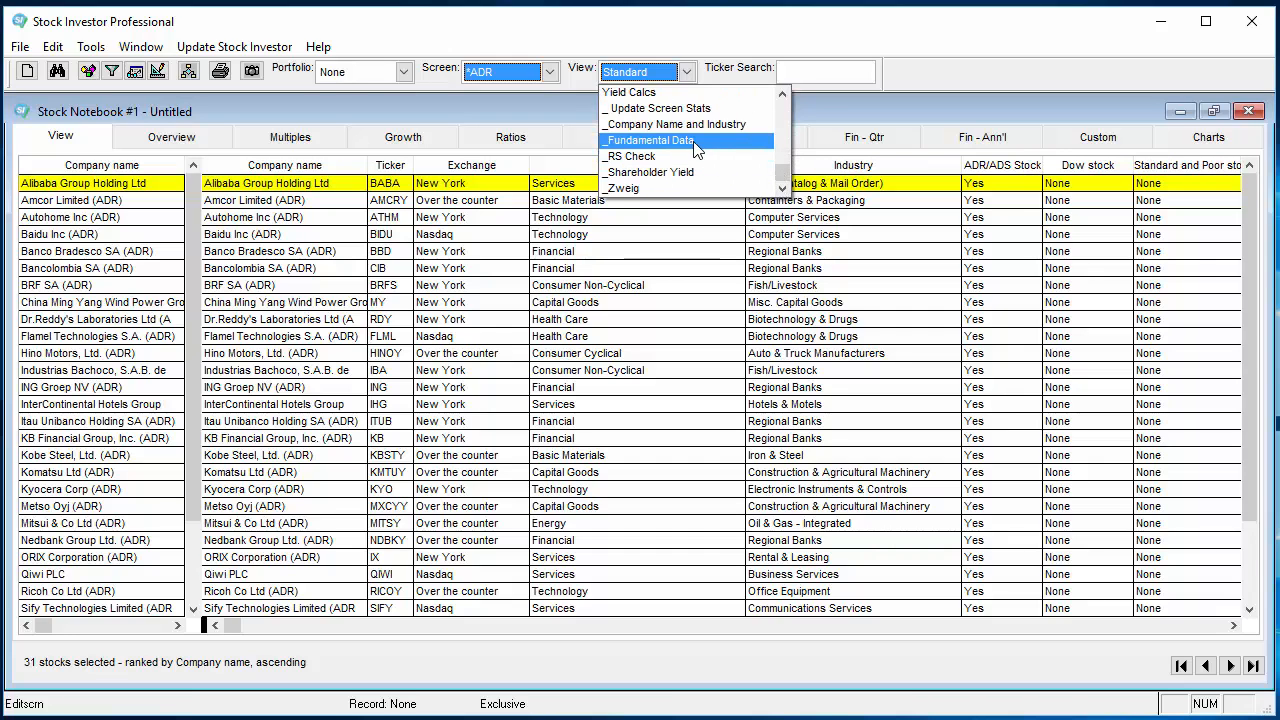
pyautogui.click(648, 140)
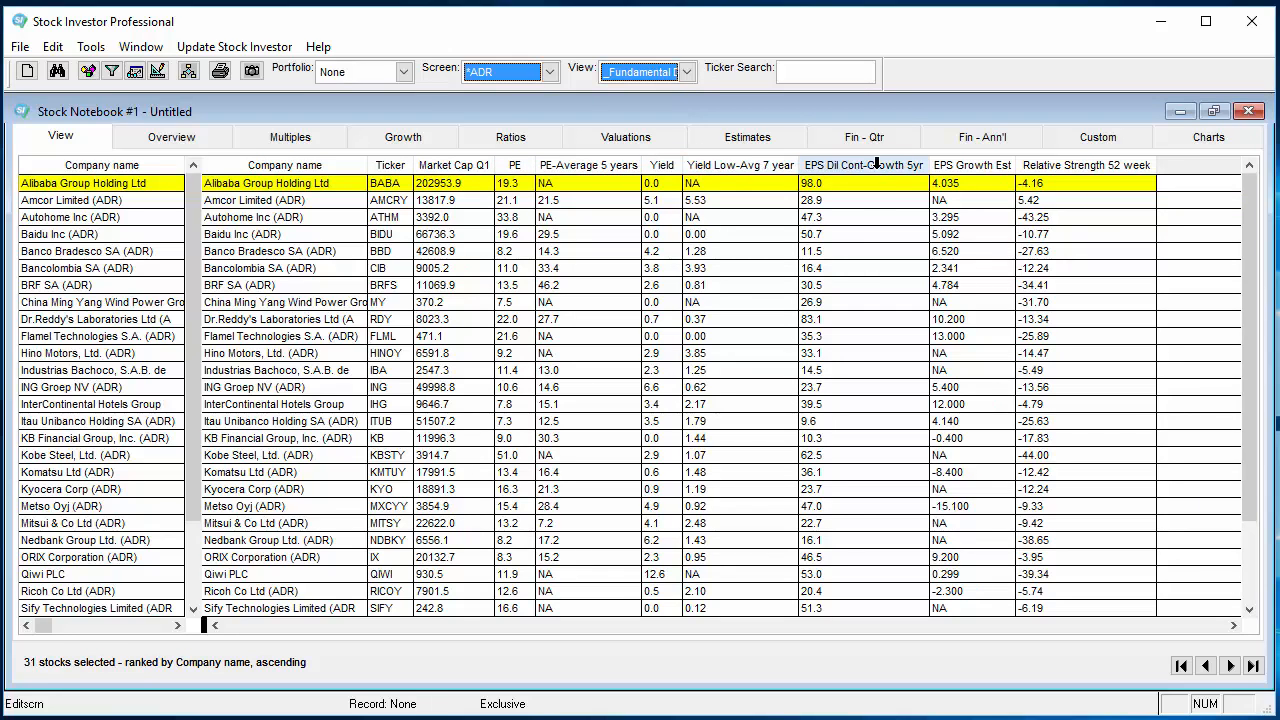
pyautogui.click(548, 71)
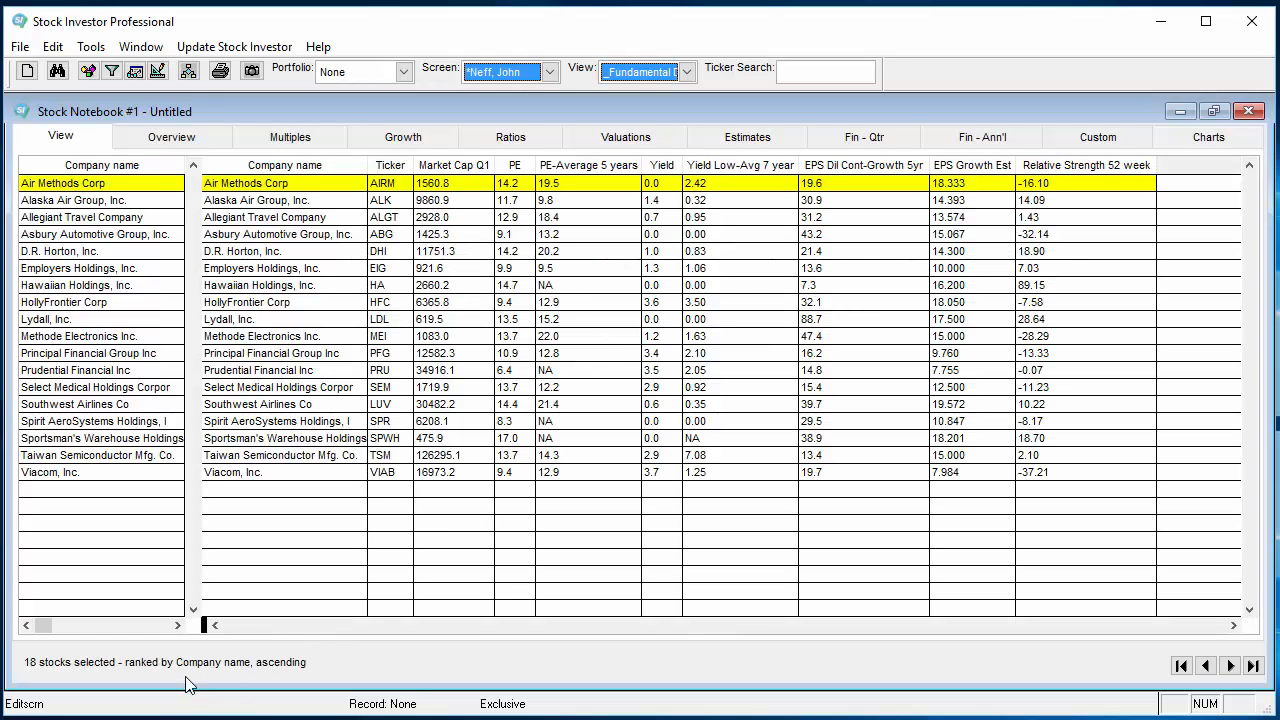
pyautogui.moveTo(305, 675)
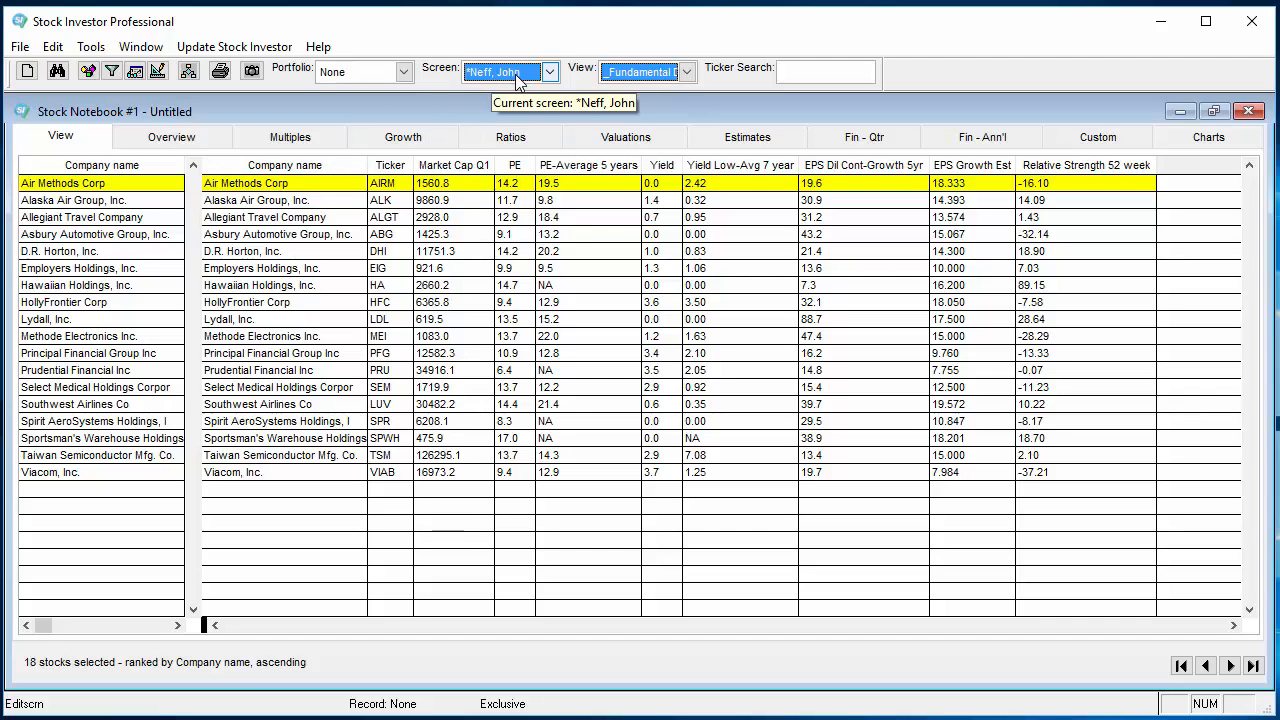
pyautogui.moveTo(548, 116)
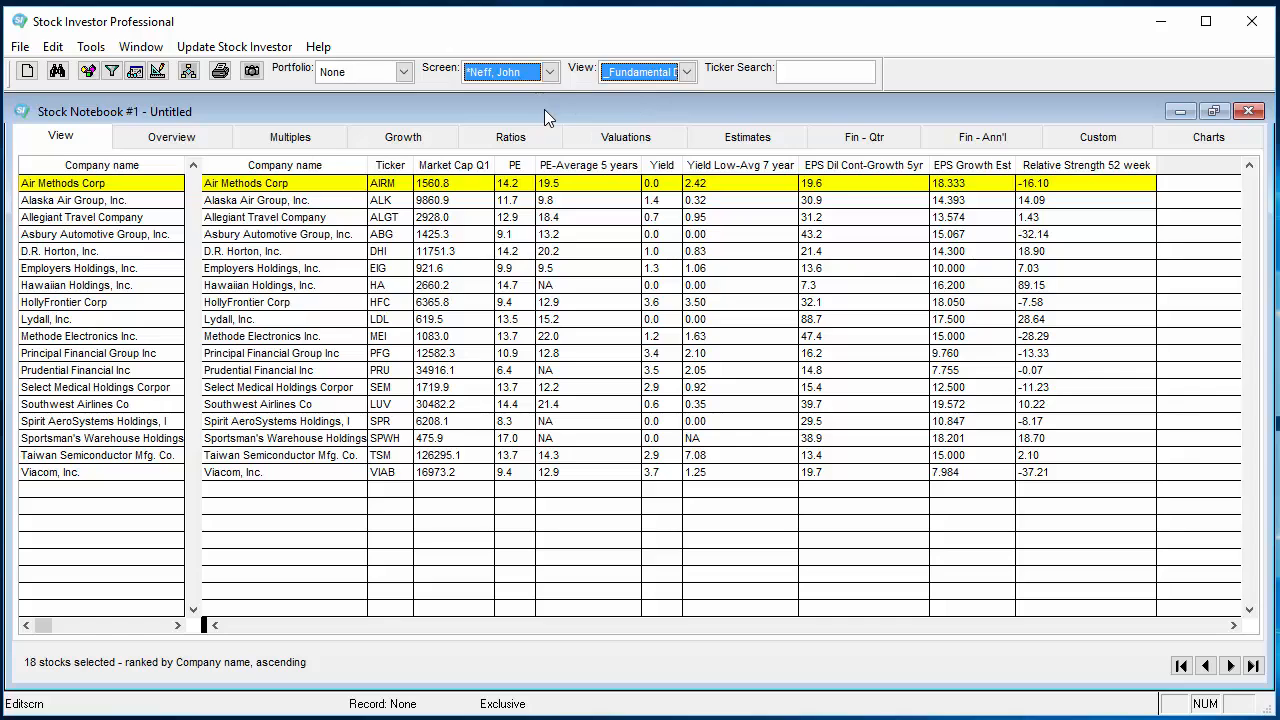
pyautogui.moveTo(567, 120)
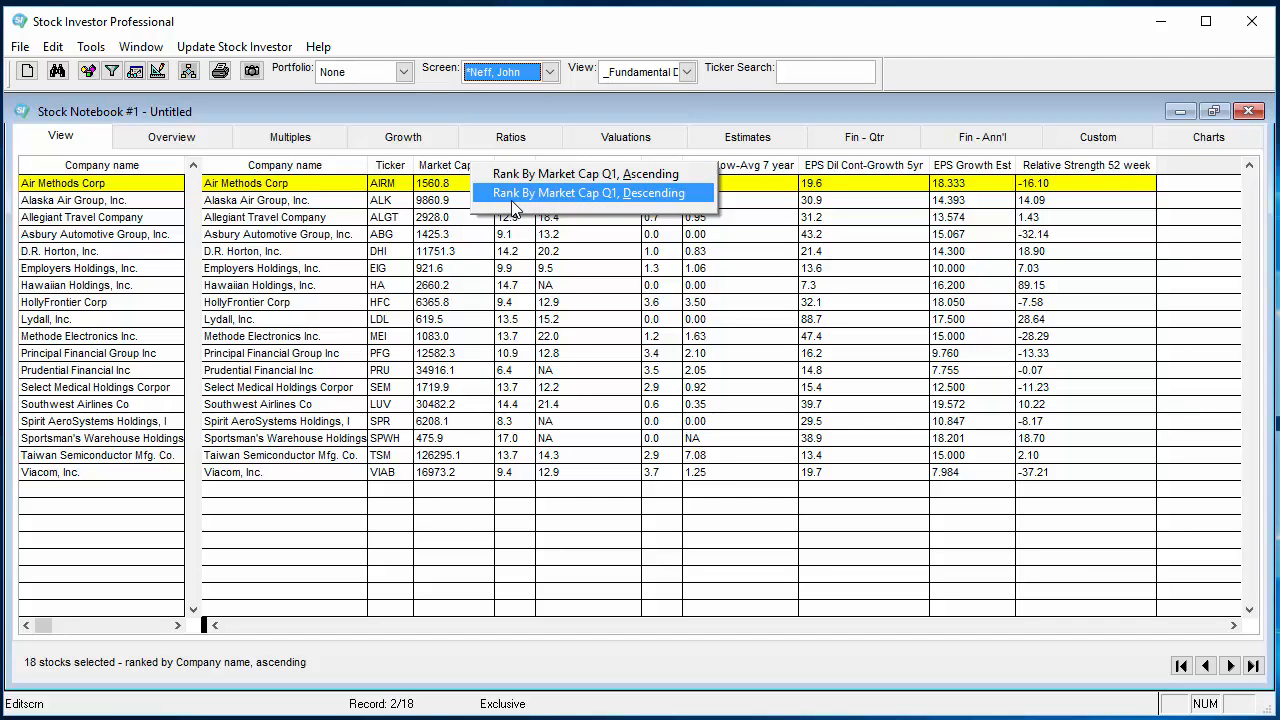
# Rank the 18 stocks by Market Cap Q1 in descending order.
pyautogui.click(587, 192)
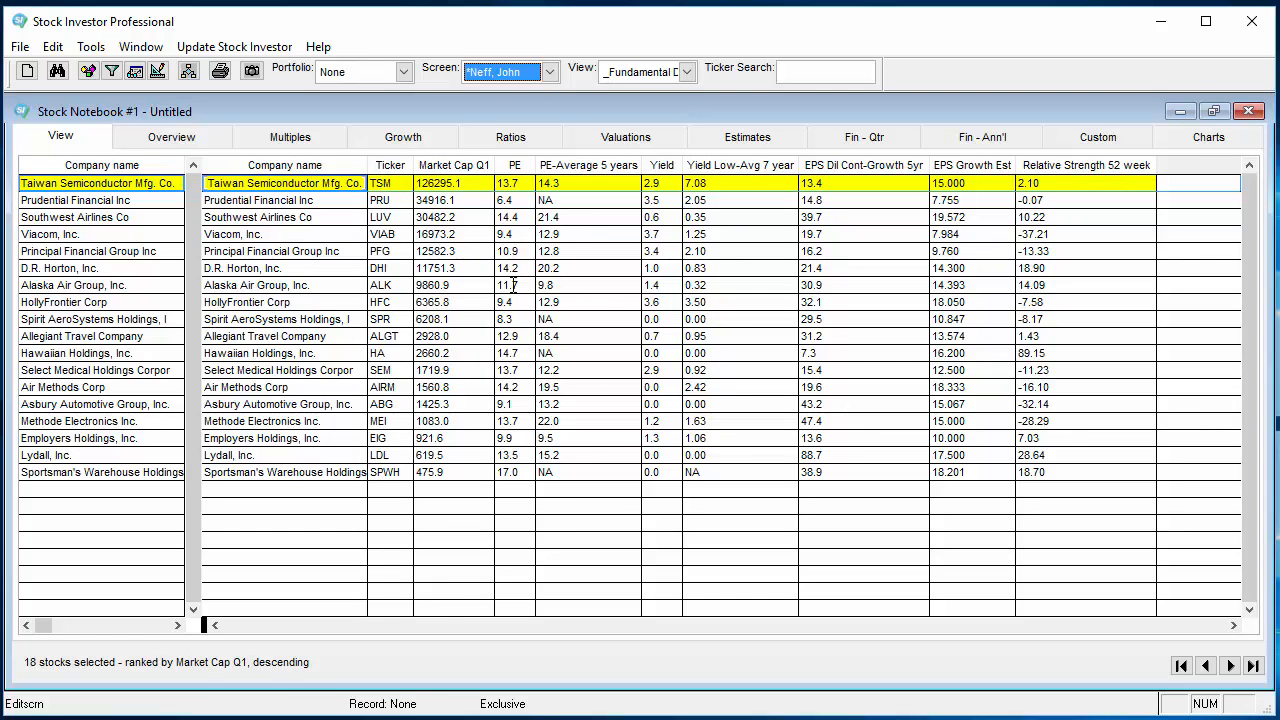
pyautogui.moveTo(160, 685)
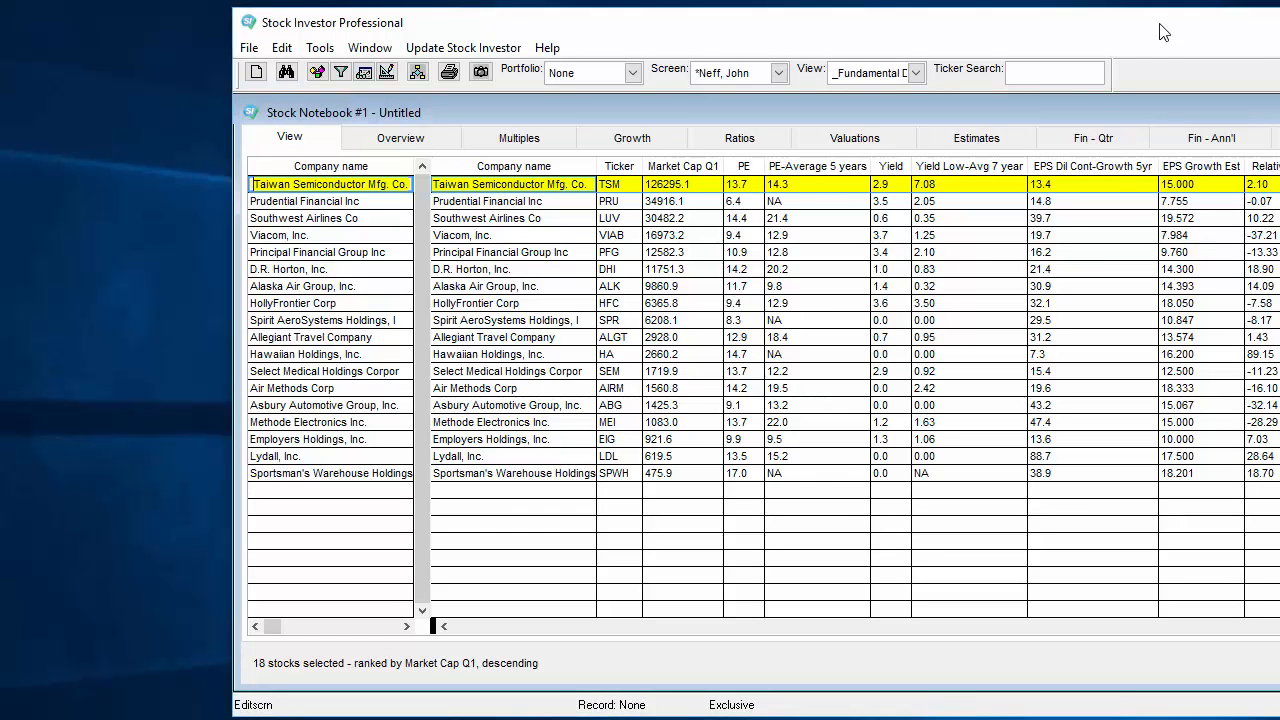
pyautogui.moveTo(490, 68)
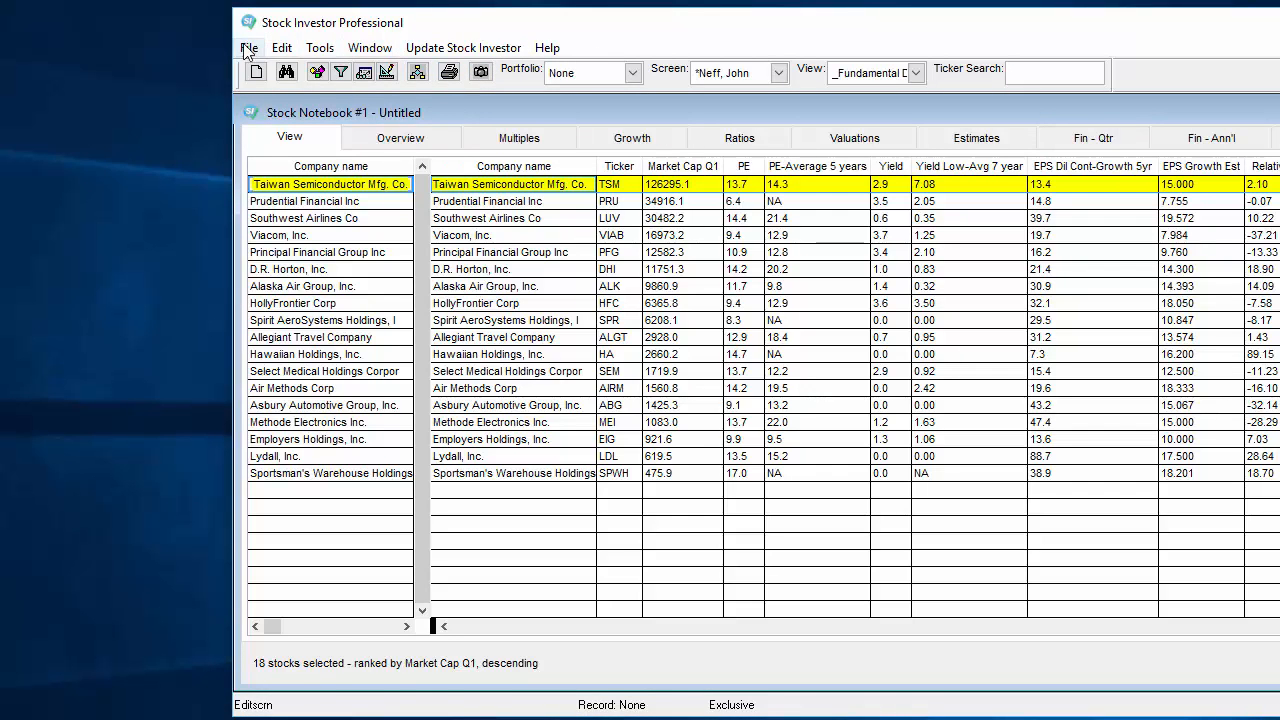
# Browse the Available Reports and highlight 'View Report - All Companies in Active Notebook'.
pyautogui.click(249, 47)
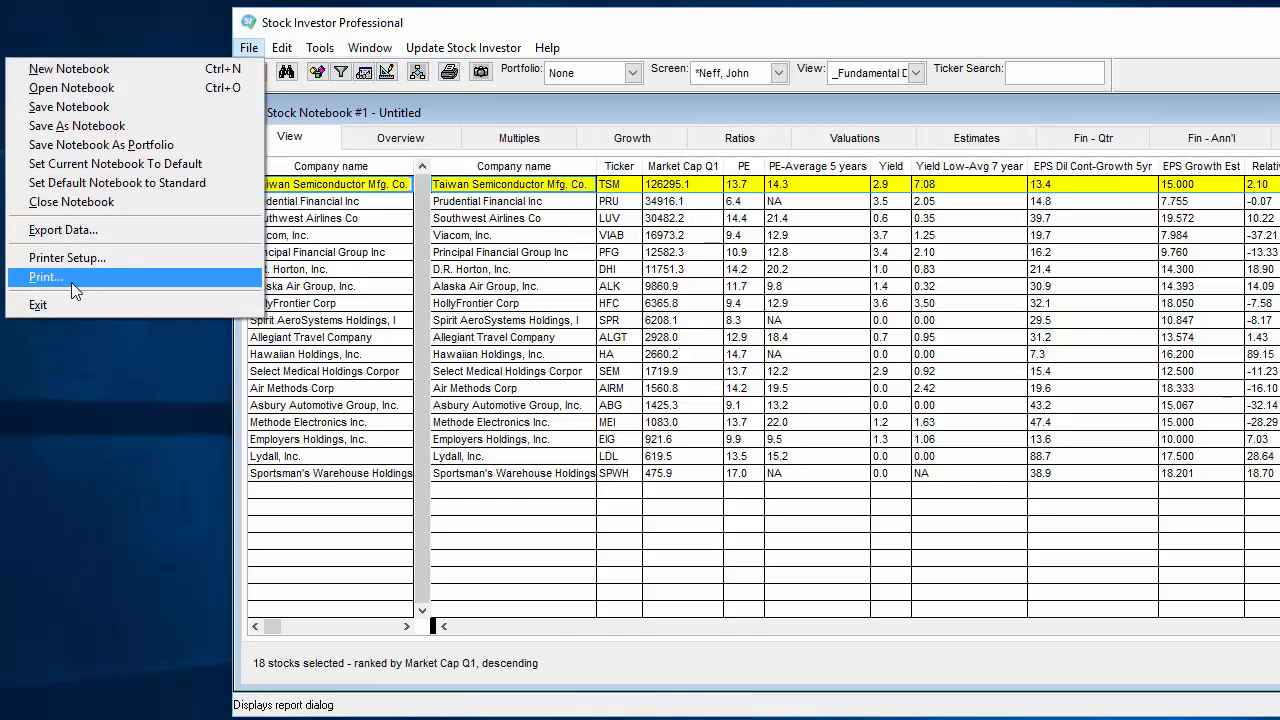
pyautogui.click(45, 277)
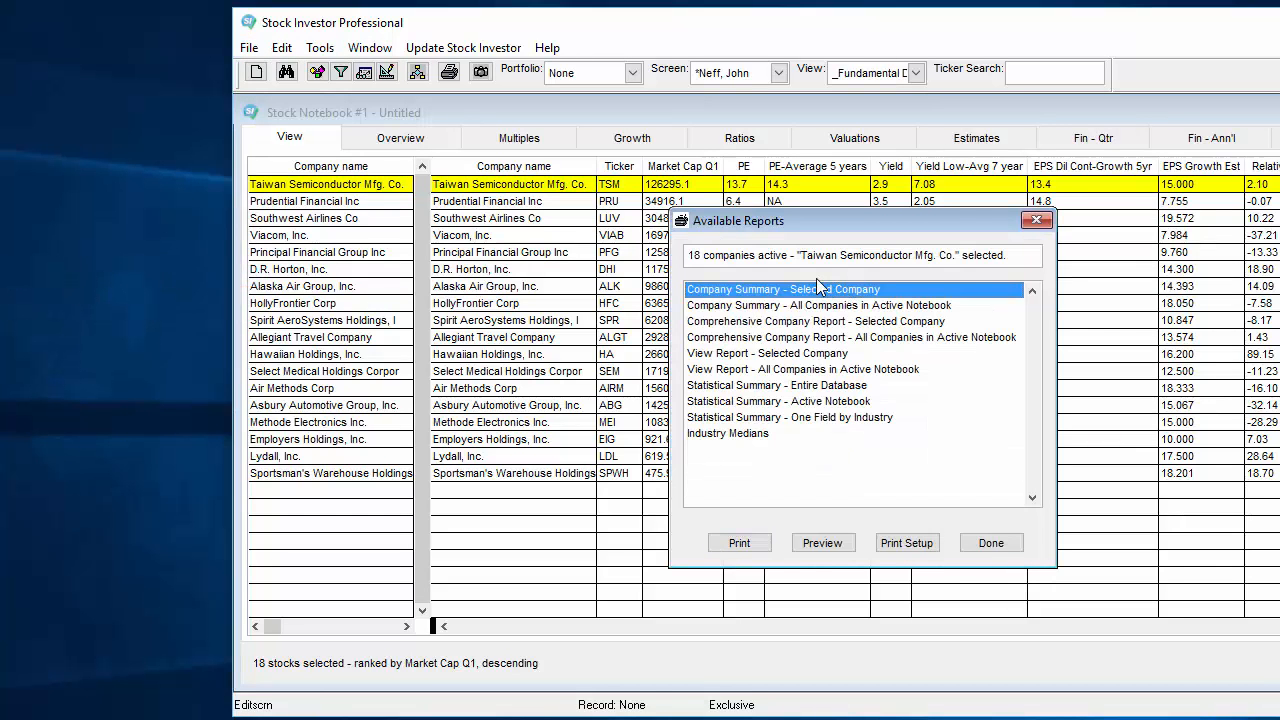
pyautogui.click(852, 337)
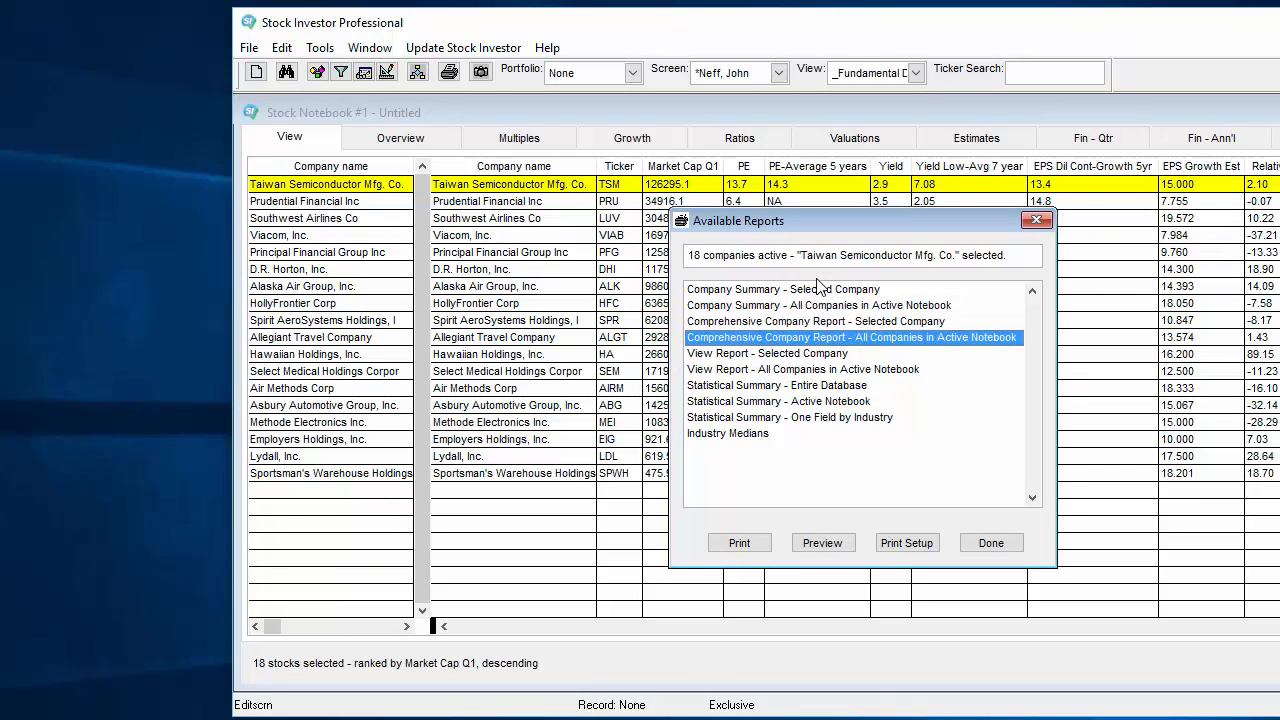
pyautogui.click(778, 401)
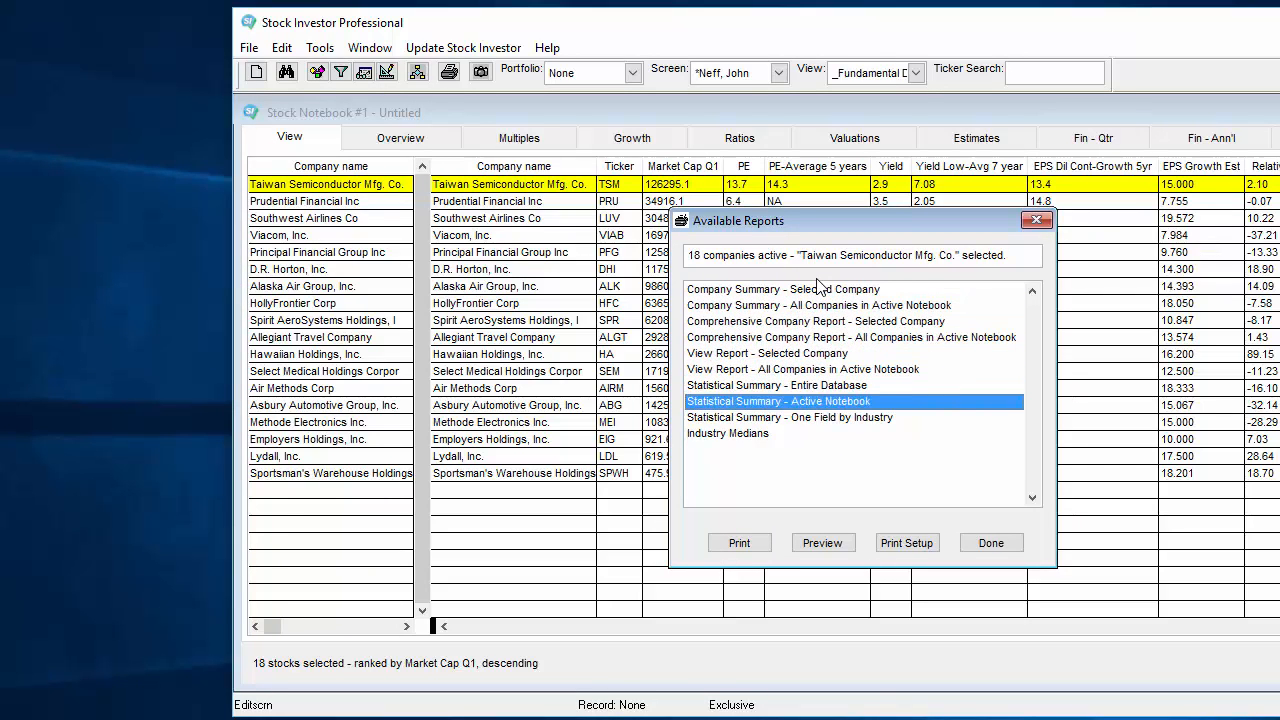
pyautogui.click(728, 433)
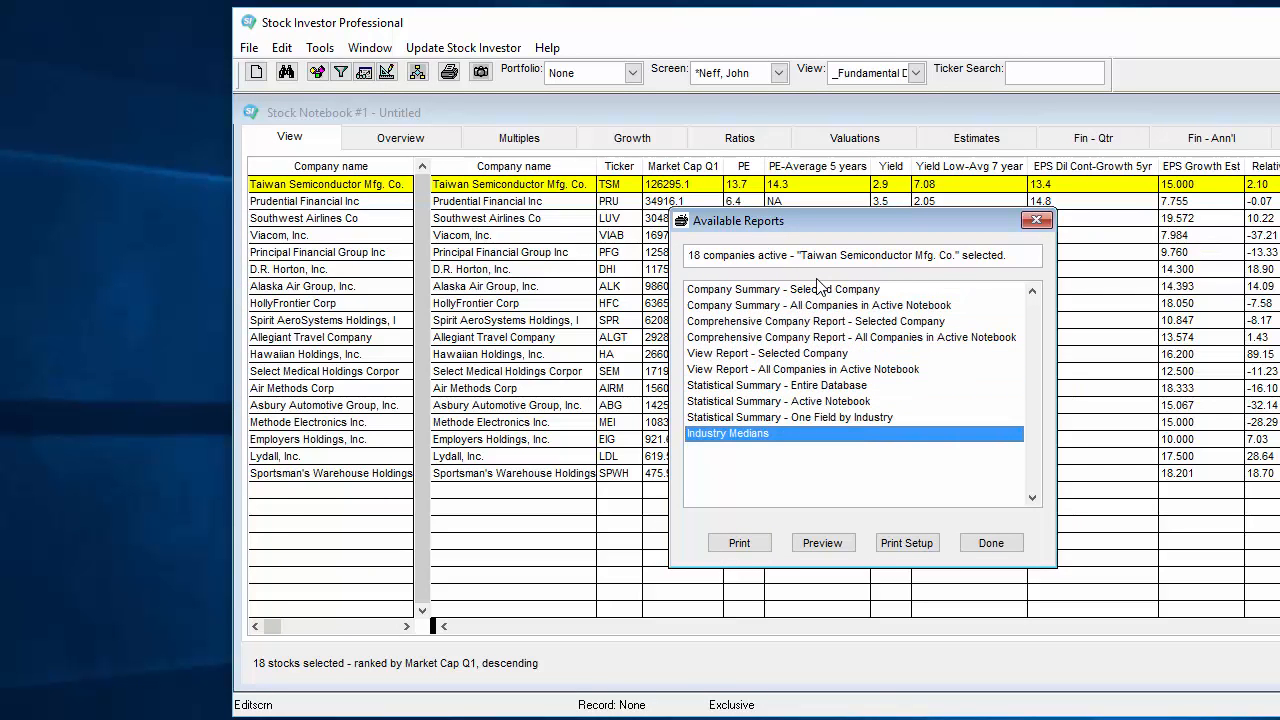
pyautogui.moveTo(870, 234)
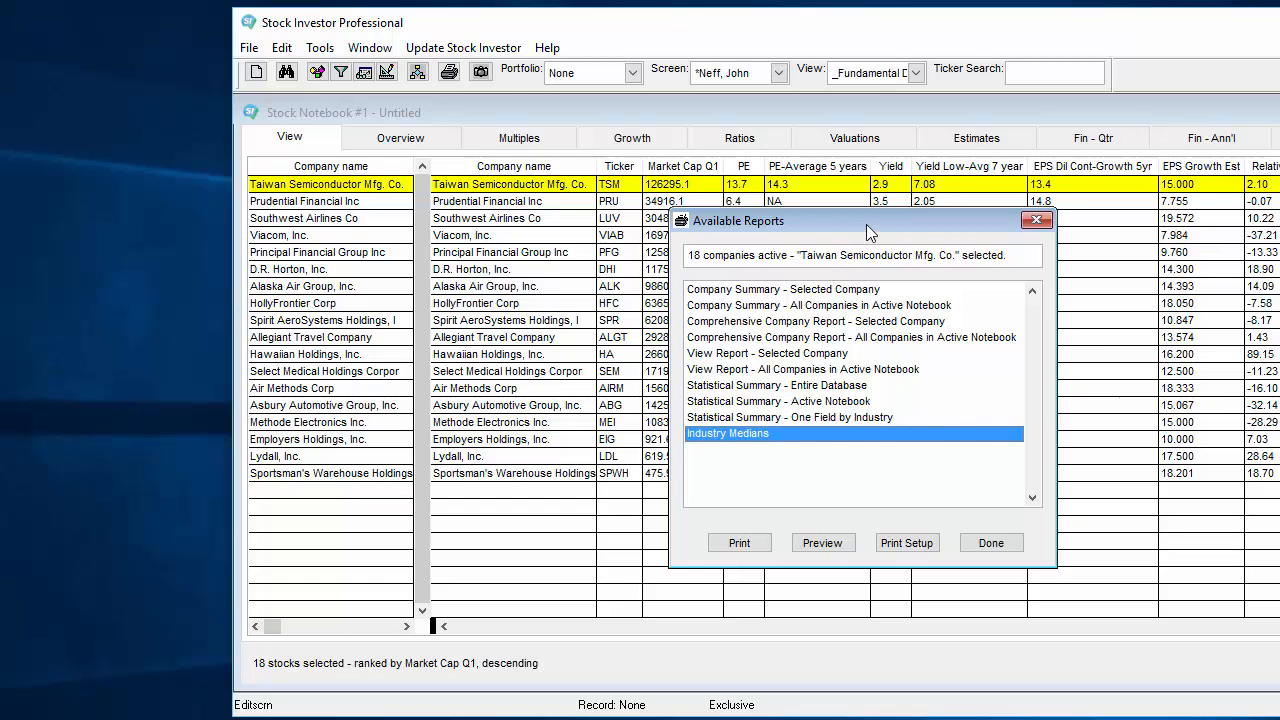
pyautogui.moveTo(835, 358)
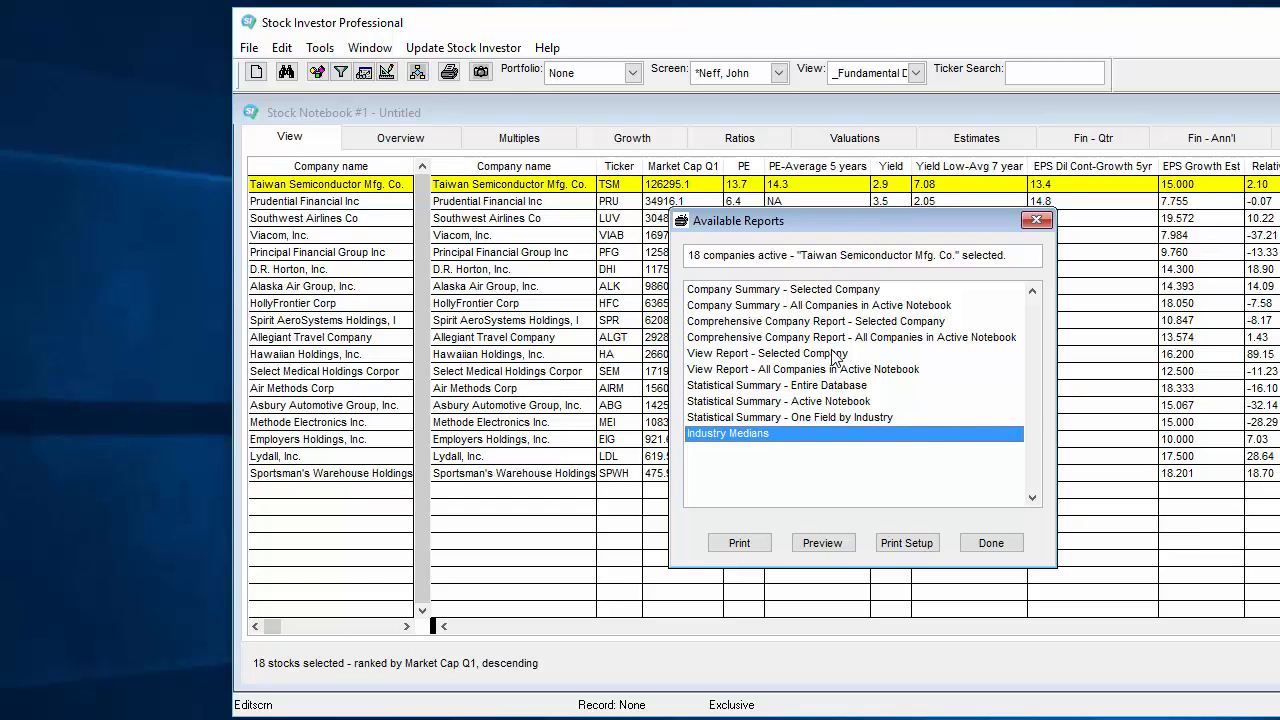
pyautogui.click(777, 385)
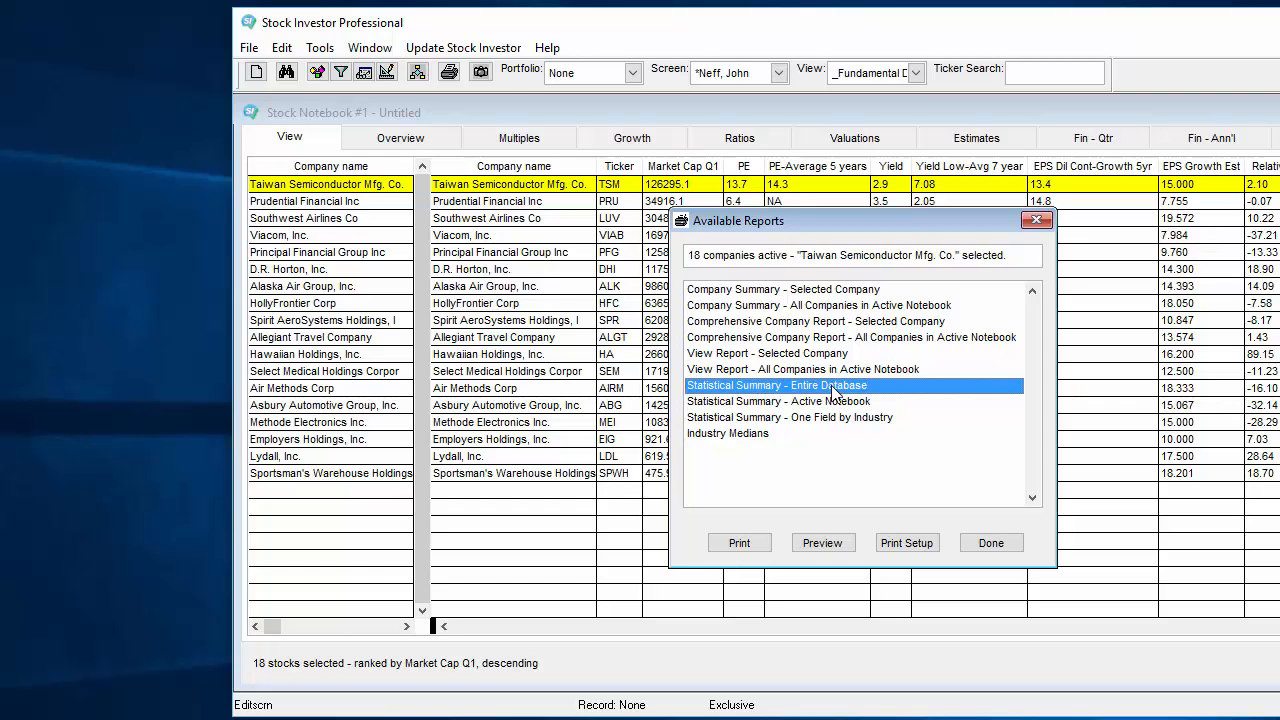
pyautogui.moveTo(843, 358)
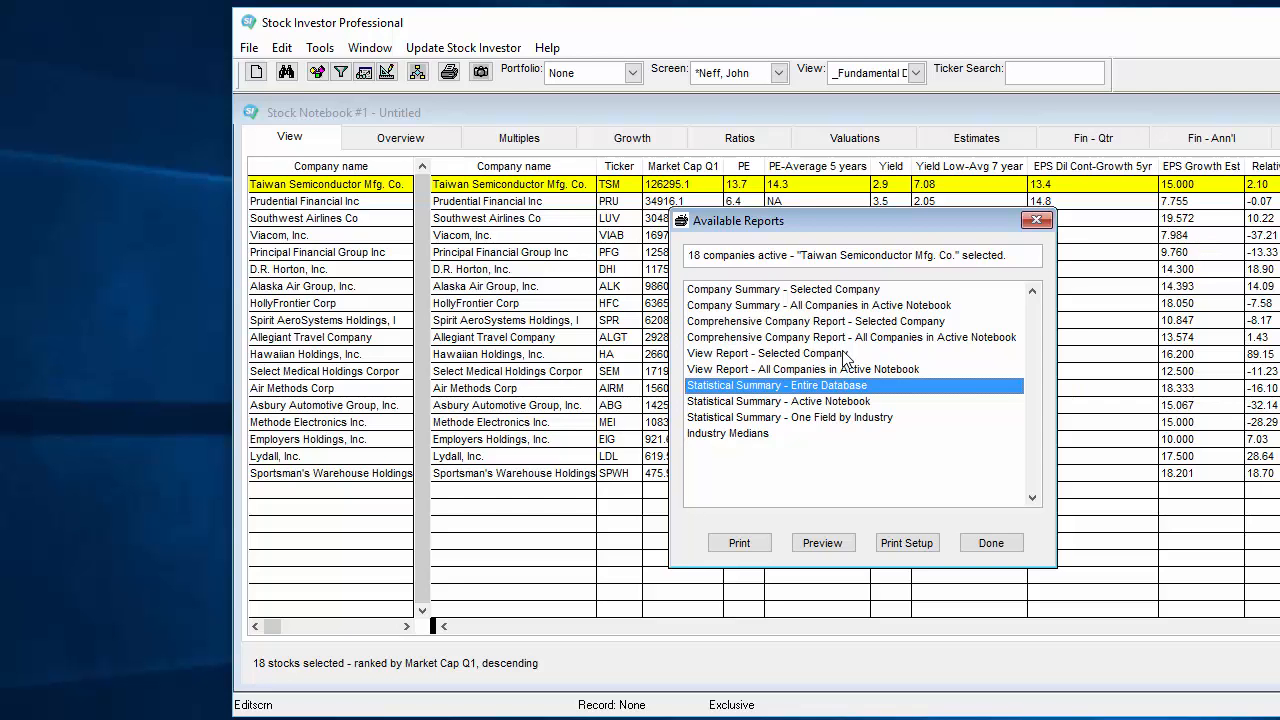
pyautogui.click(766, 353)
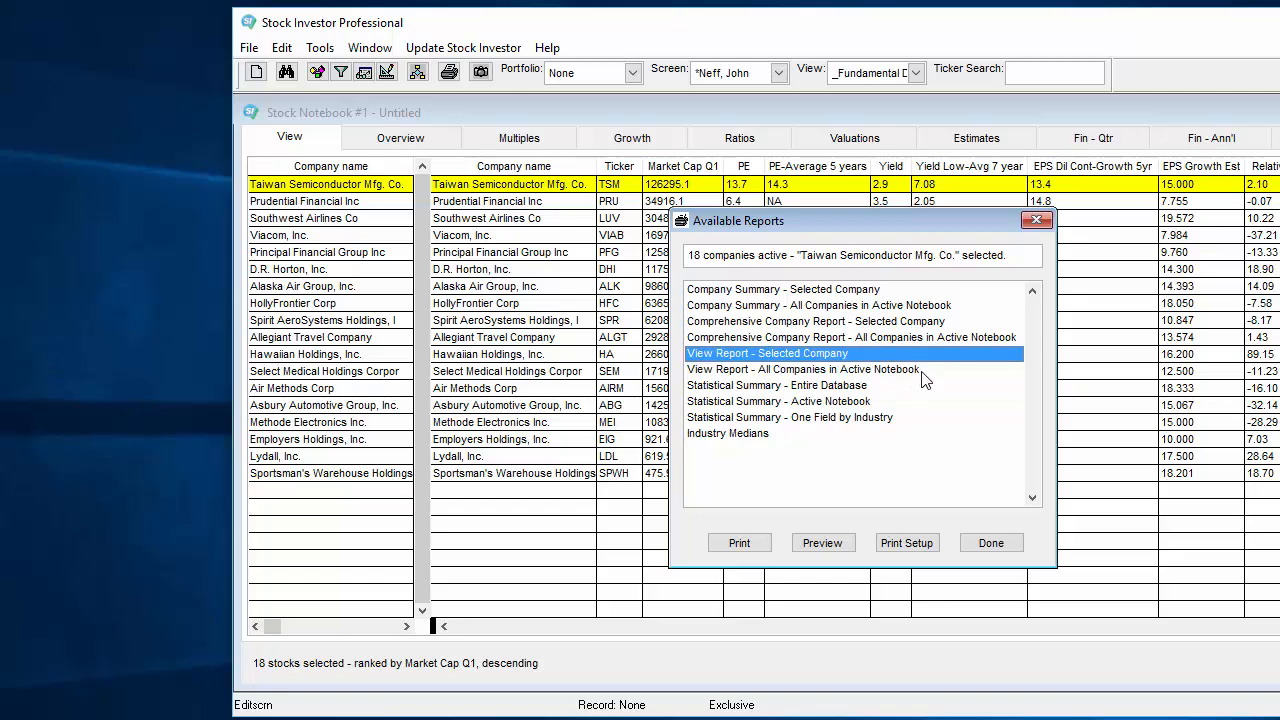
pyautogui.click(802, 369)
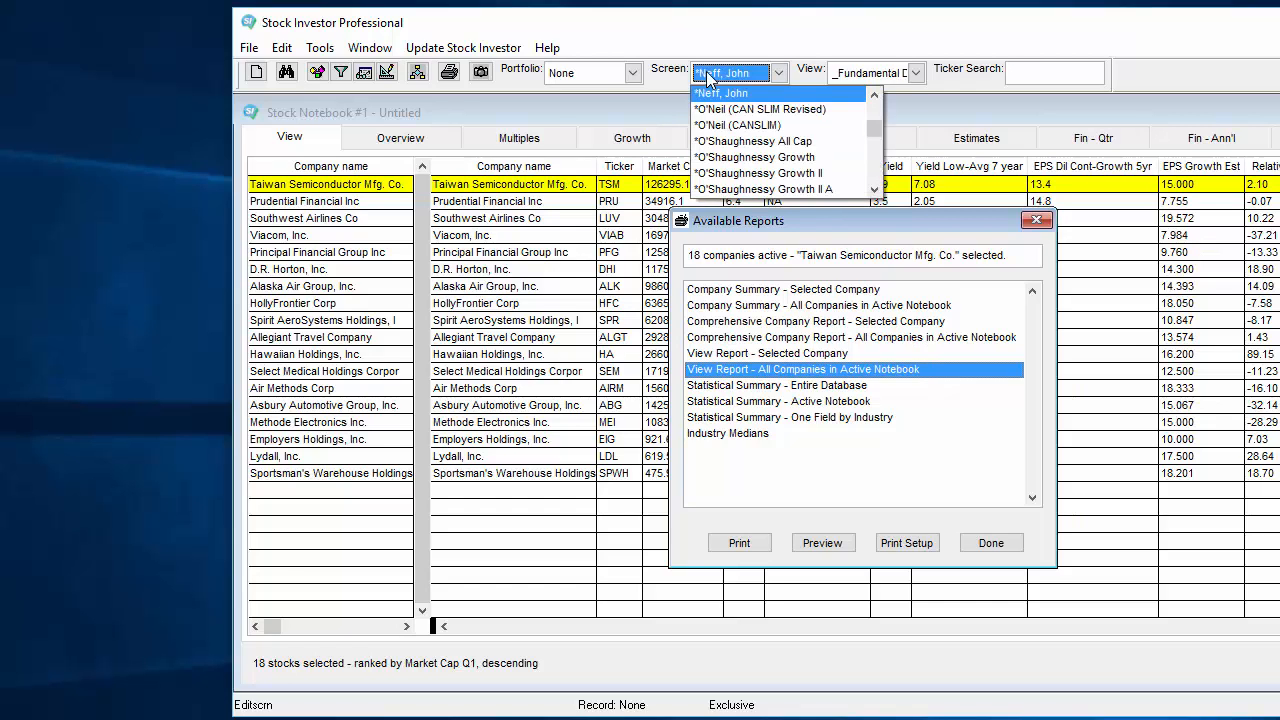
pyautogui.click(735, 93)
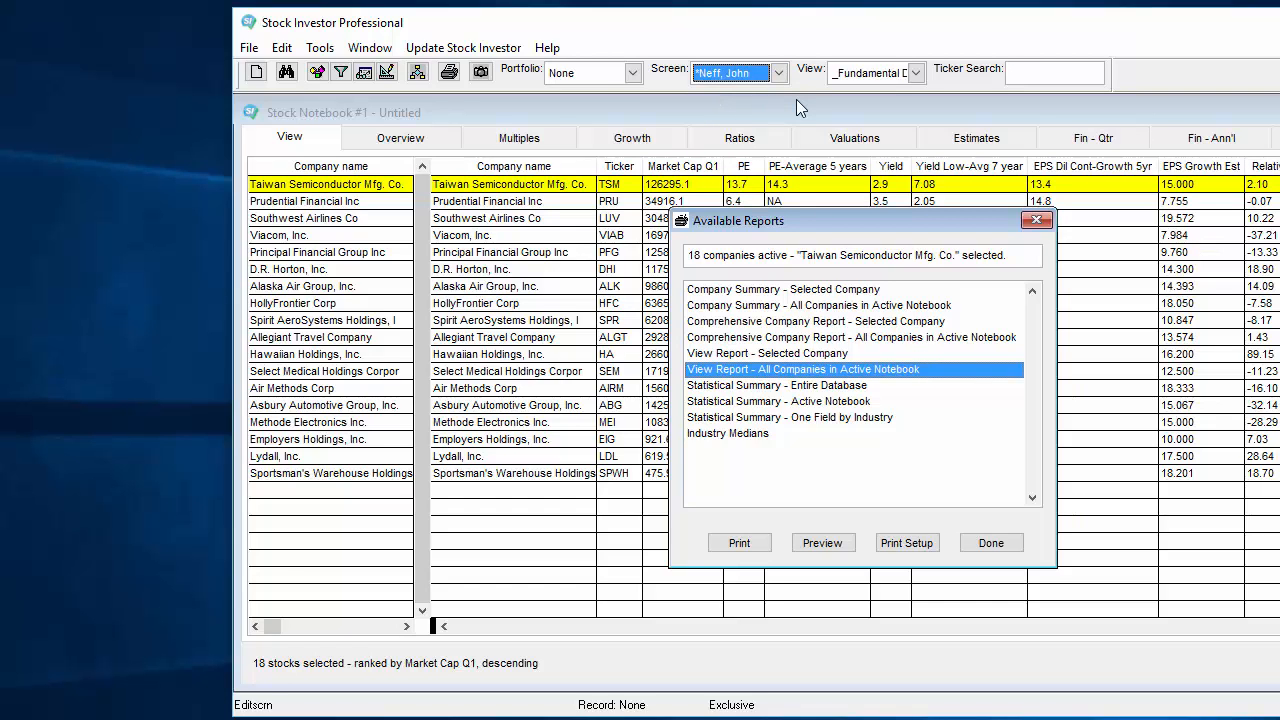
pyautogui.moveTo(875, 96)
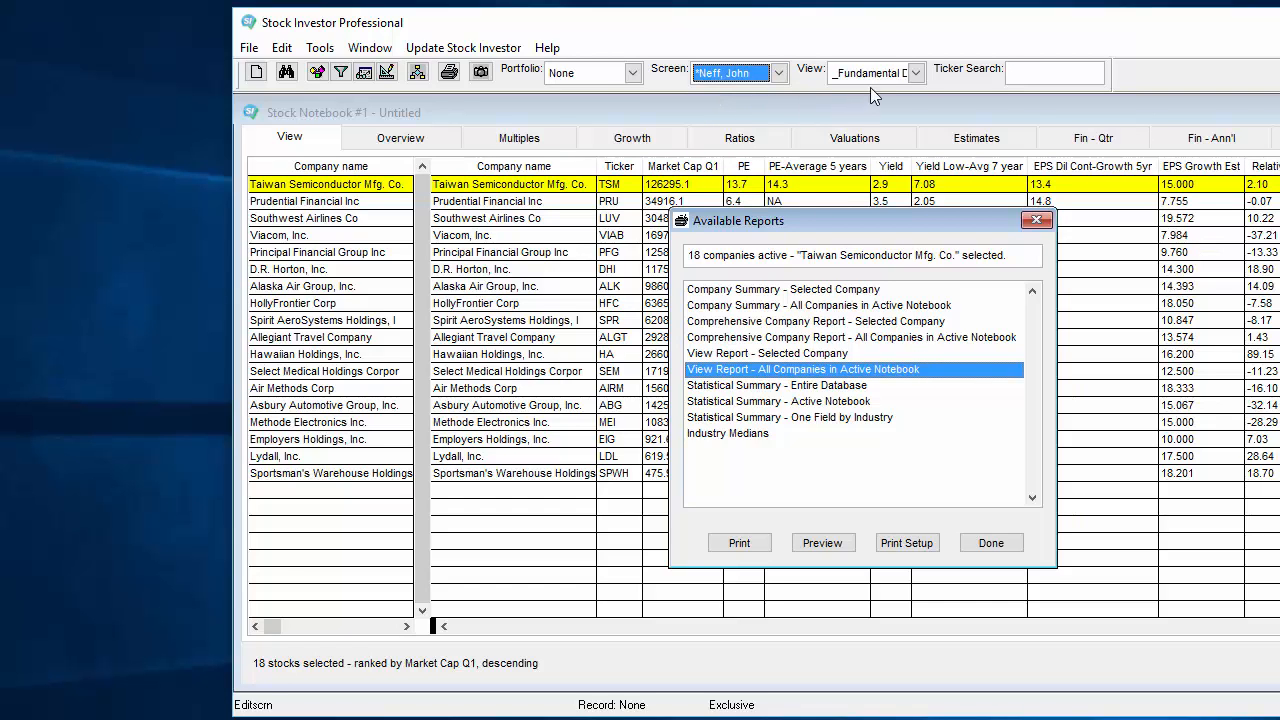
pyautogui.click(914, 72)
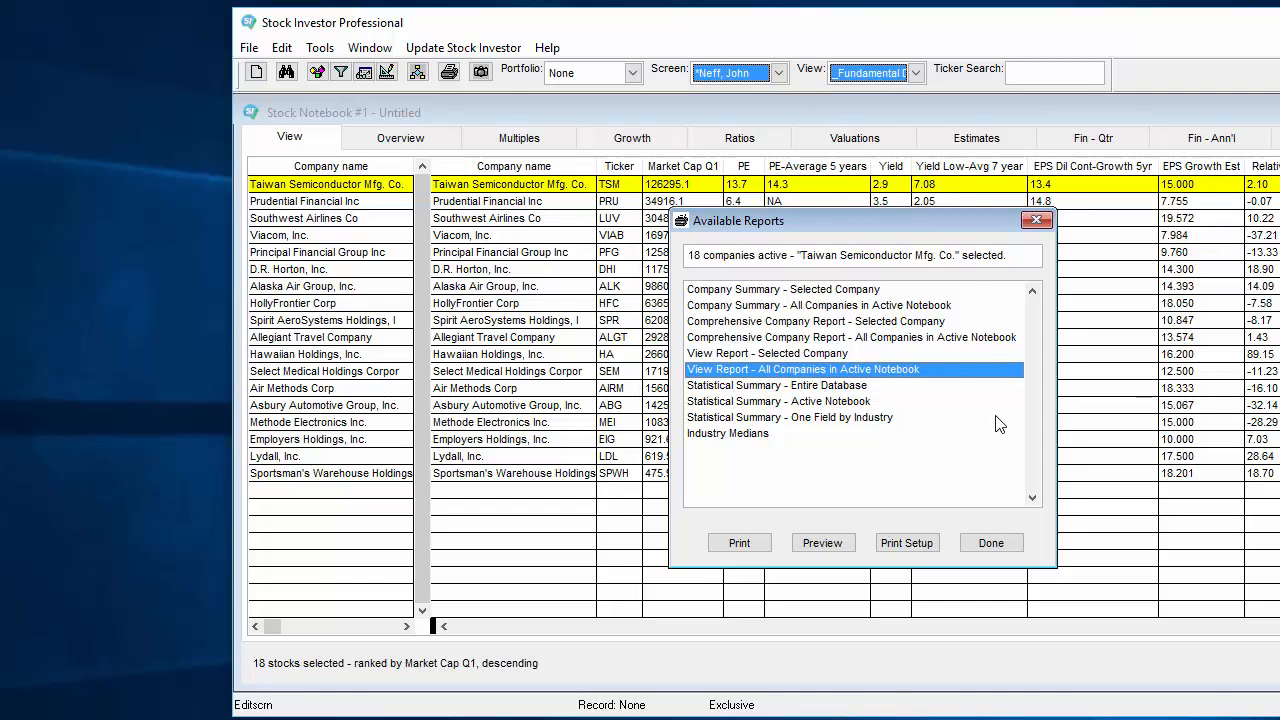
pyautogui.moveTo(905, 375)
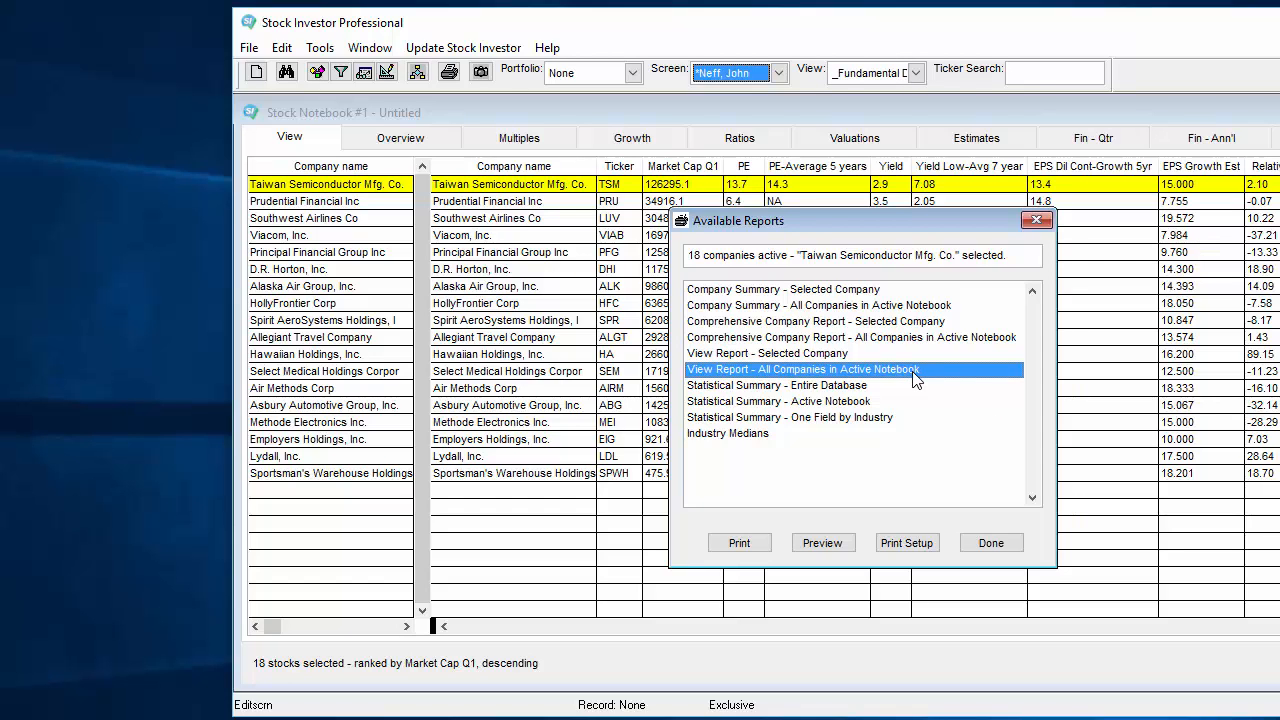
pyautogui.moveTo(924, 490)
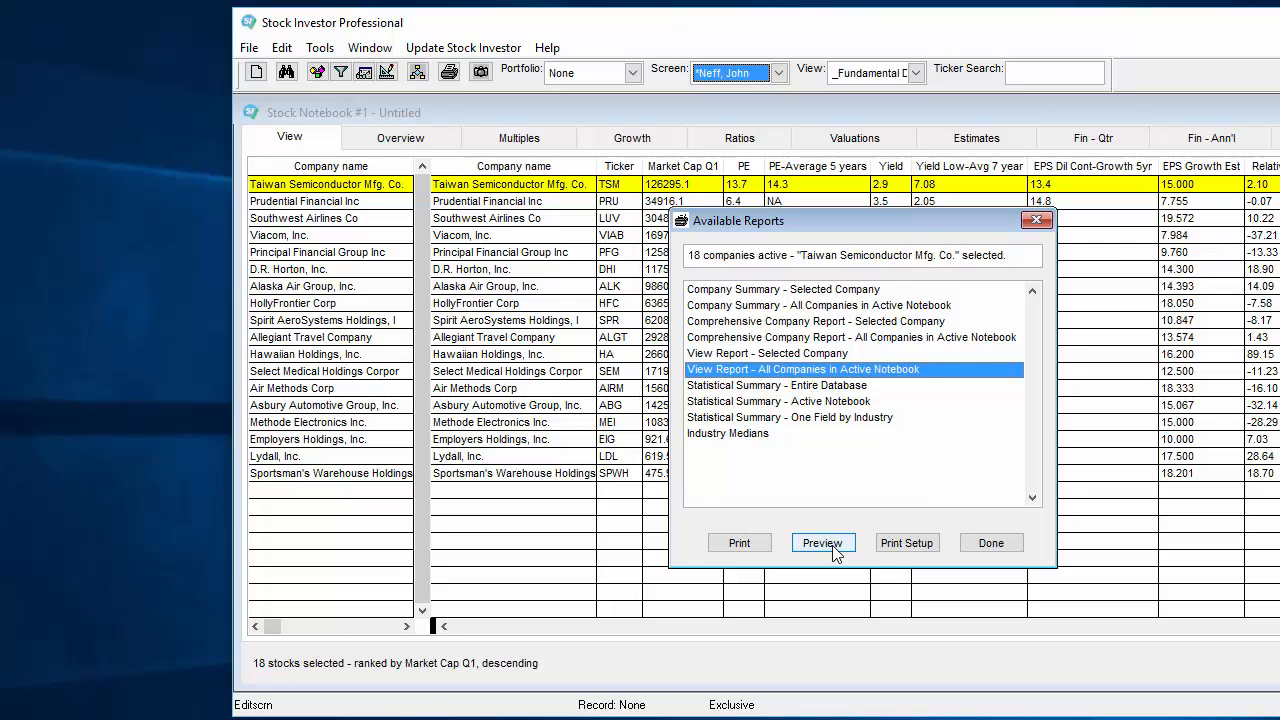
# Preview a view report of the _Fundamental Data view, laid out across by issue.
pyautogui.click(822, 543)
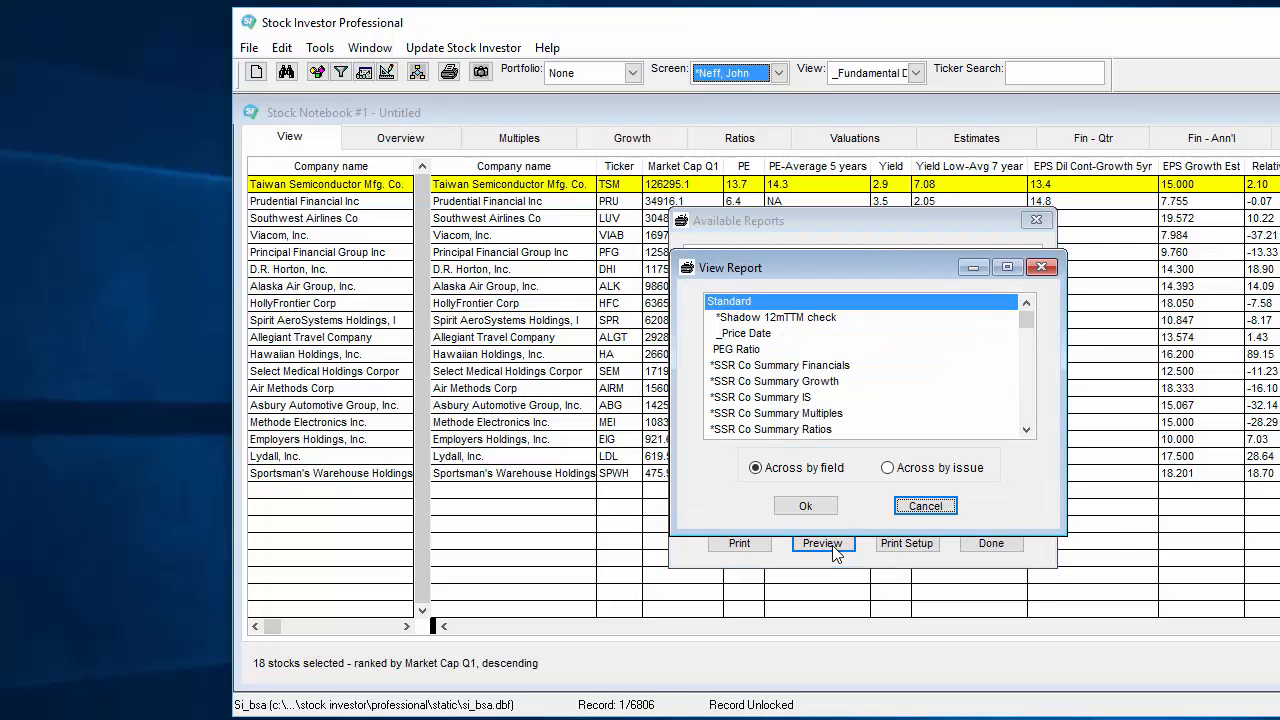
pyautogui.scroll(-3)
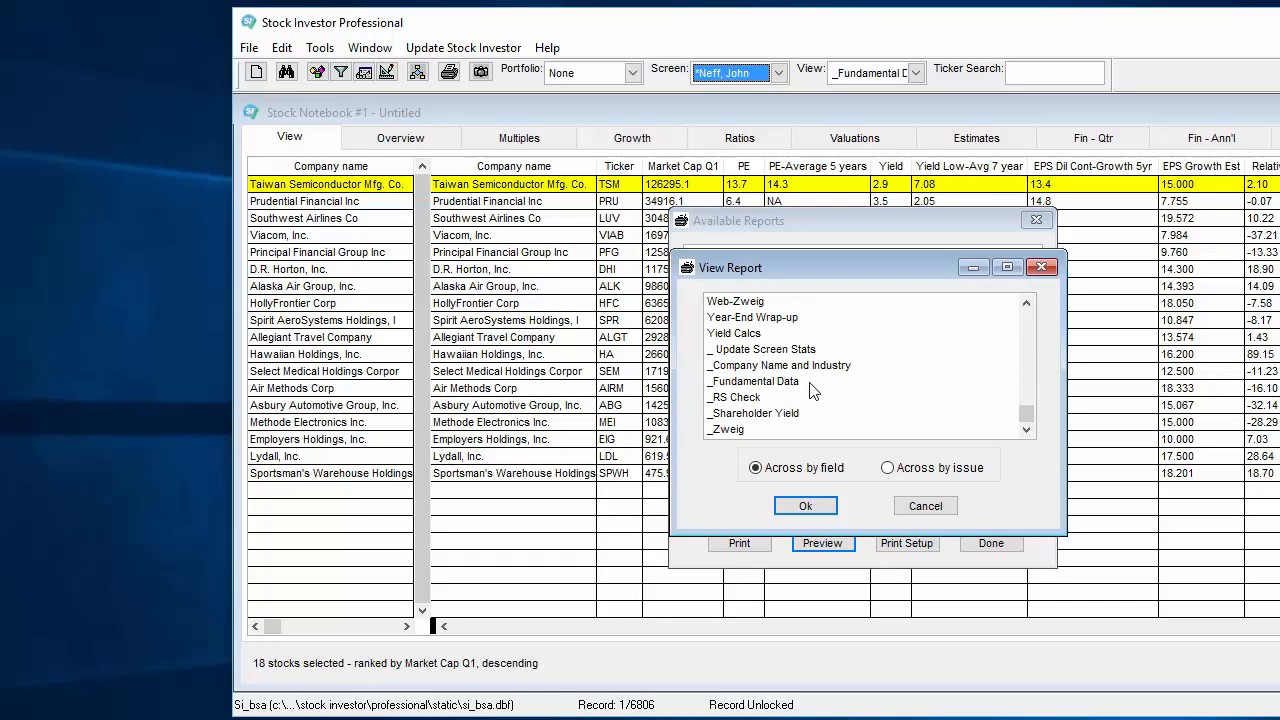
pyautogui.click(755, 381)
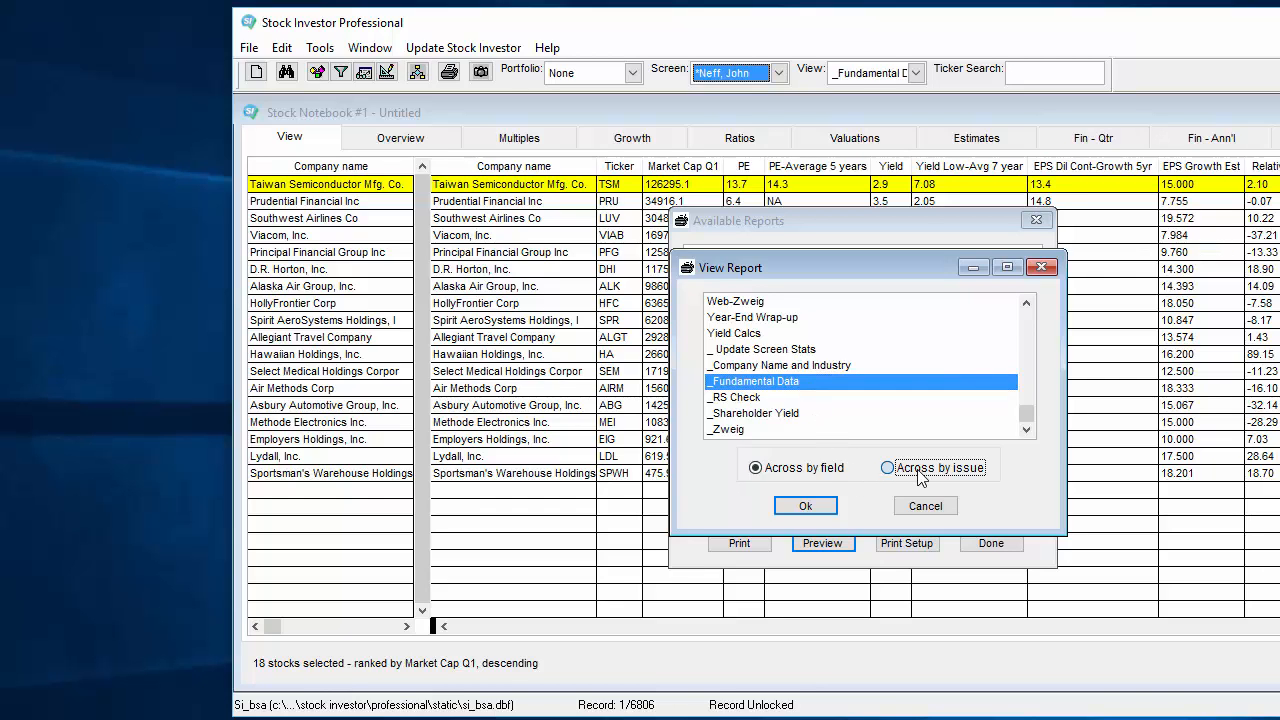
pyautogui.click(887, 467)
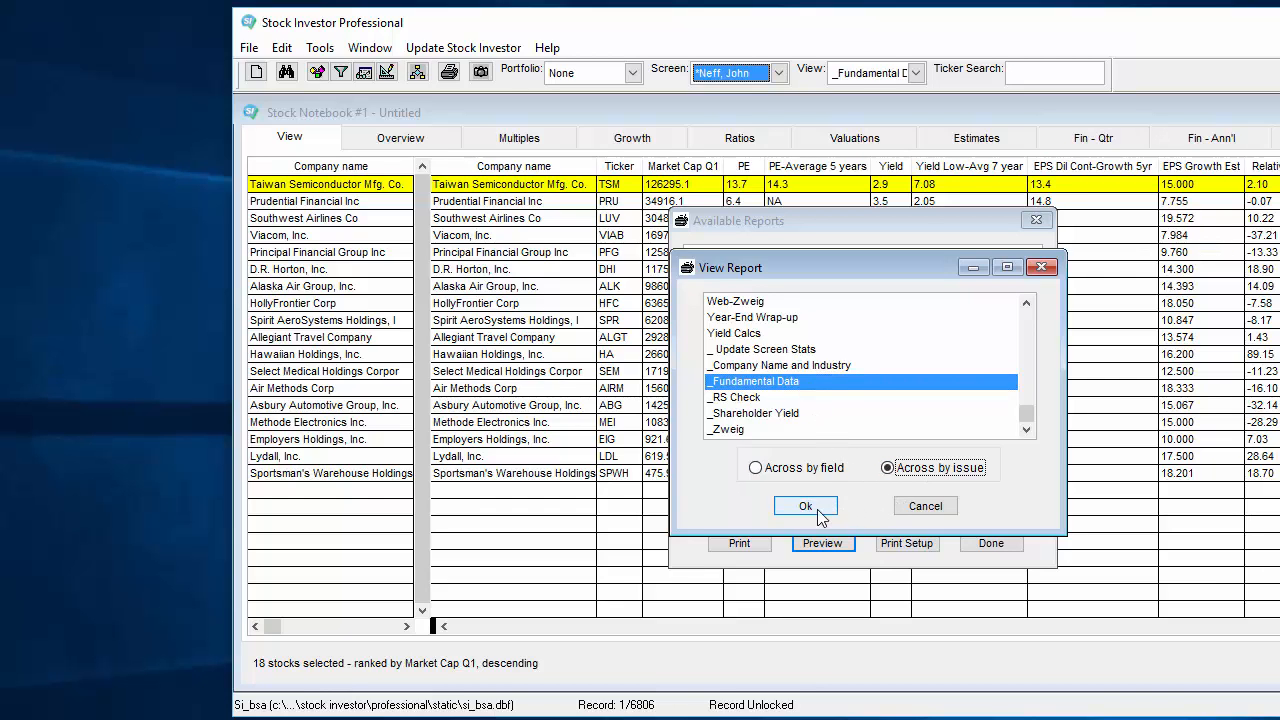
pyautogui.click(806, 505)
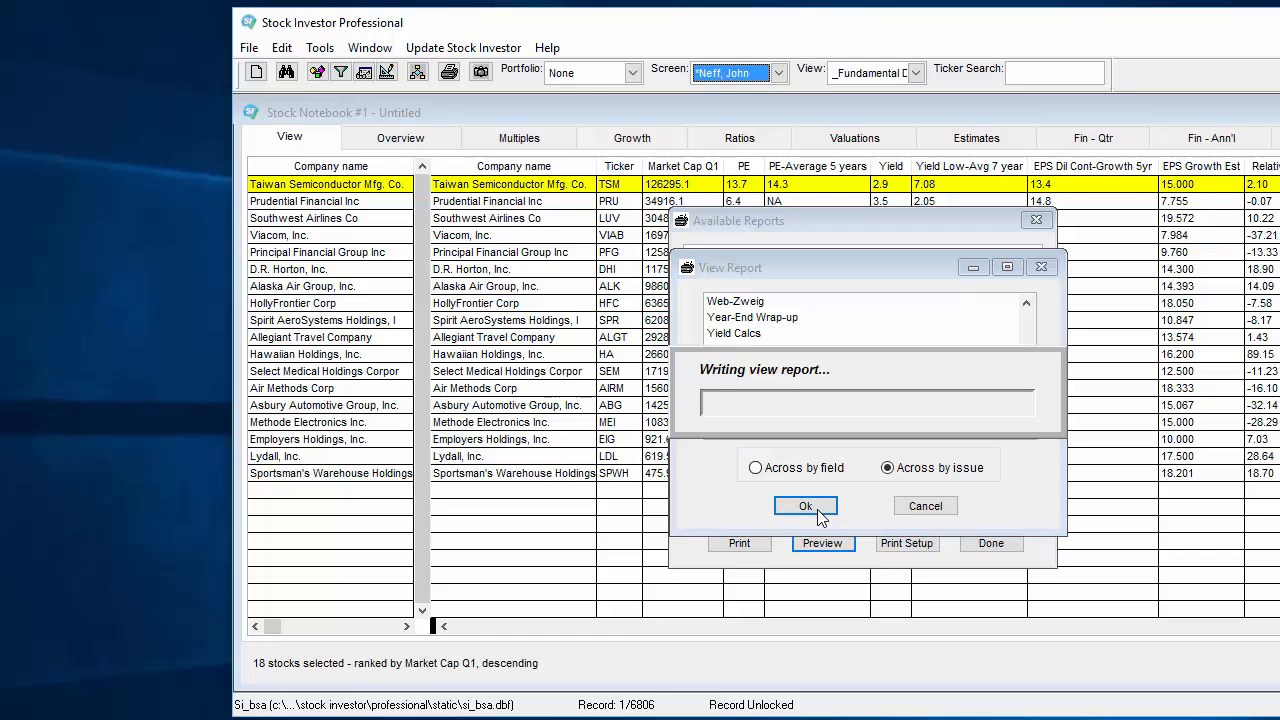
pyautogui.click(806, 505)
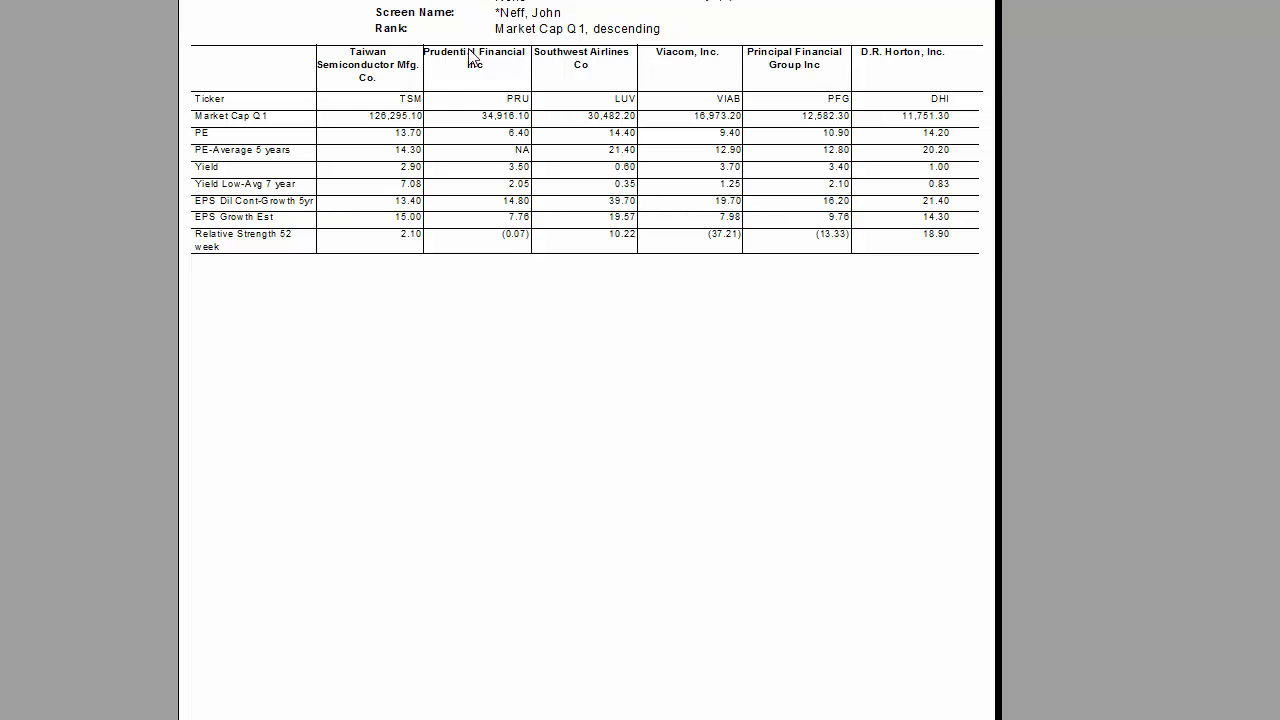
pyautogui.moveTo(432, 74)
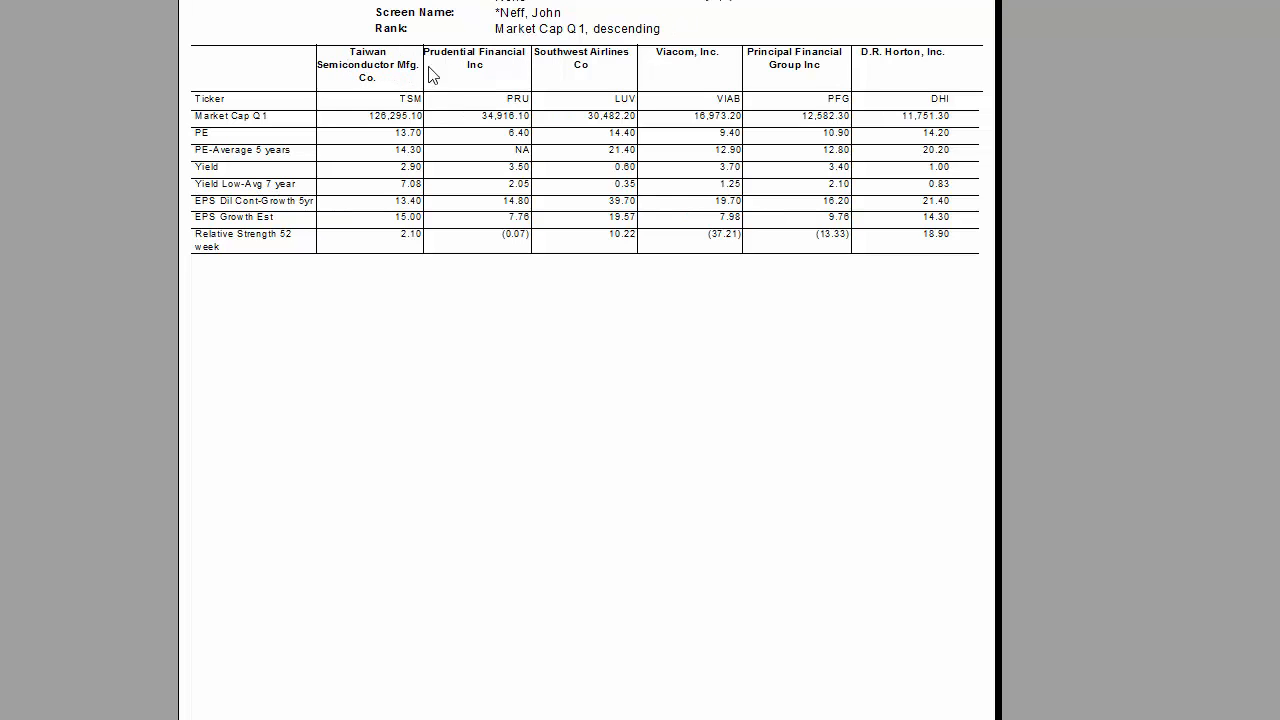
pyautogui.moveTo(944, 70)
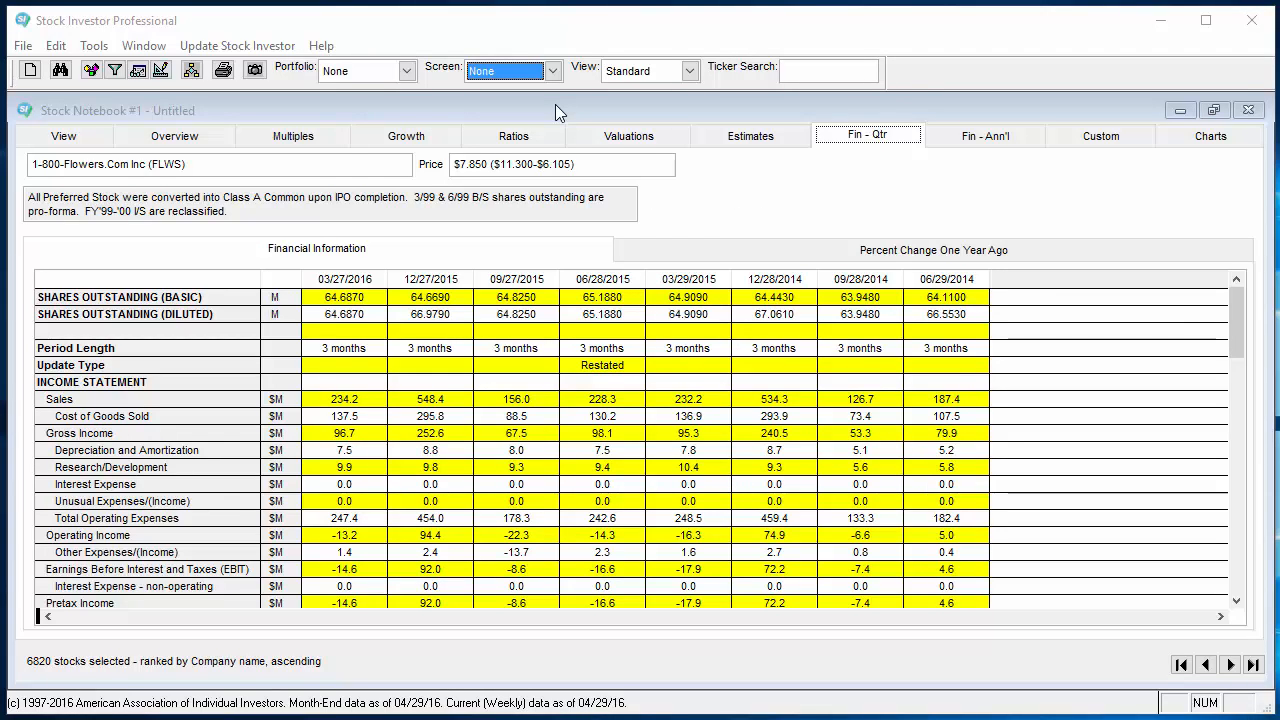
# Re-apply the Neff, John screen and show its 17 stocks on the basic View page.
pyautogui.click(561, 70)
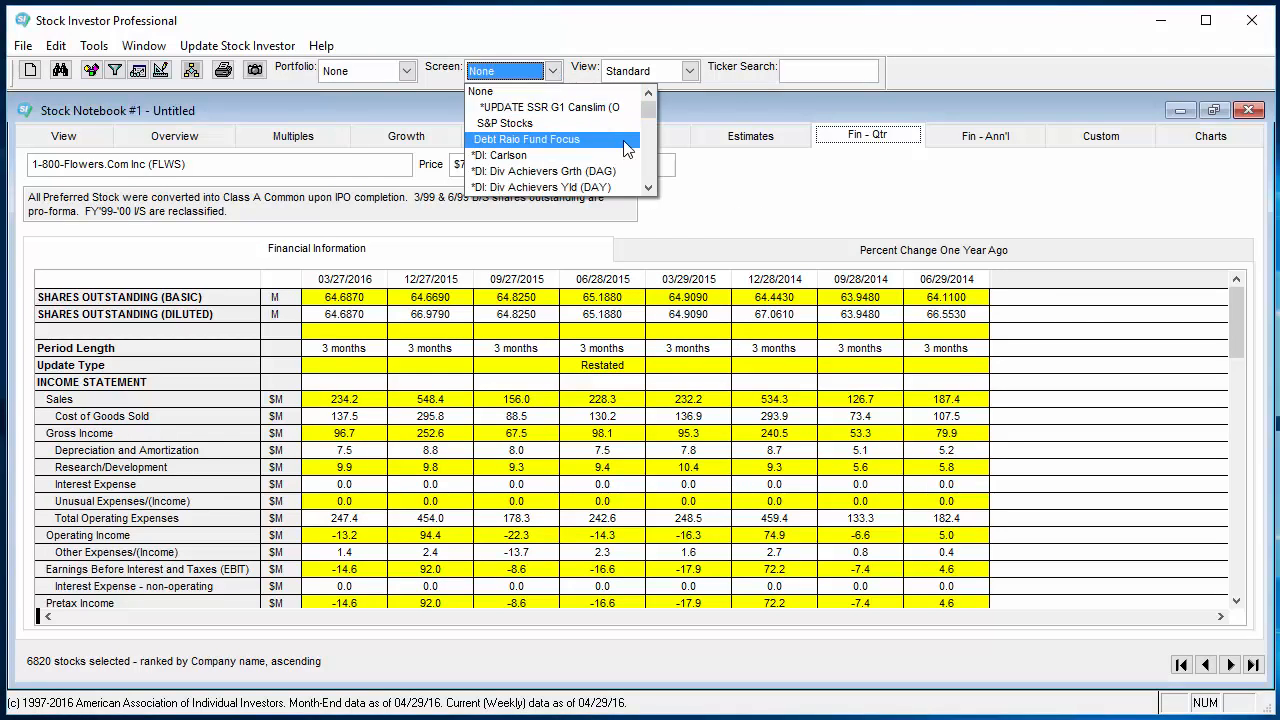
pyautogui.scroll(-3)
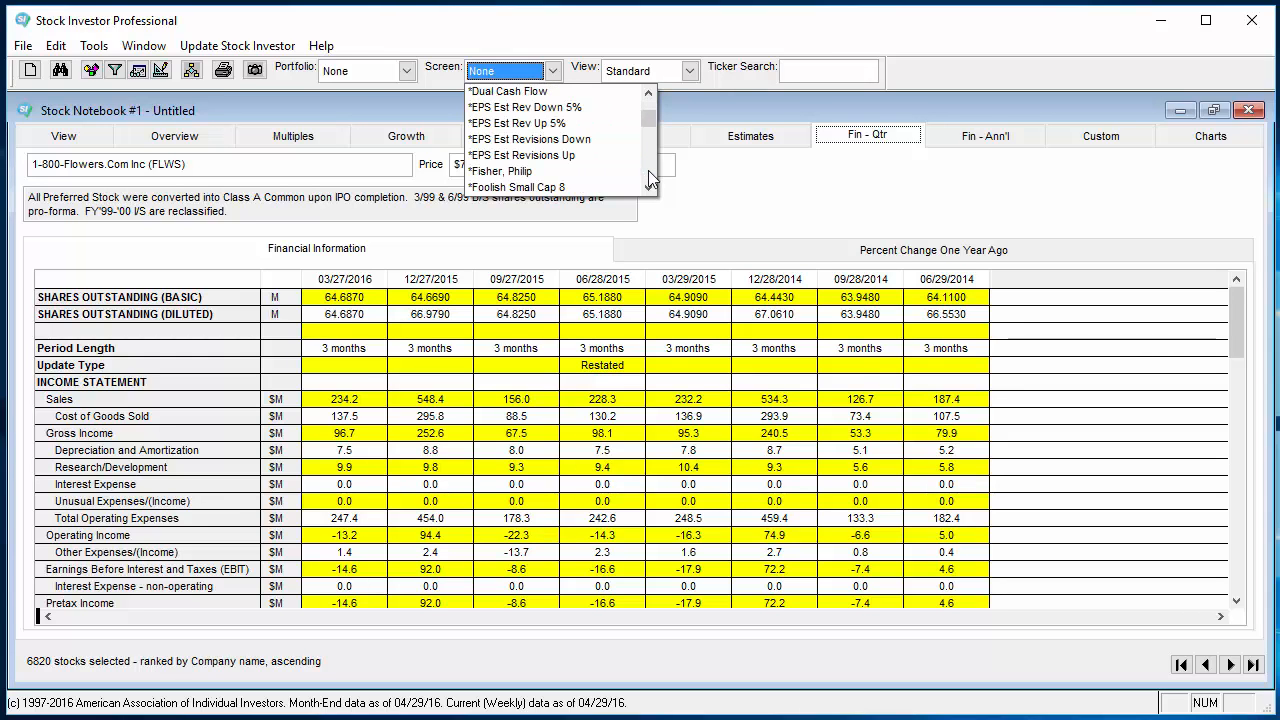
pyautogui.scroll(-3)
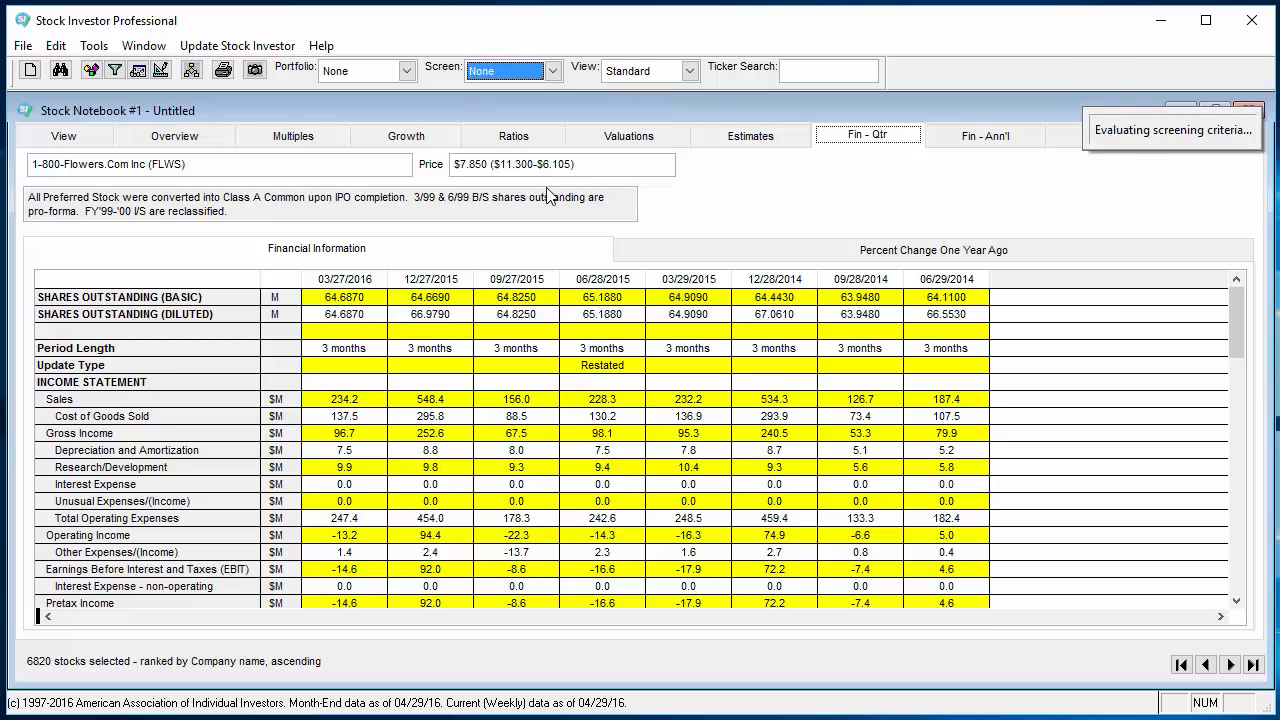
pyautogui.click(553, 71)
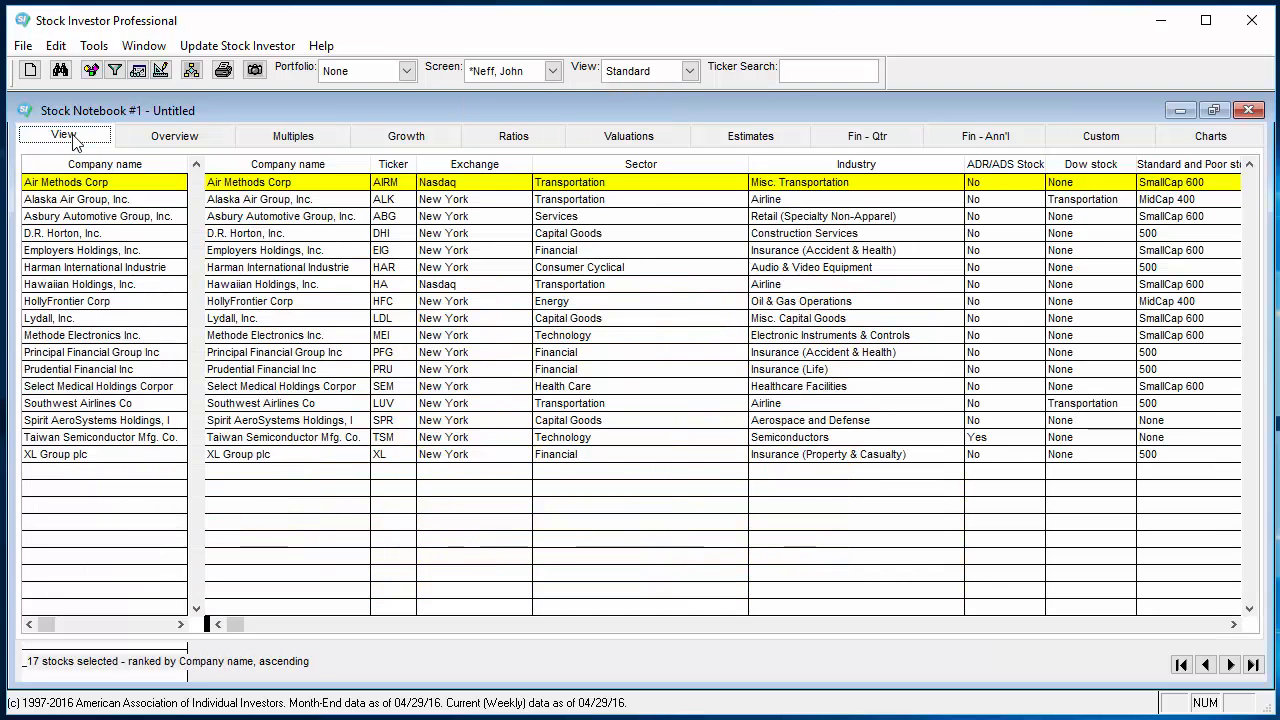
pyautogui.moveTo(840, 551)
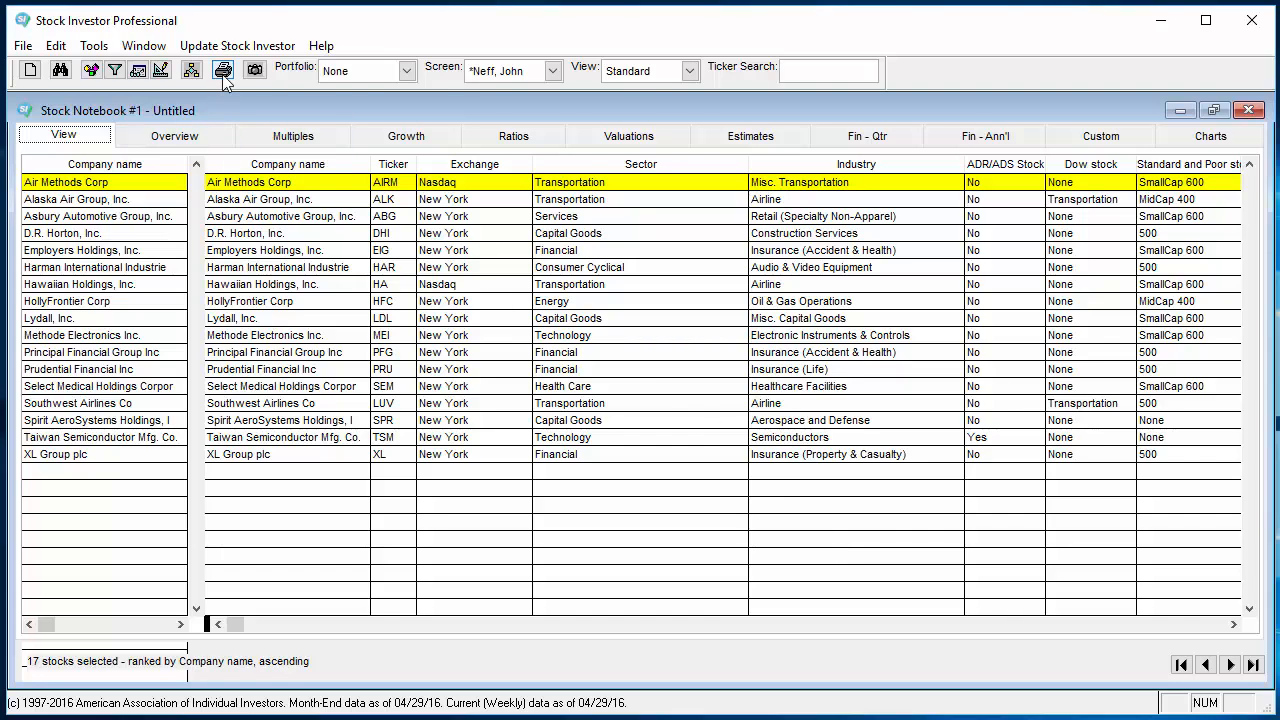
# Preview the Statistical Summary - Active Notebook report using the _Fundamental Data view.
pyautogui.click(223, 70)
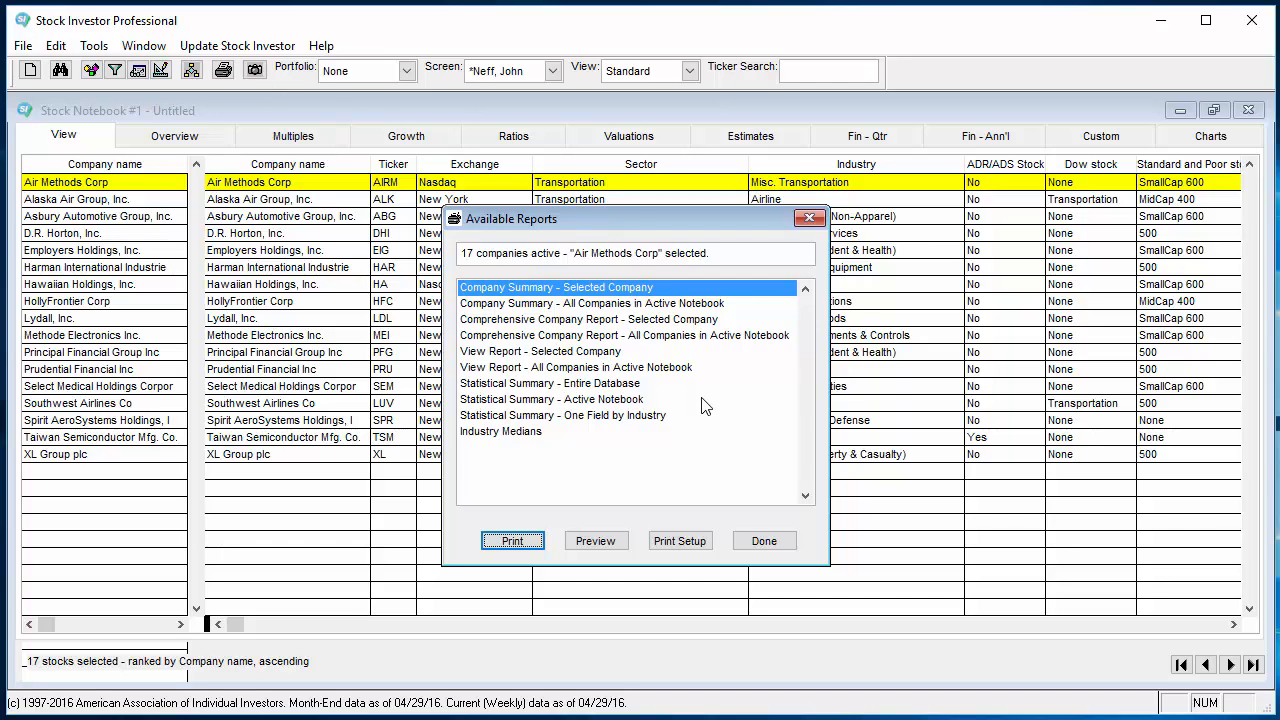
pyautogui.click(551, 399)
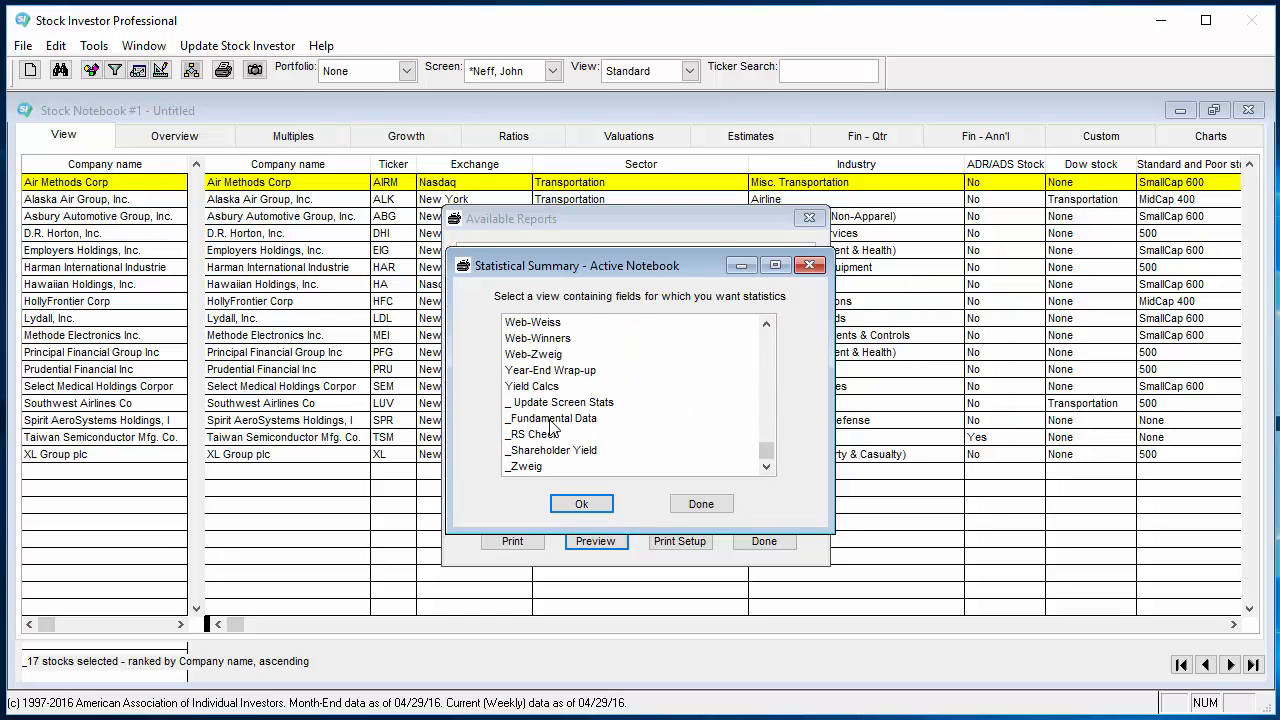
pyautogui.click(552, 418)
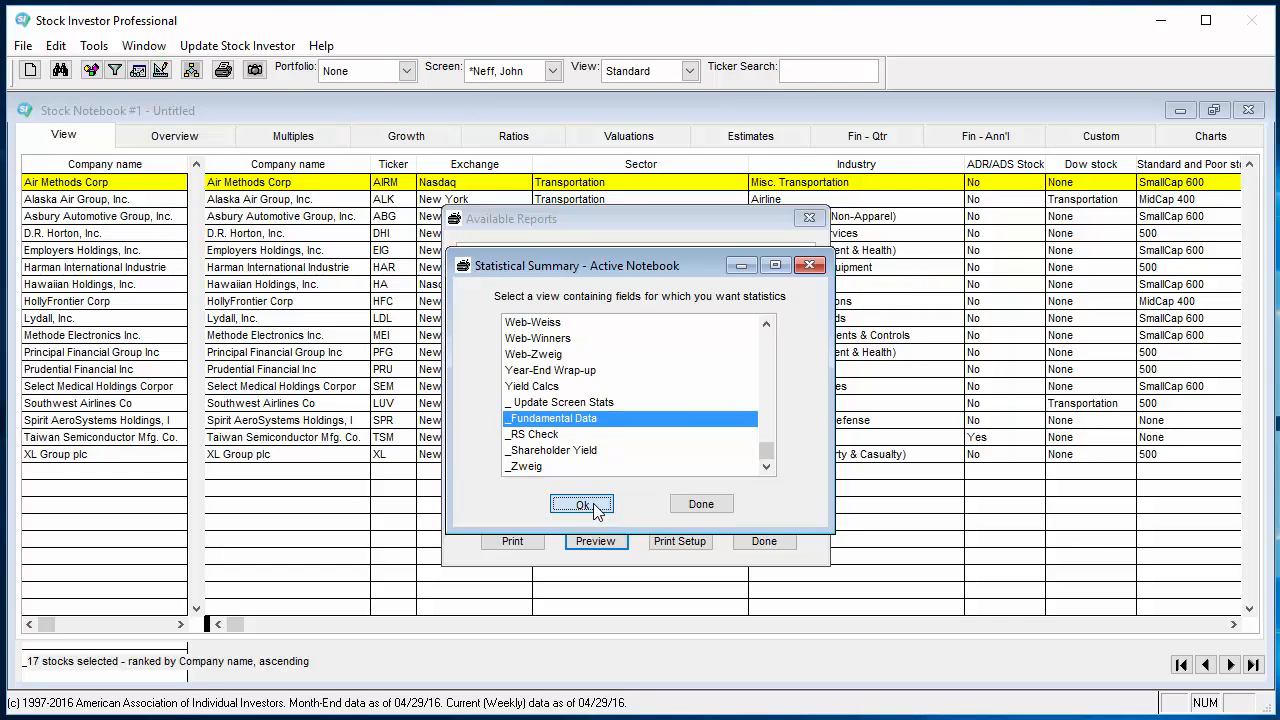
pyautogui.click(582, 504)
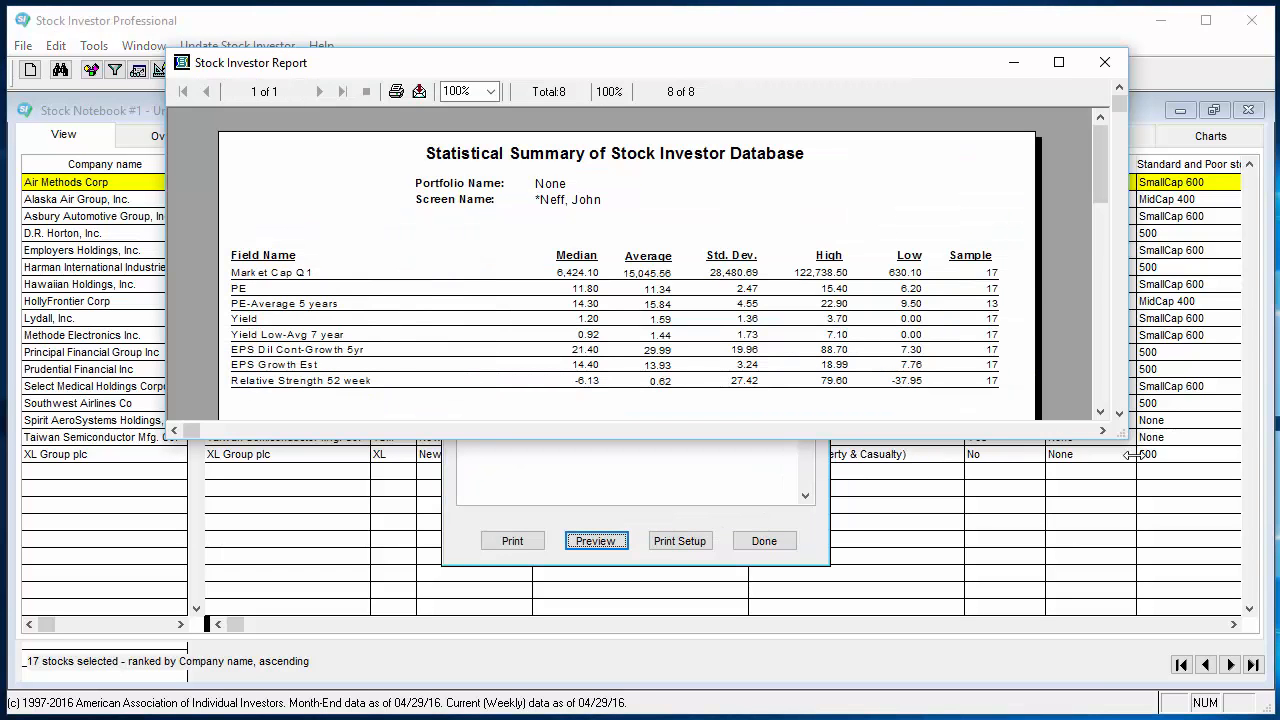